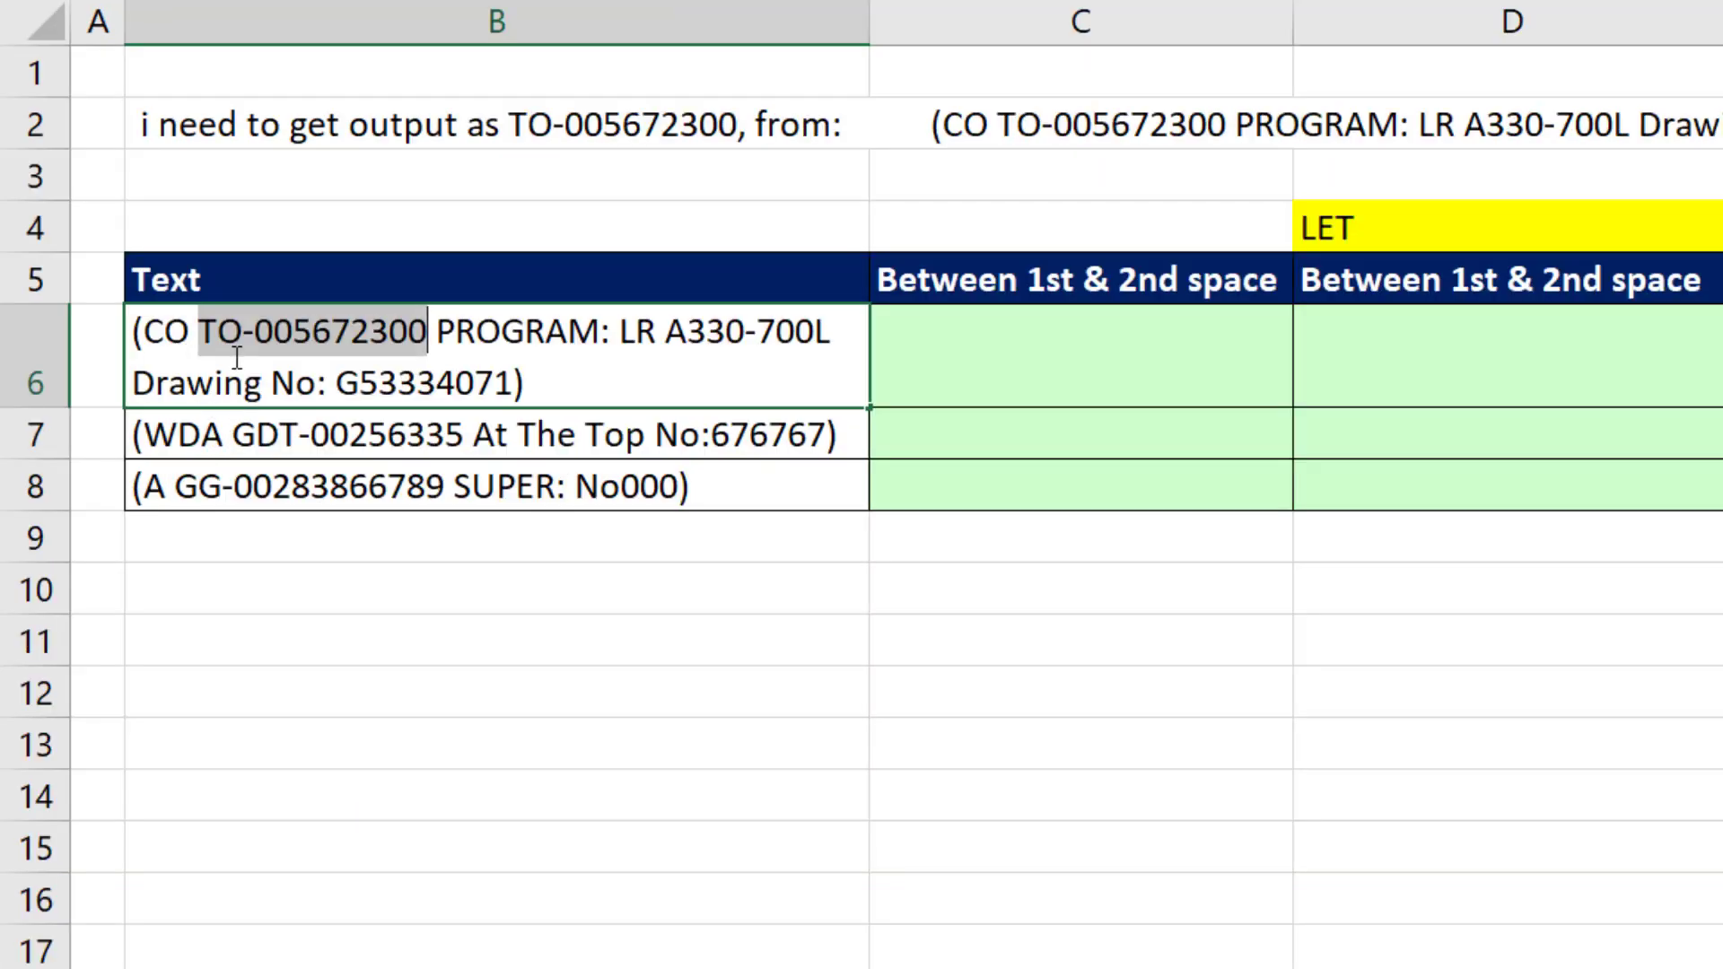
mouse_move(440, 368)
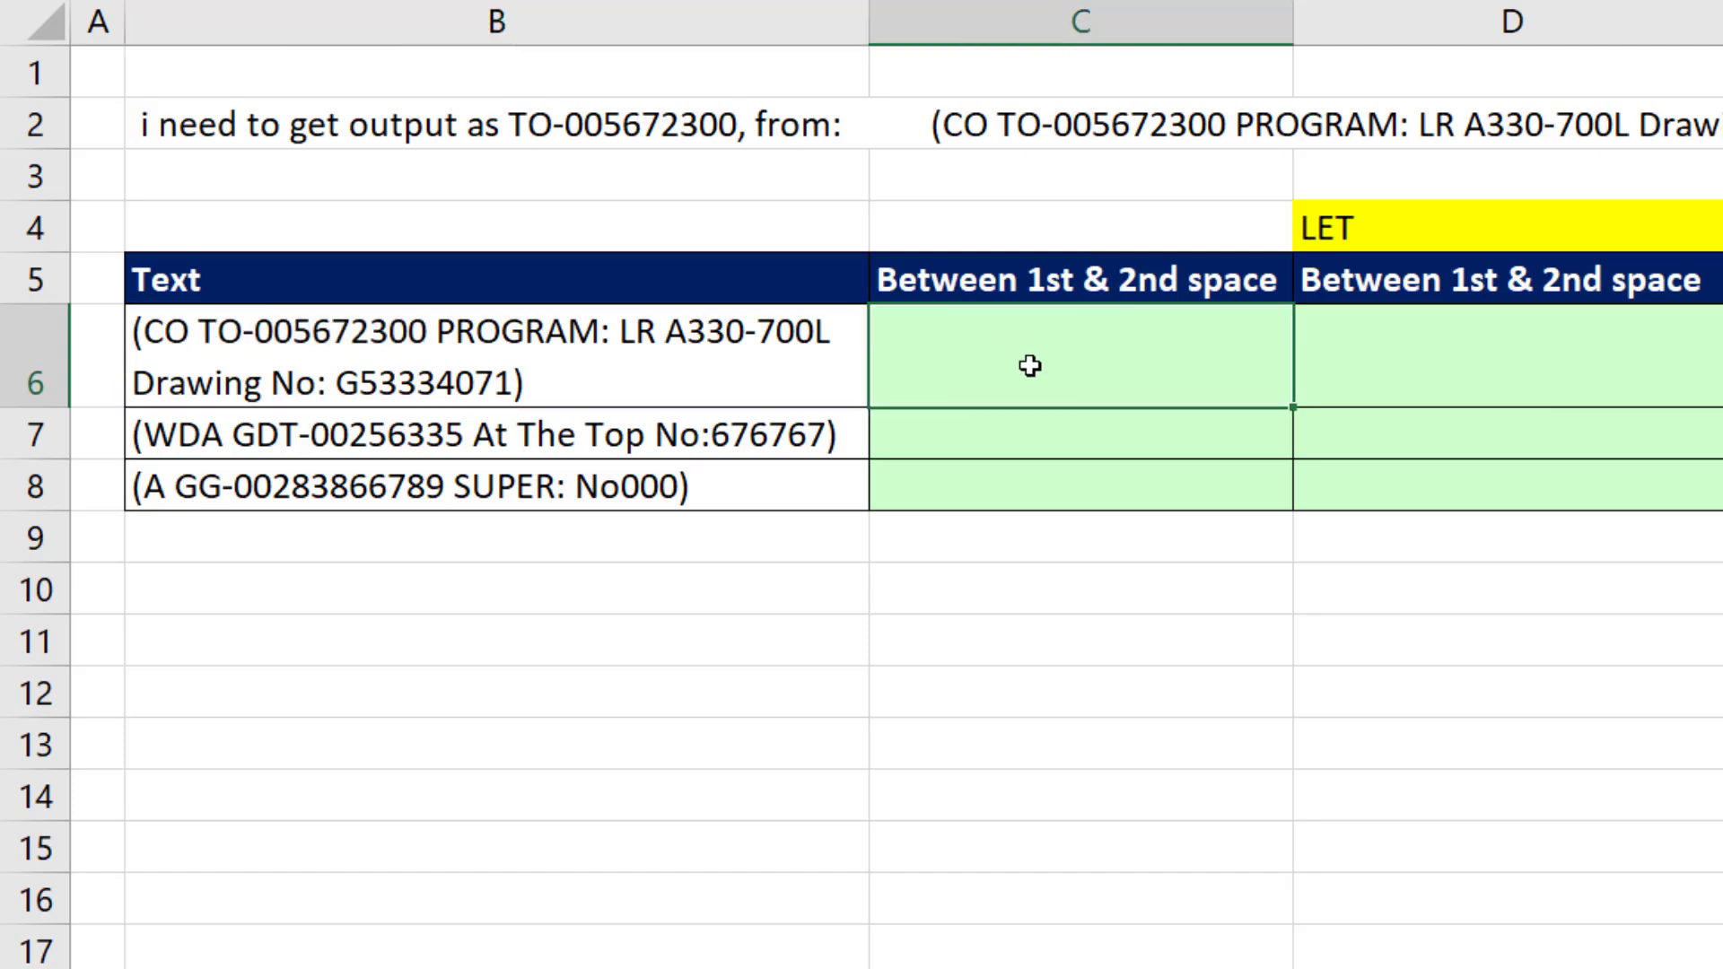
Enter =SEARCH(" ",B6) across C6:C8, returning first-space positions 4, 5 and 3
type("=se")
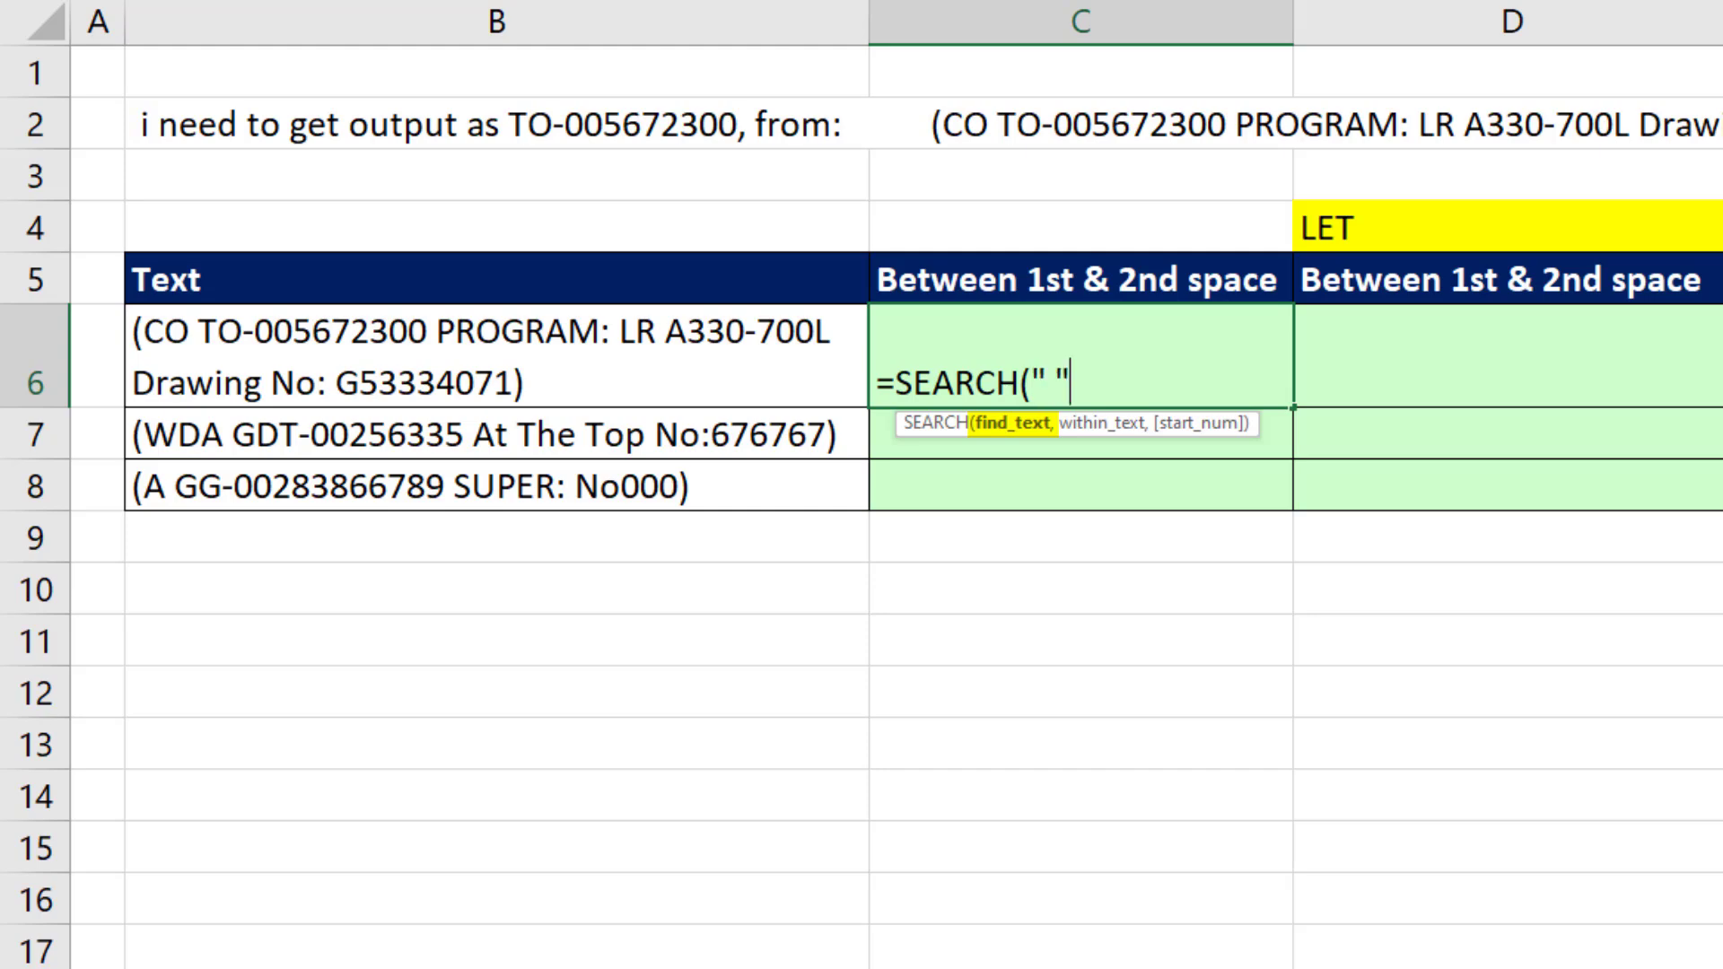
type(",")
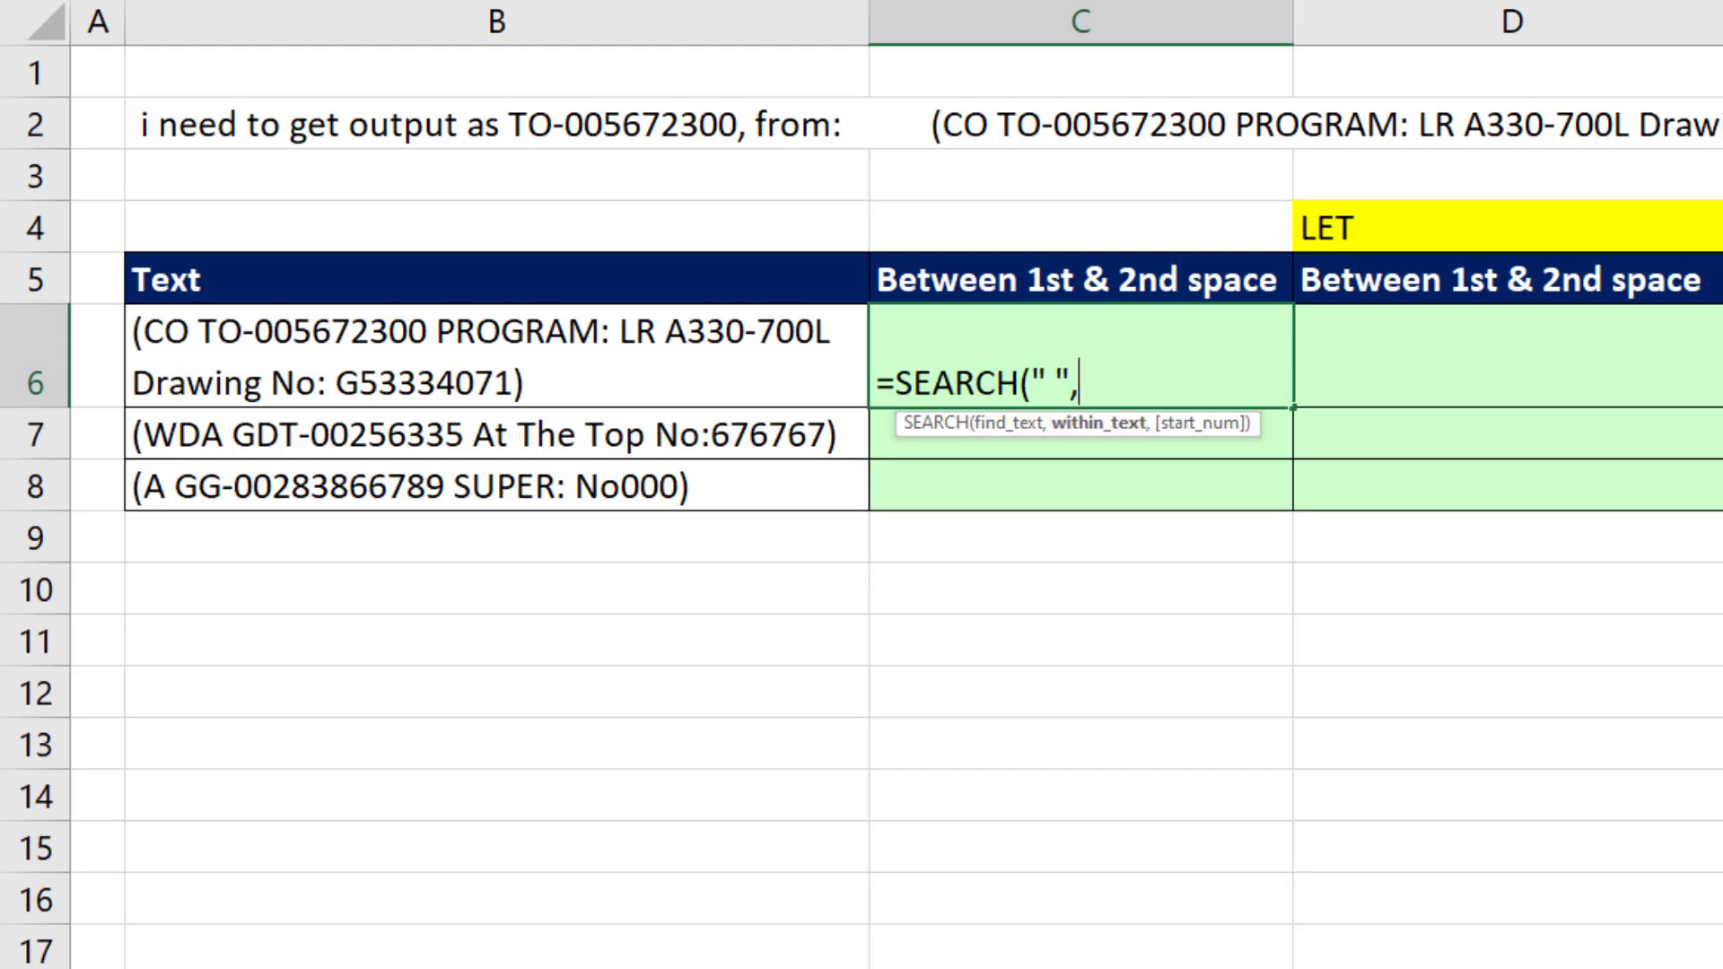
left_click(491, 353)
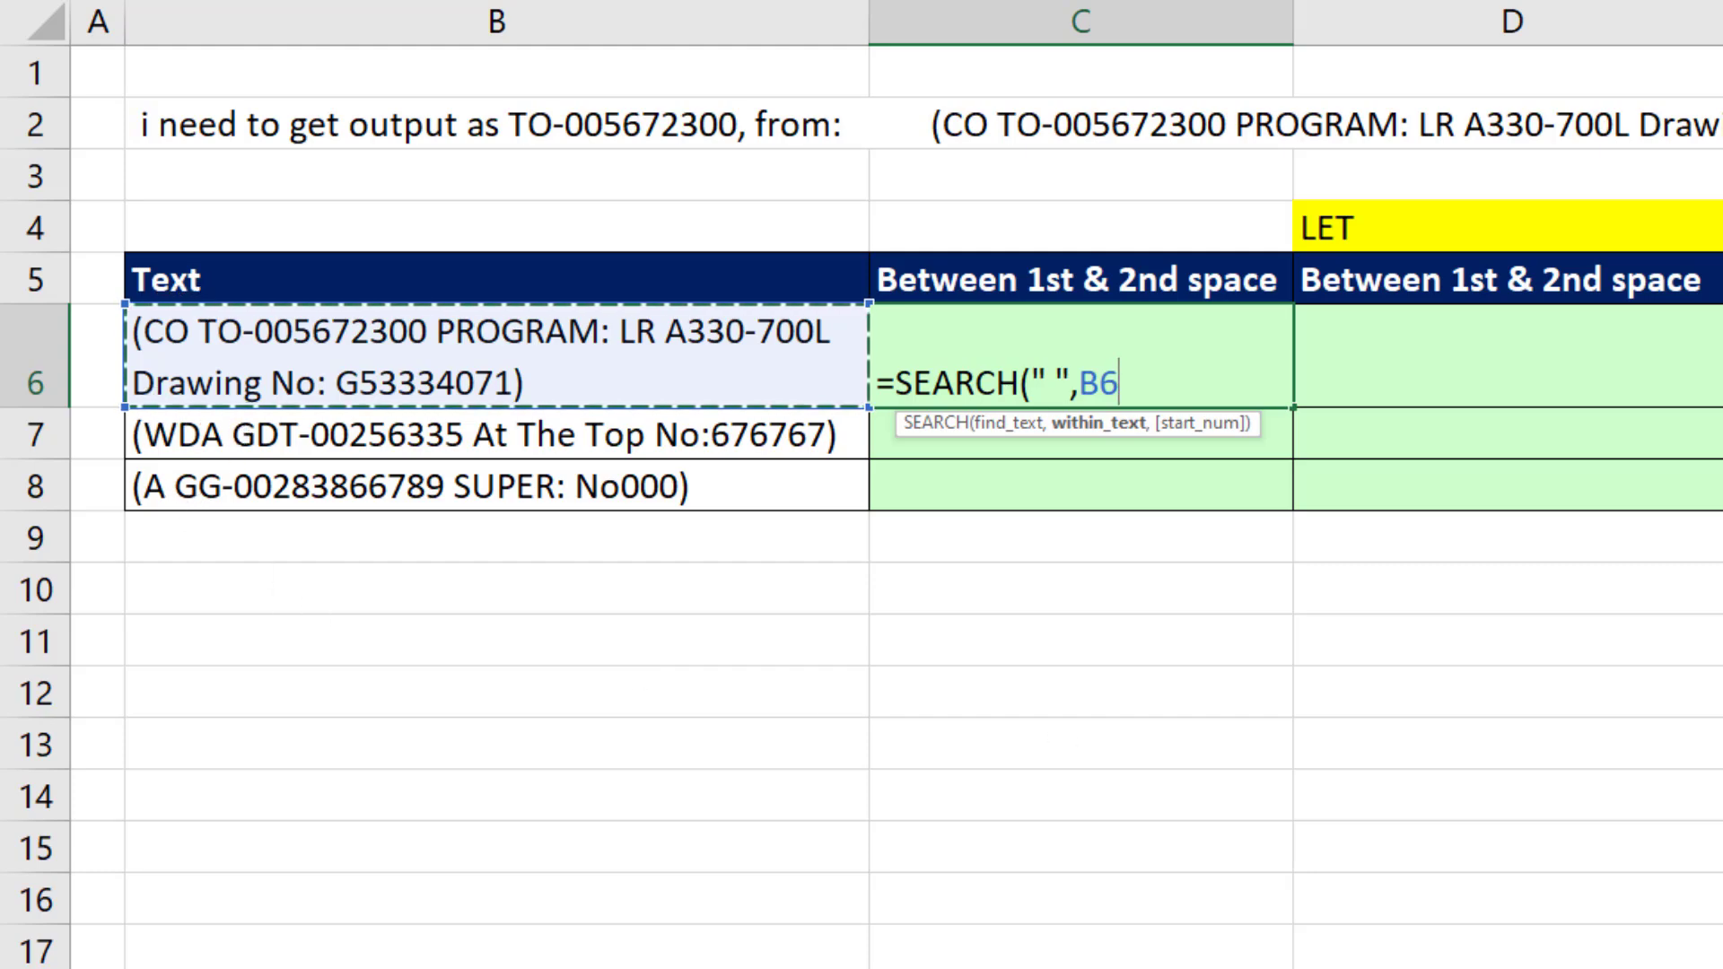
key("Enter")
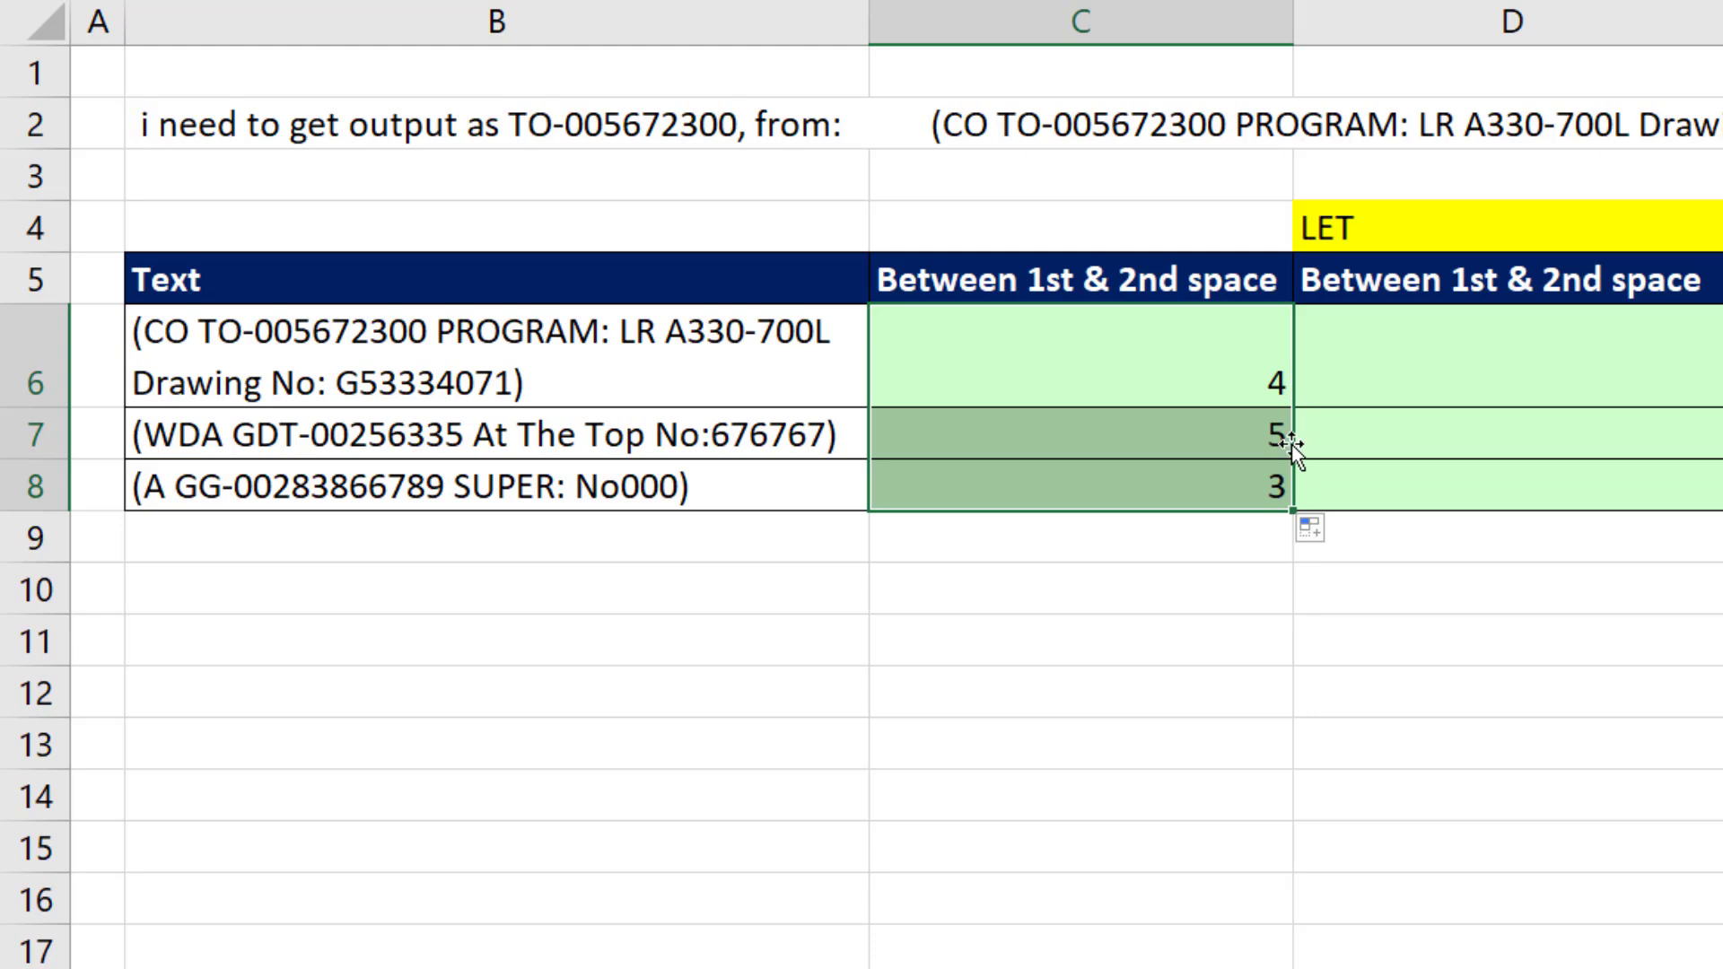
mouse_move(136, 380)
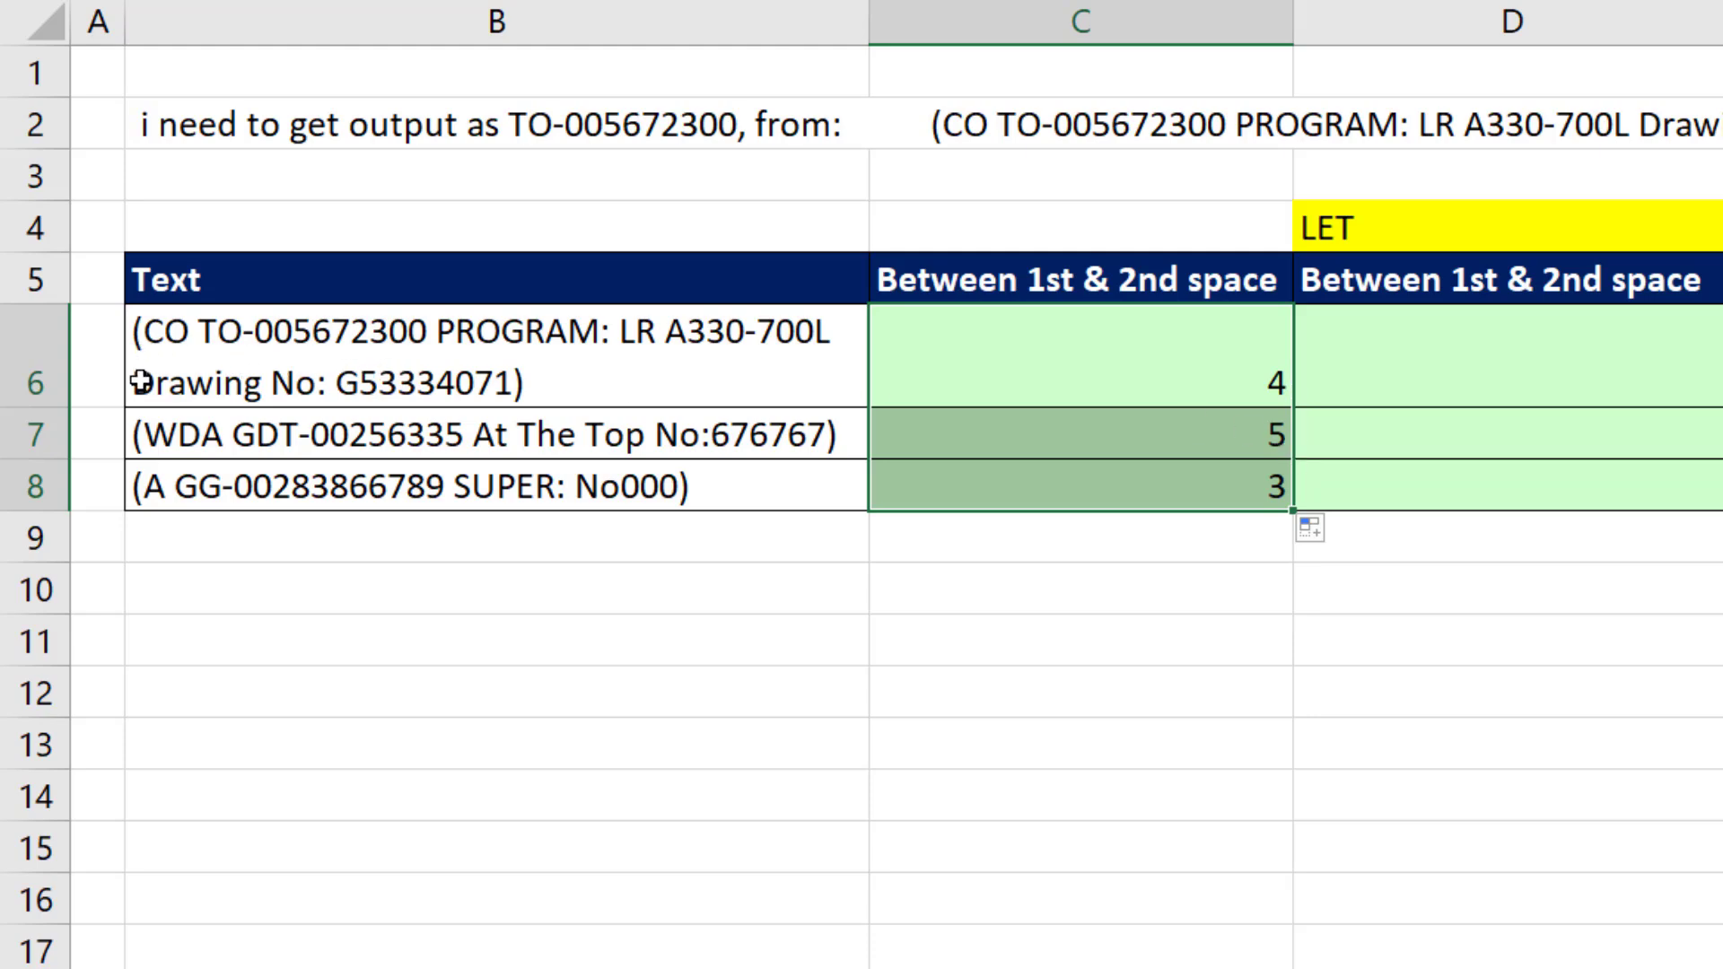
mouse_move(163, 393)
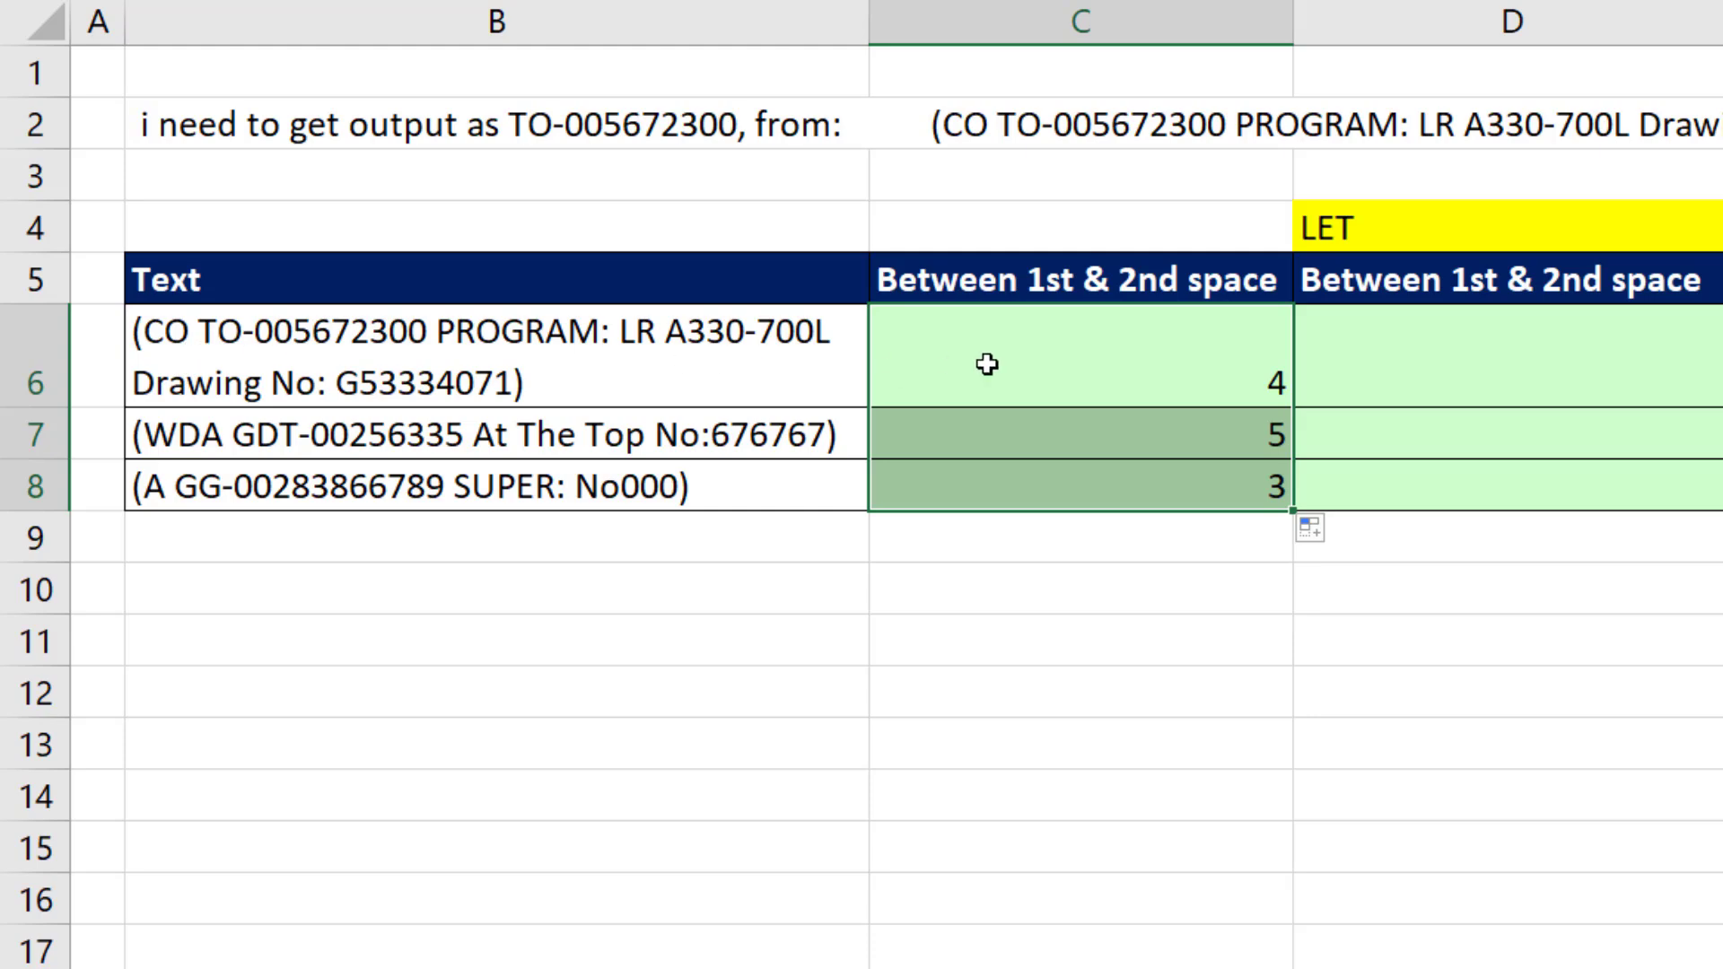
Wrap the formula as =REPLACE(B6,1,SEARCH(" ",B6),"") in C6:C8, stripping text through the first space
key("F2")
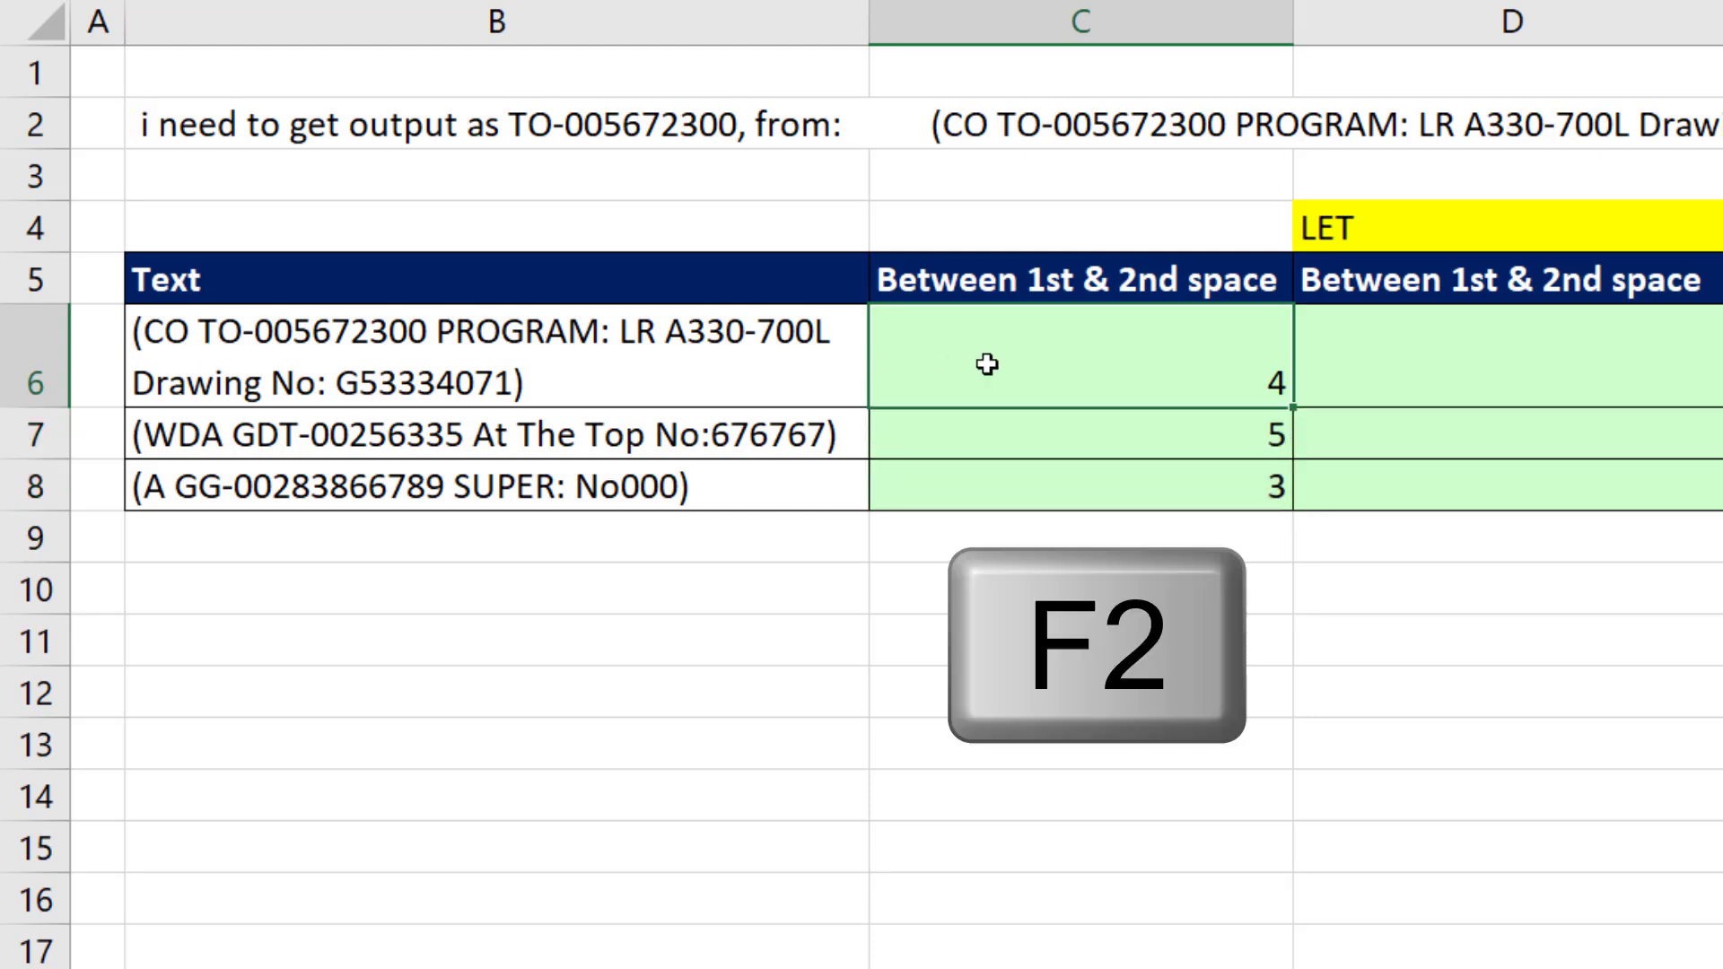
key("f2")
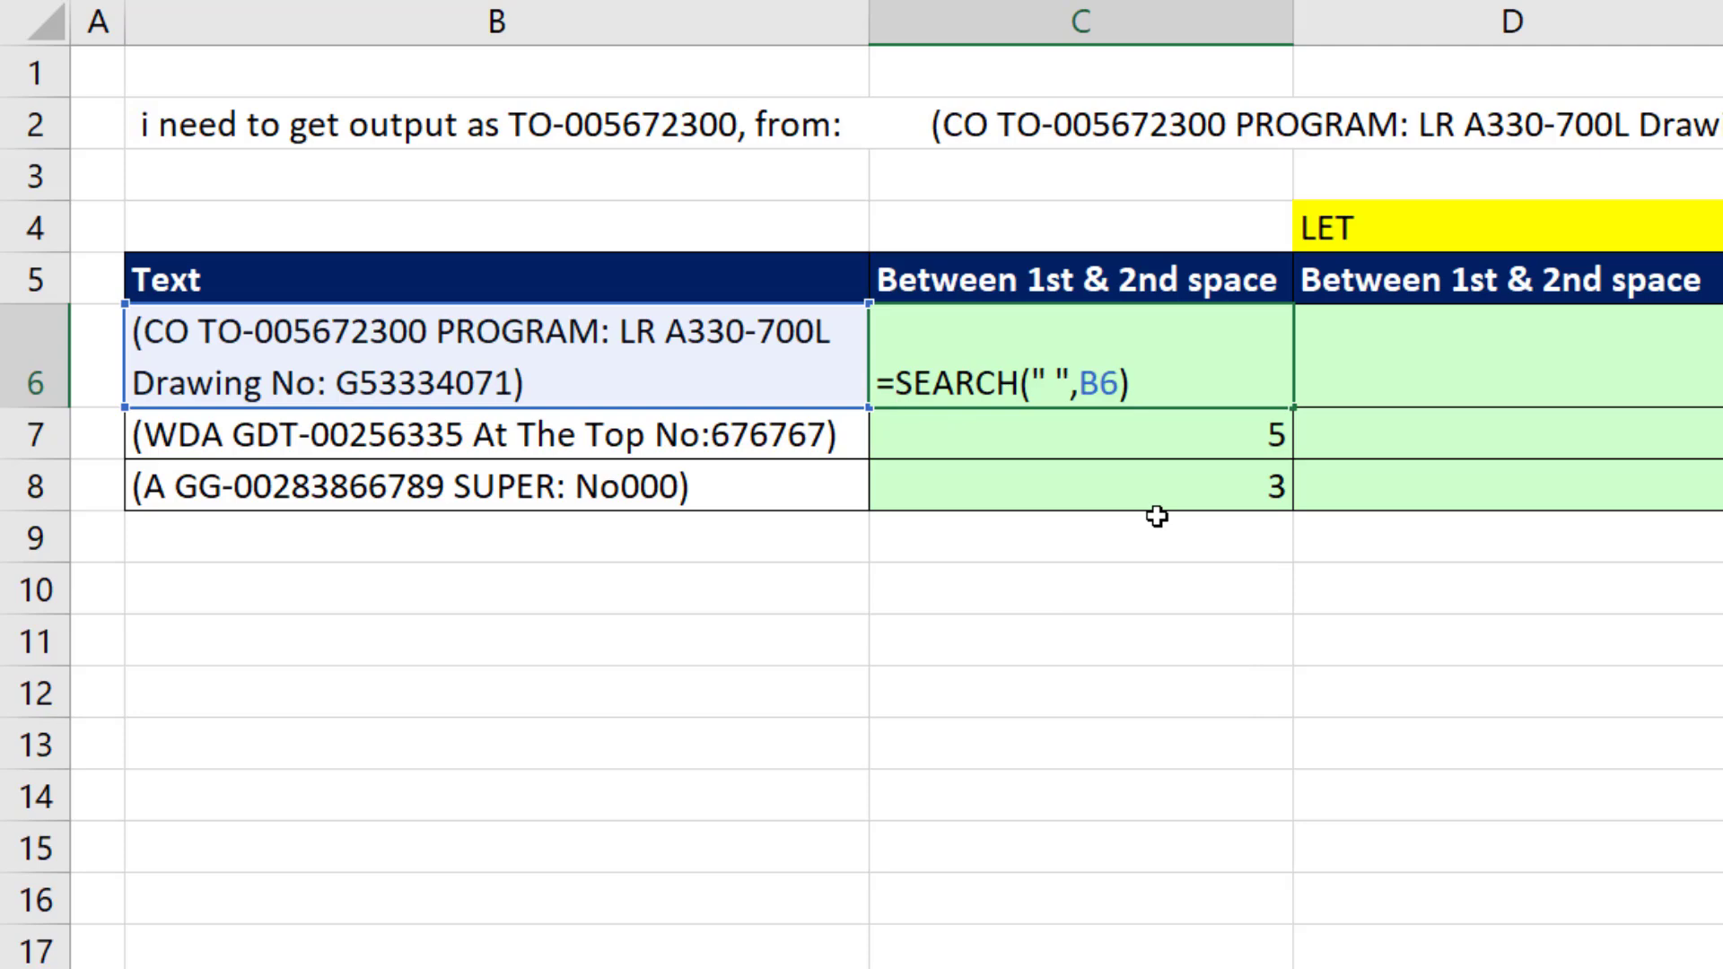
type("re")
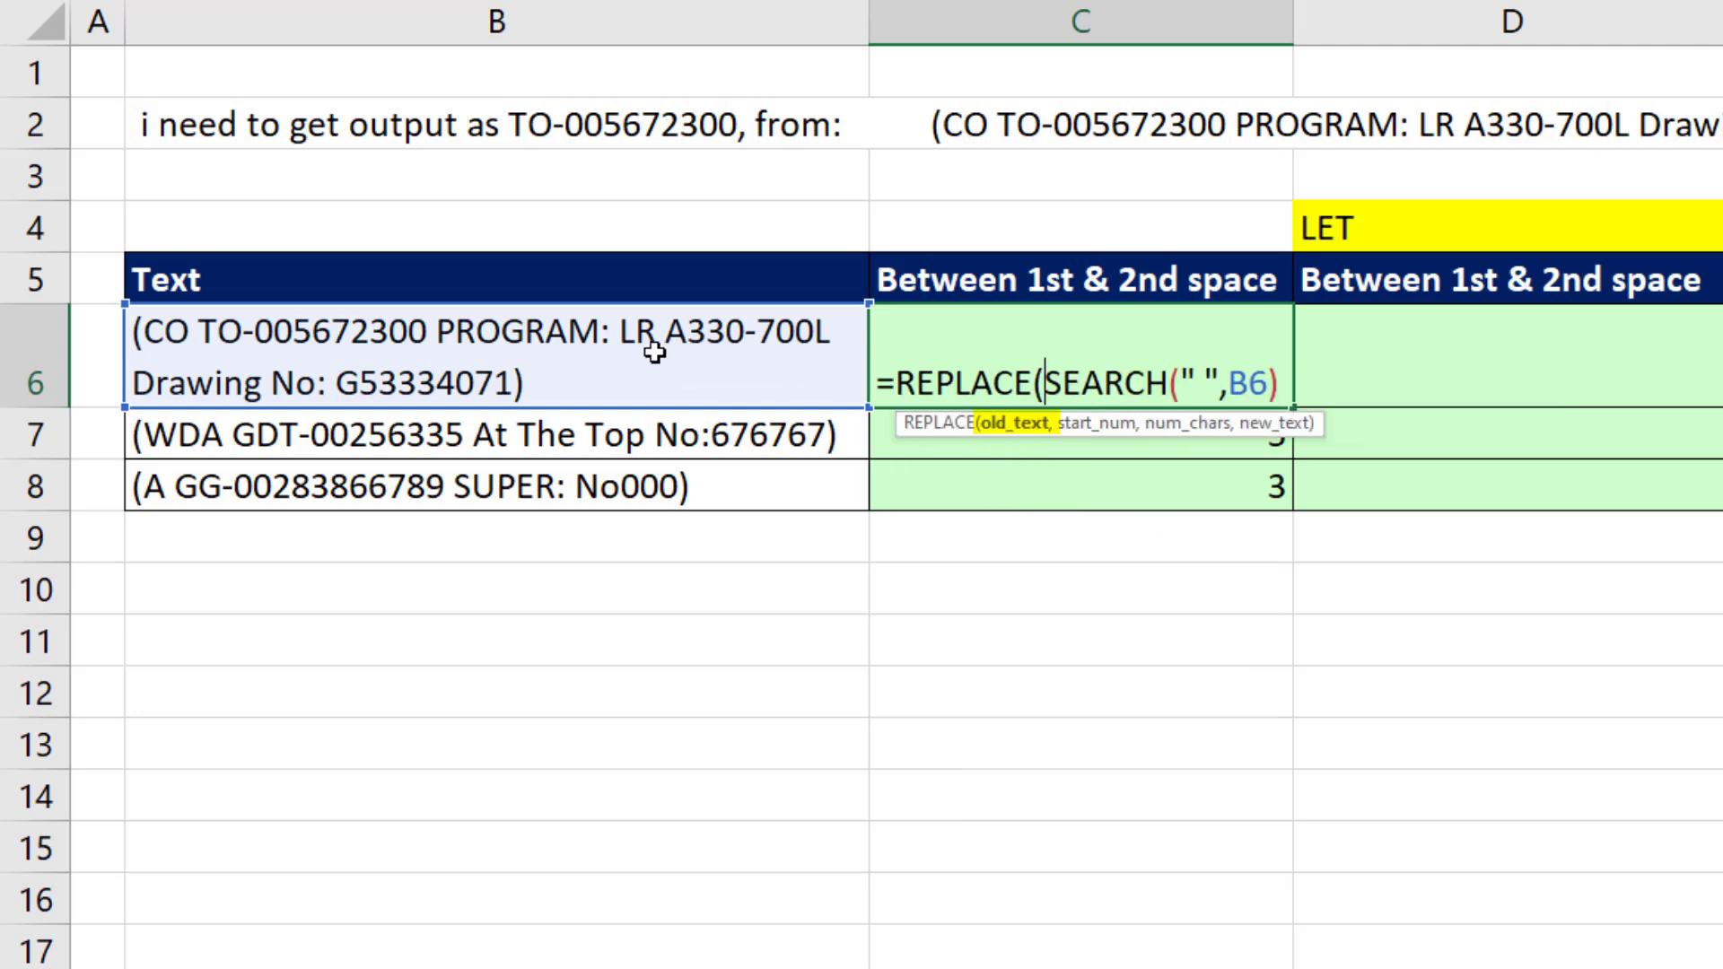
type("B6,")
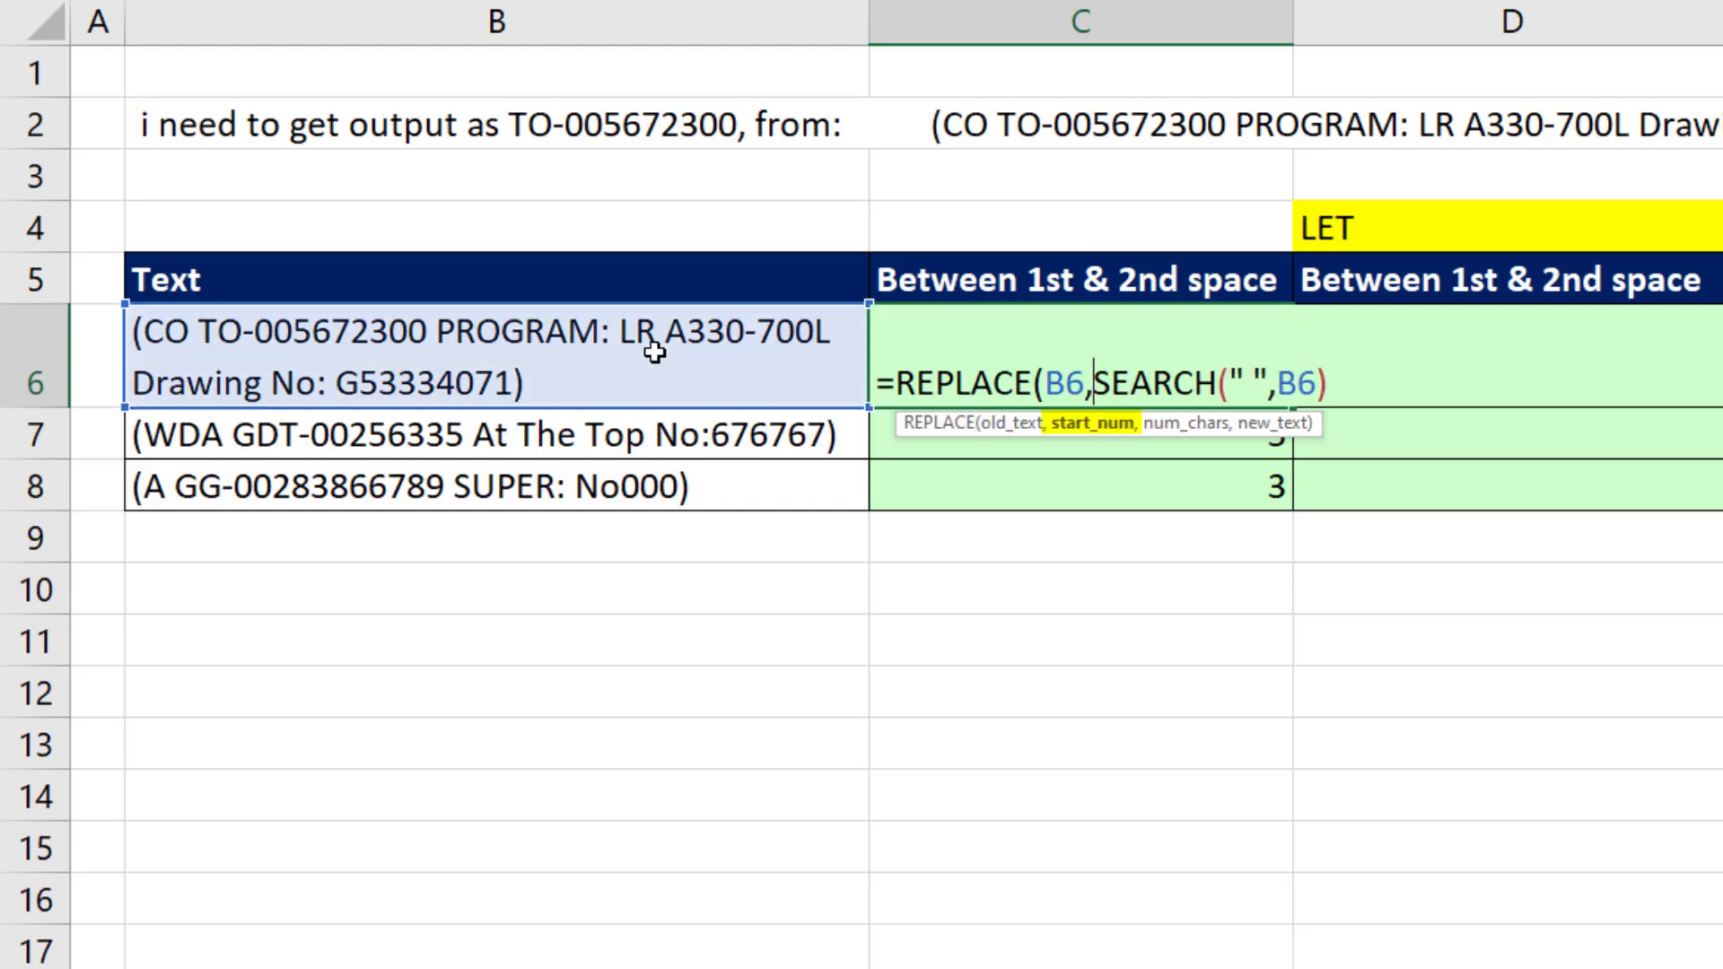
type("1")
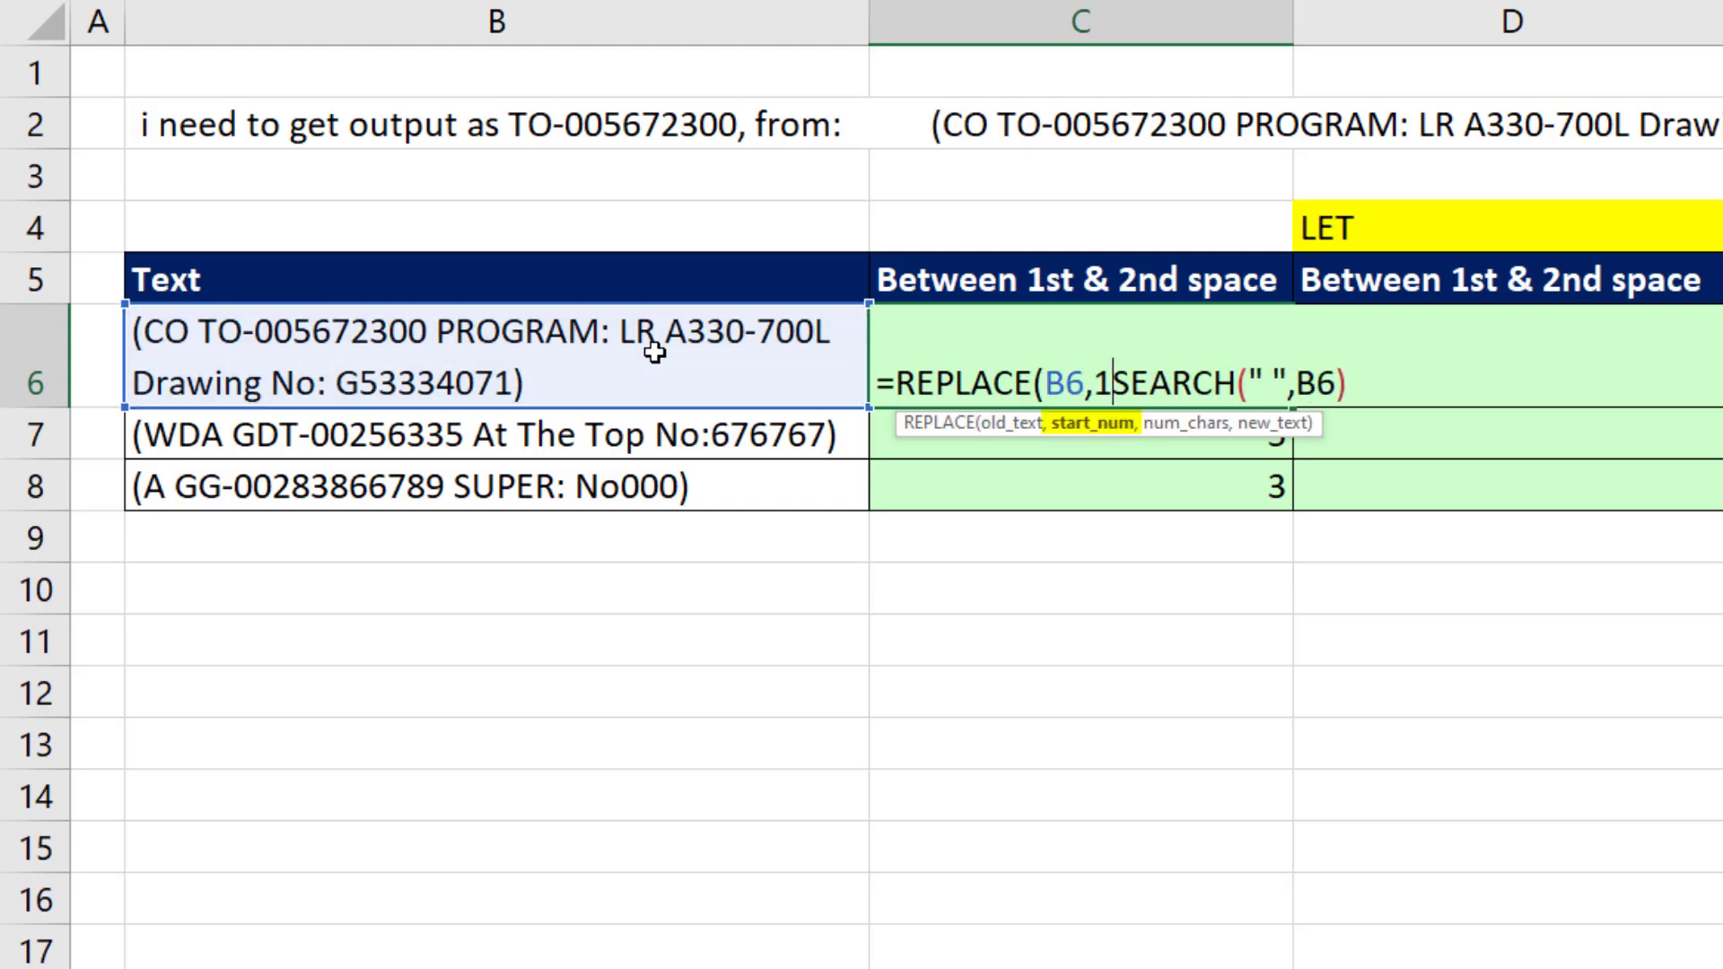
type(",")
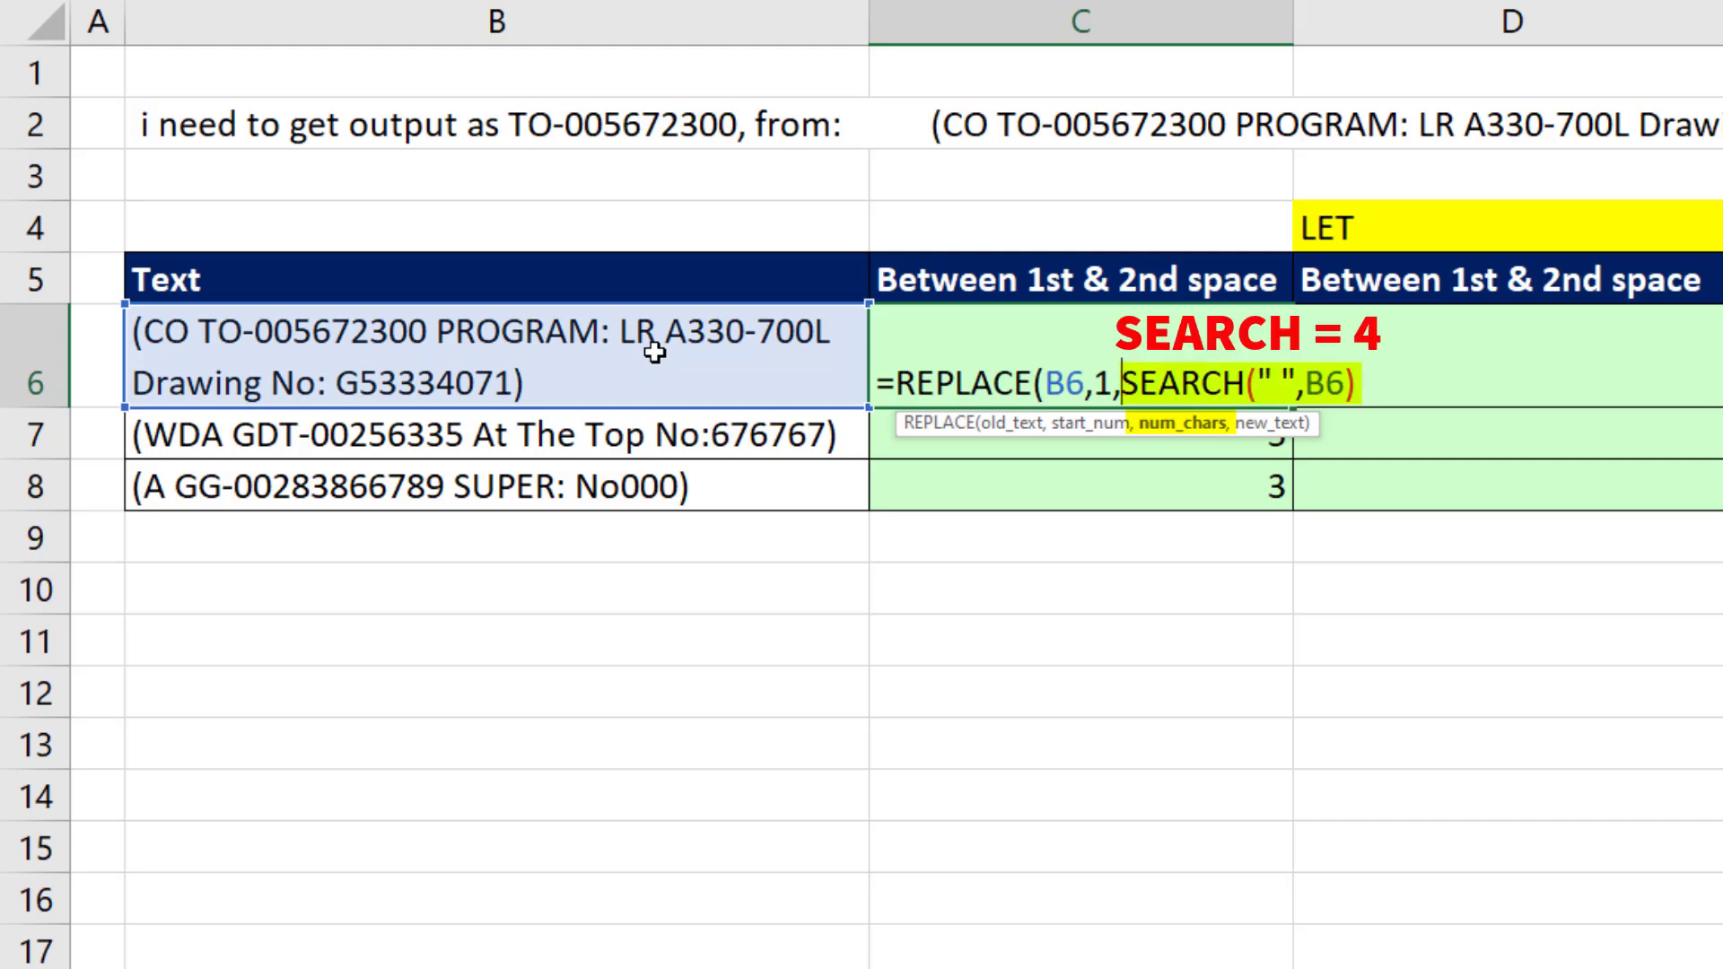
type(",")
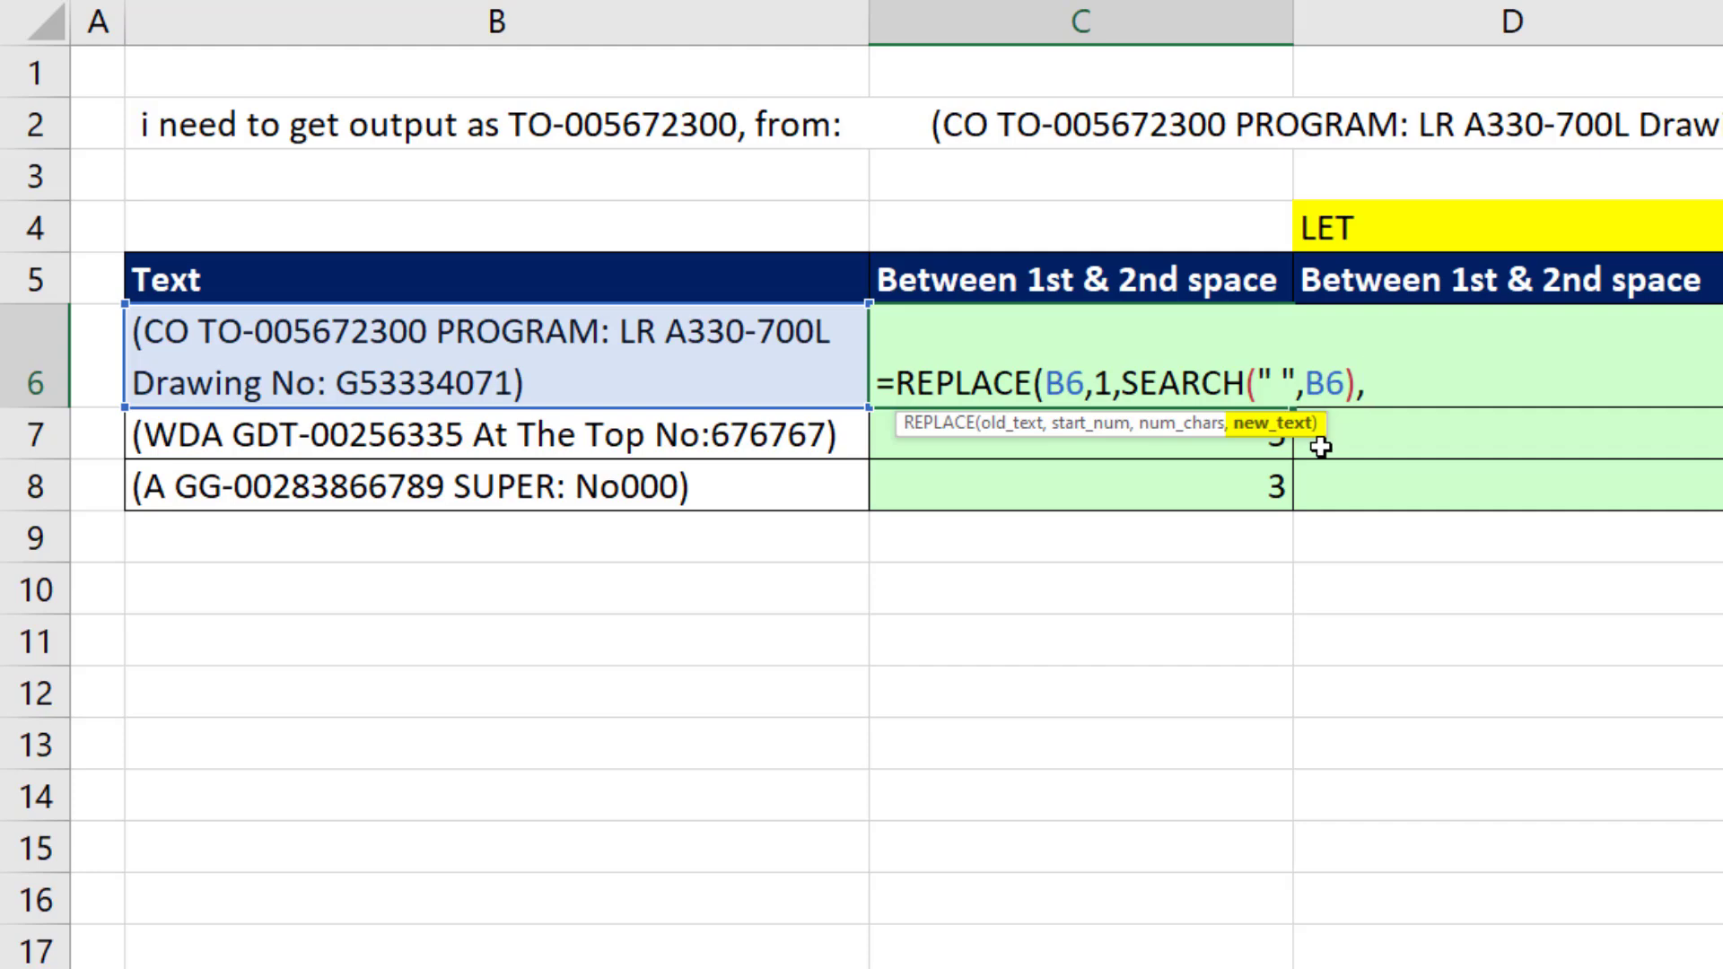
type("\"")
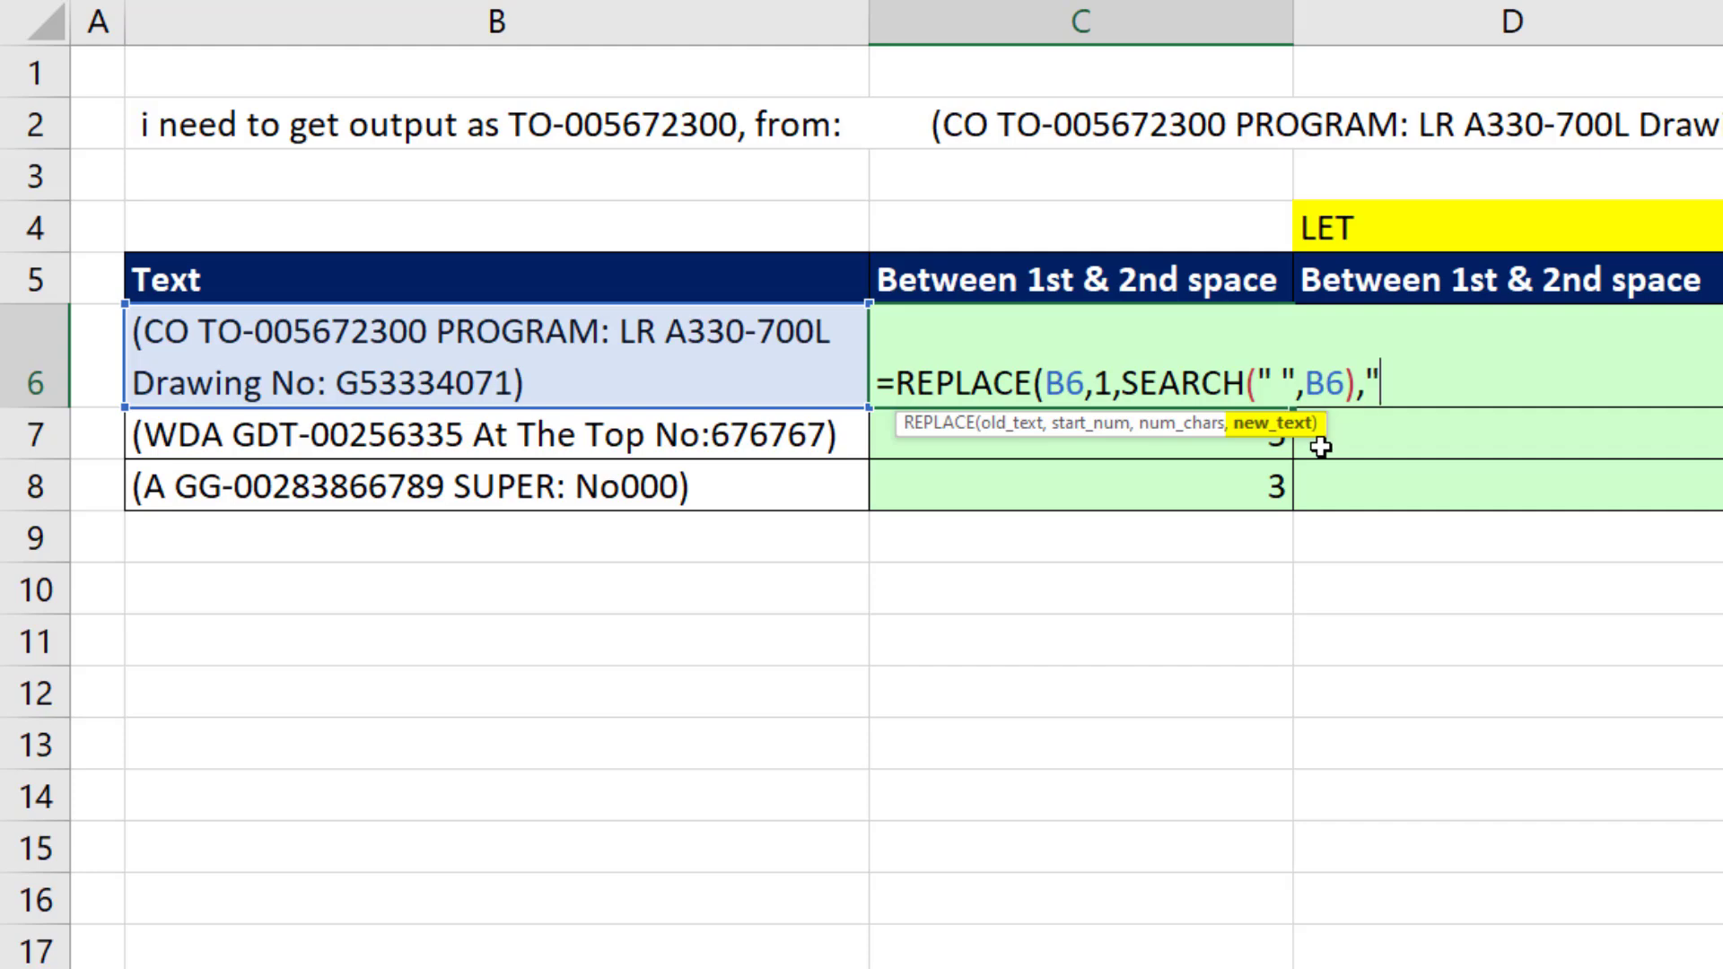
type("\")")
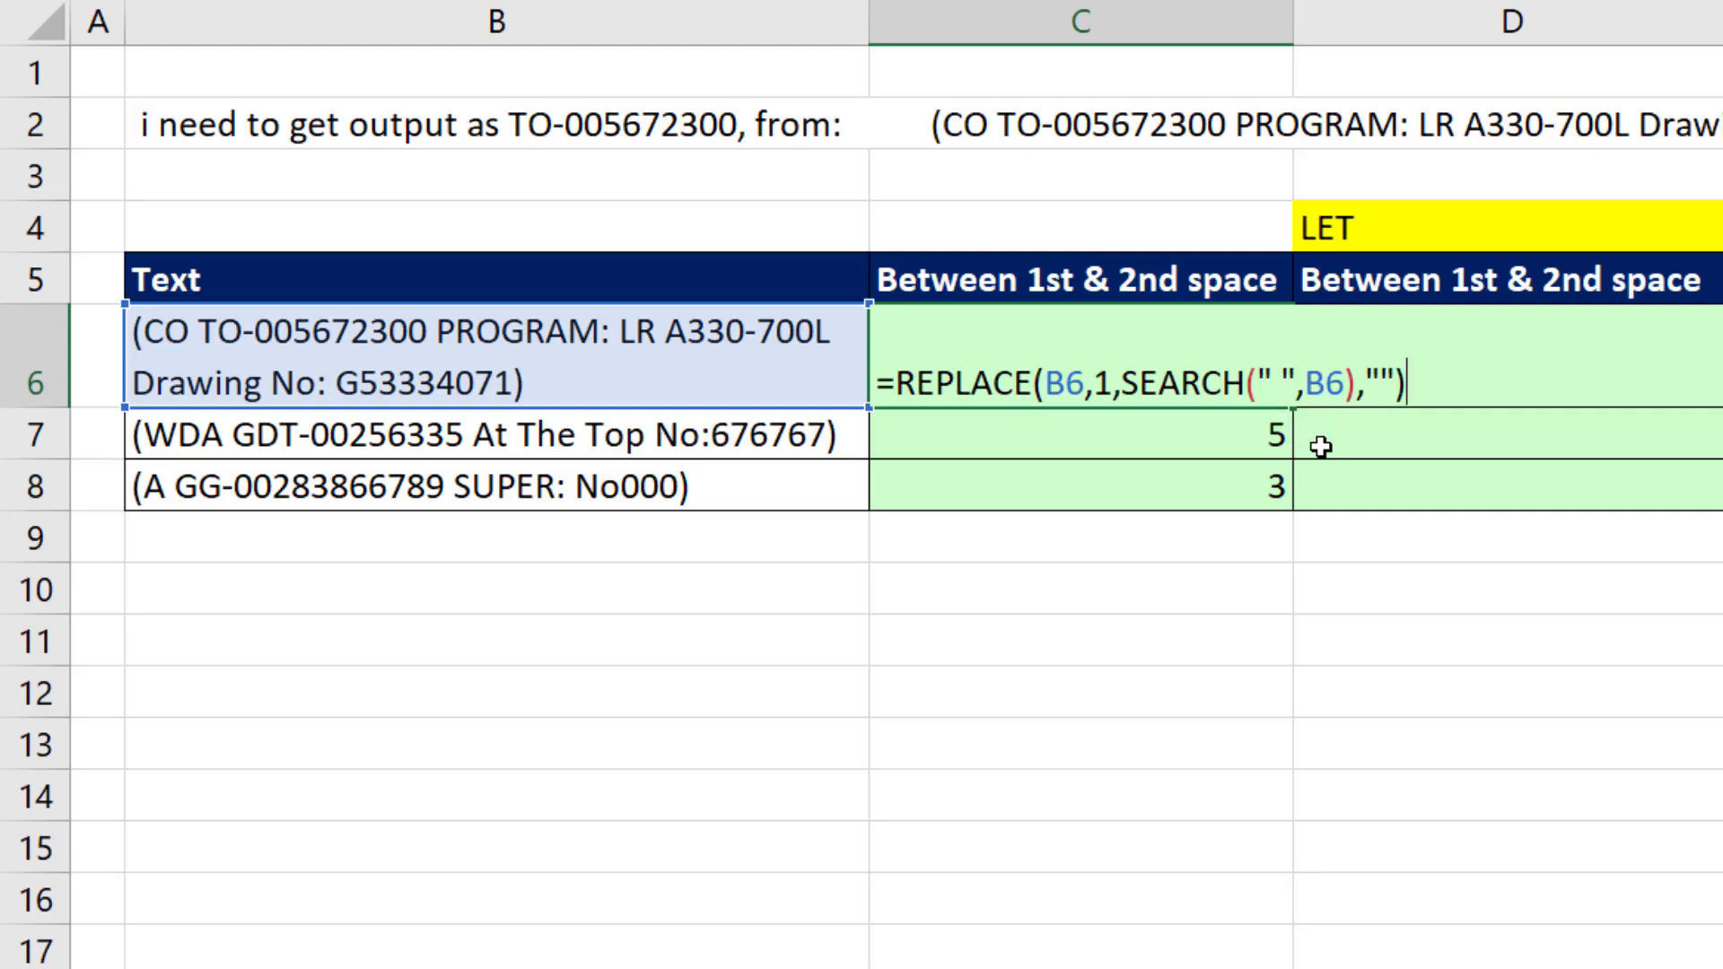
key("Enter")
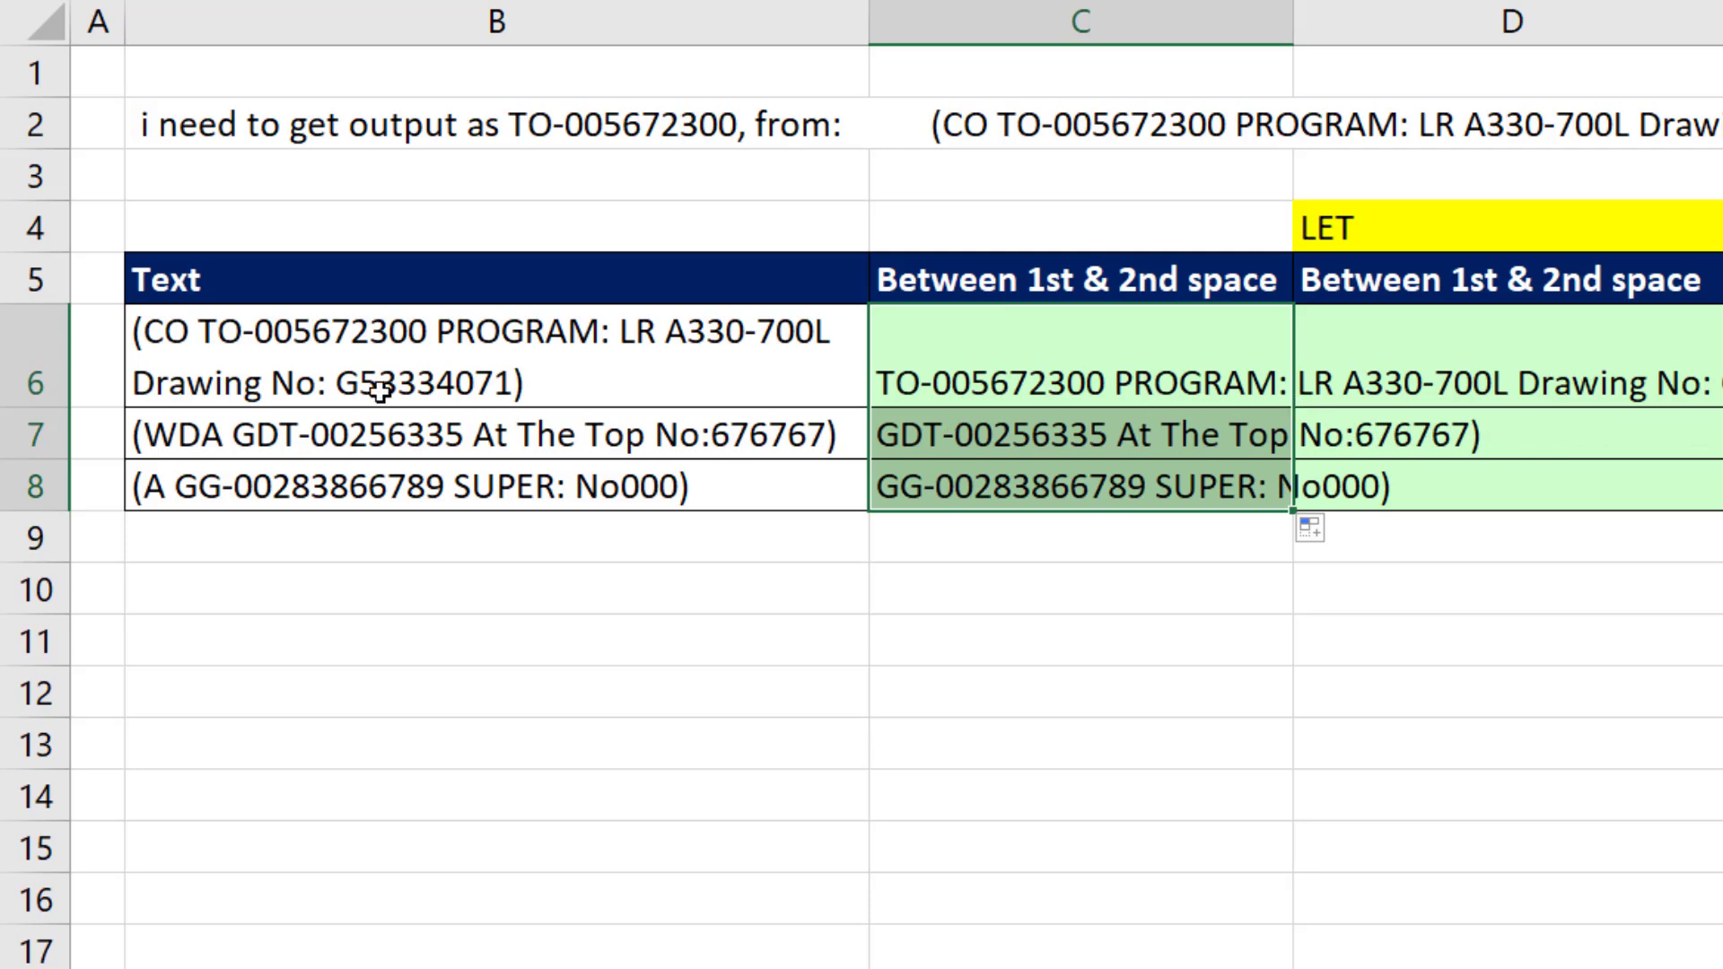
mouse_move(305, 445)
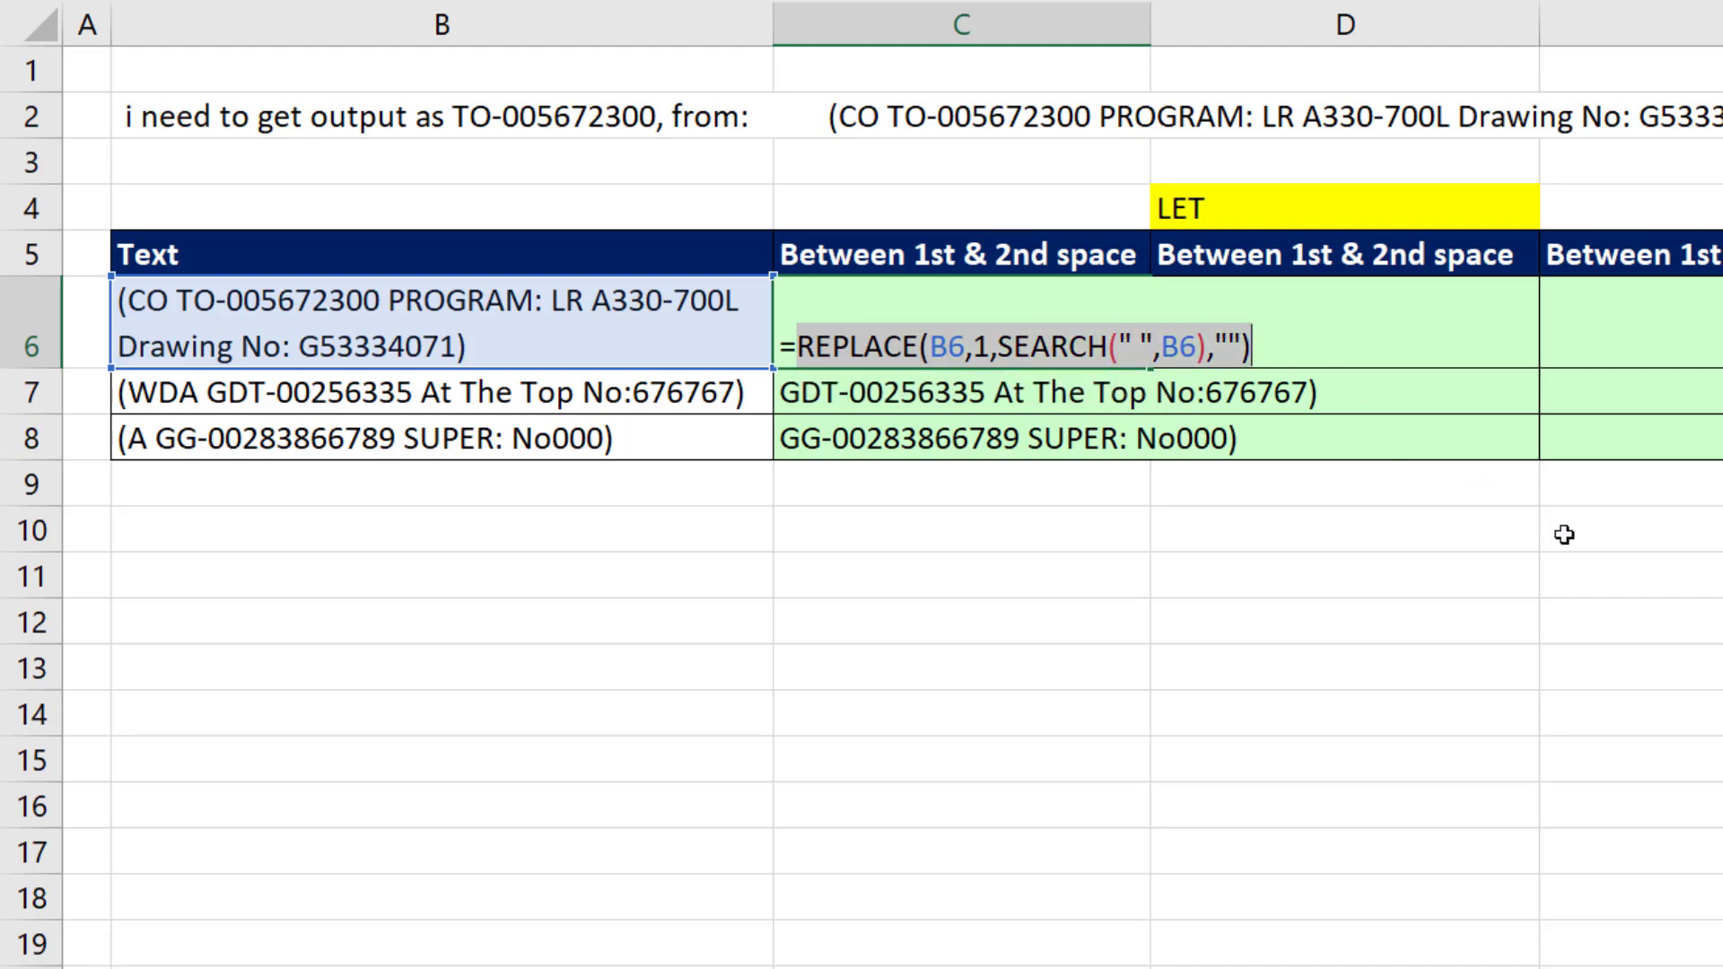
Wrap in LEFT with SEARCH(" ",REPLACE(...))-1 as length so C6:C8 show only the codes
key("ctrl+c")
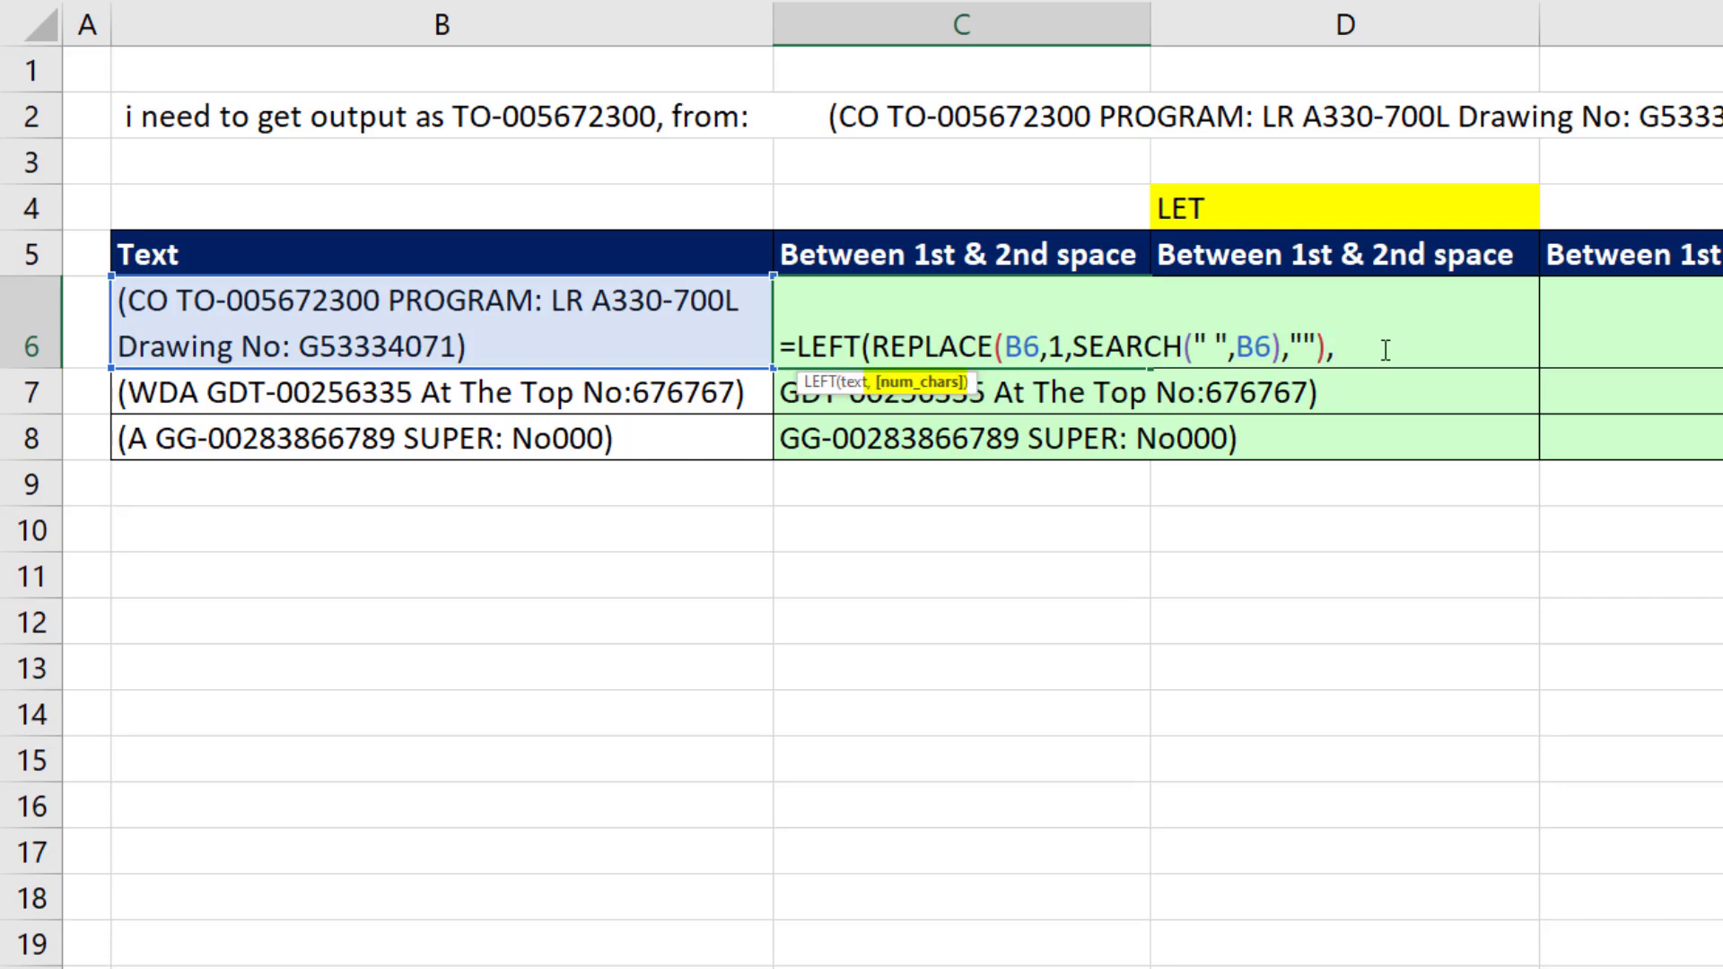
type("se")
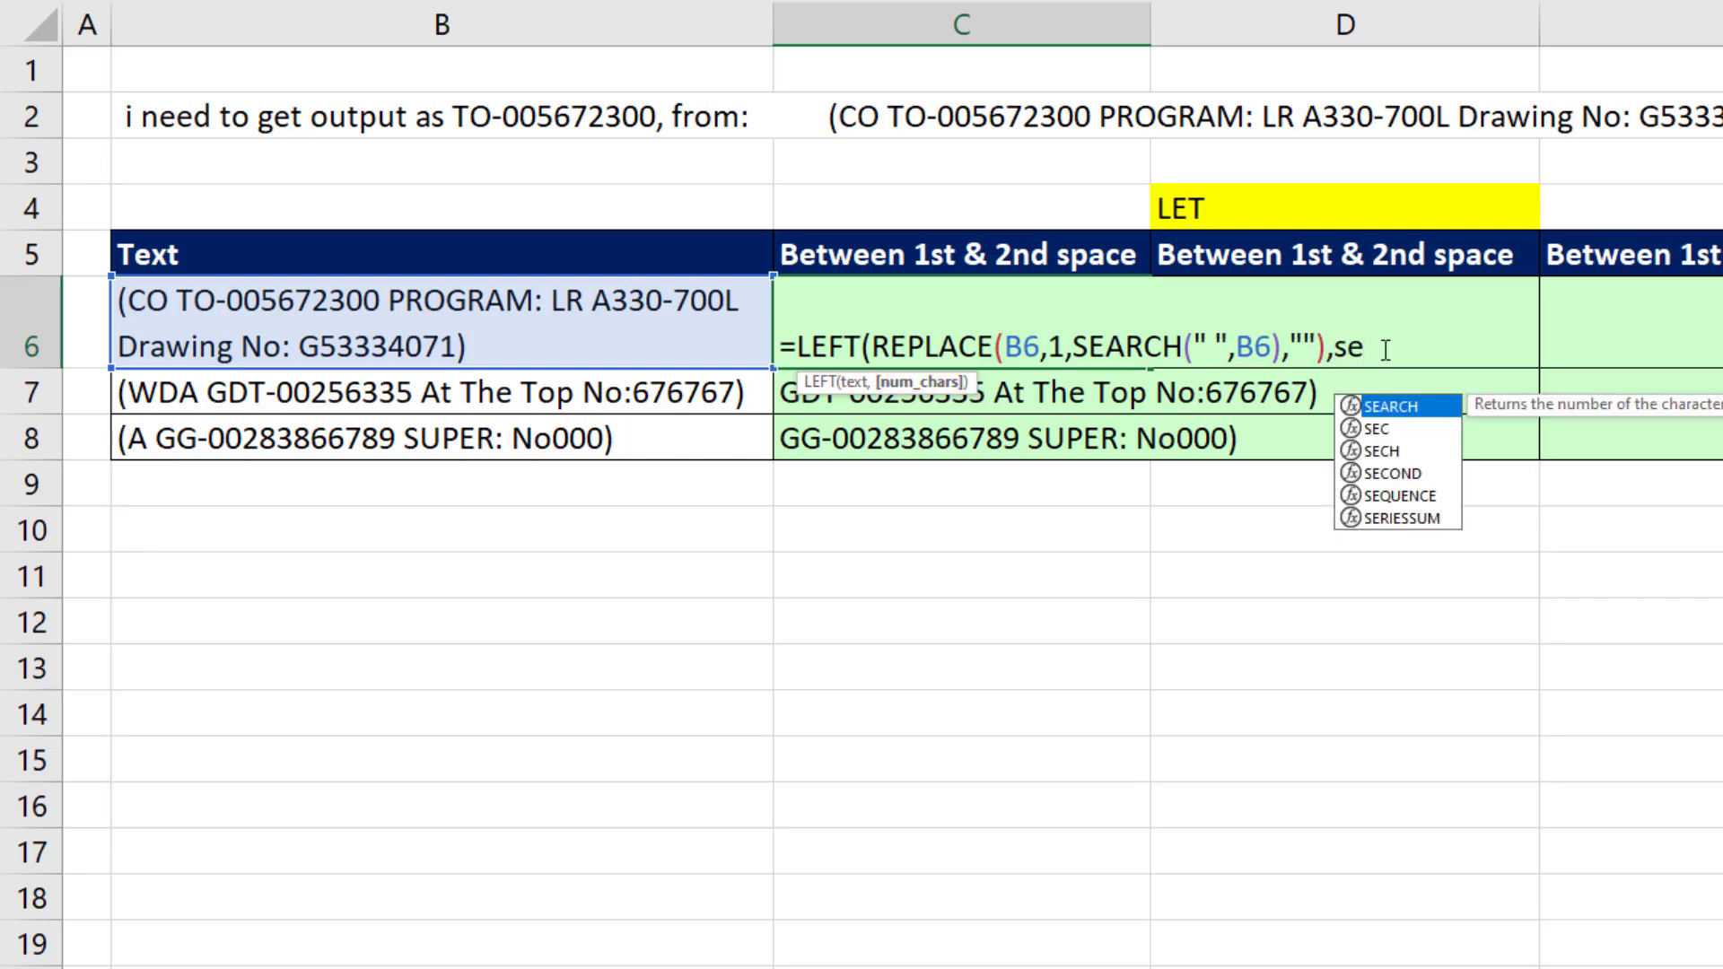
type("SEARCH(\"")
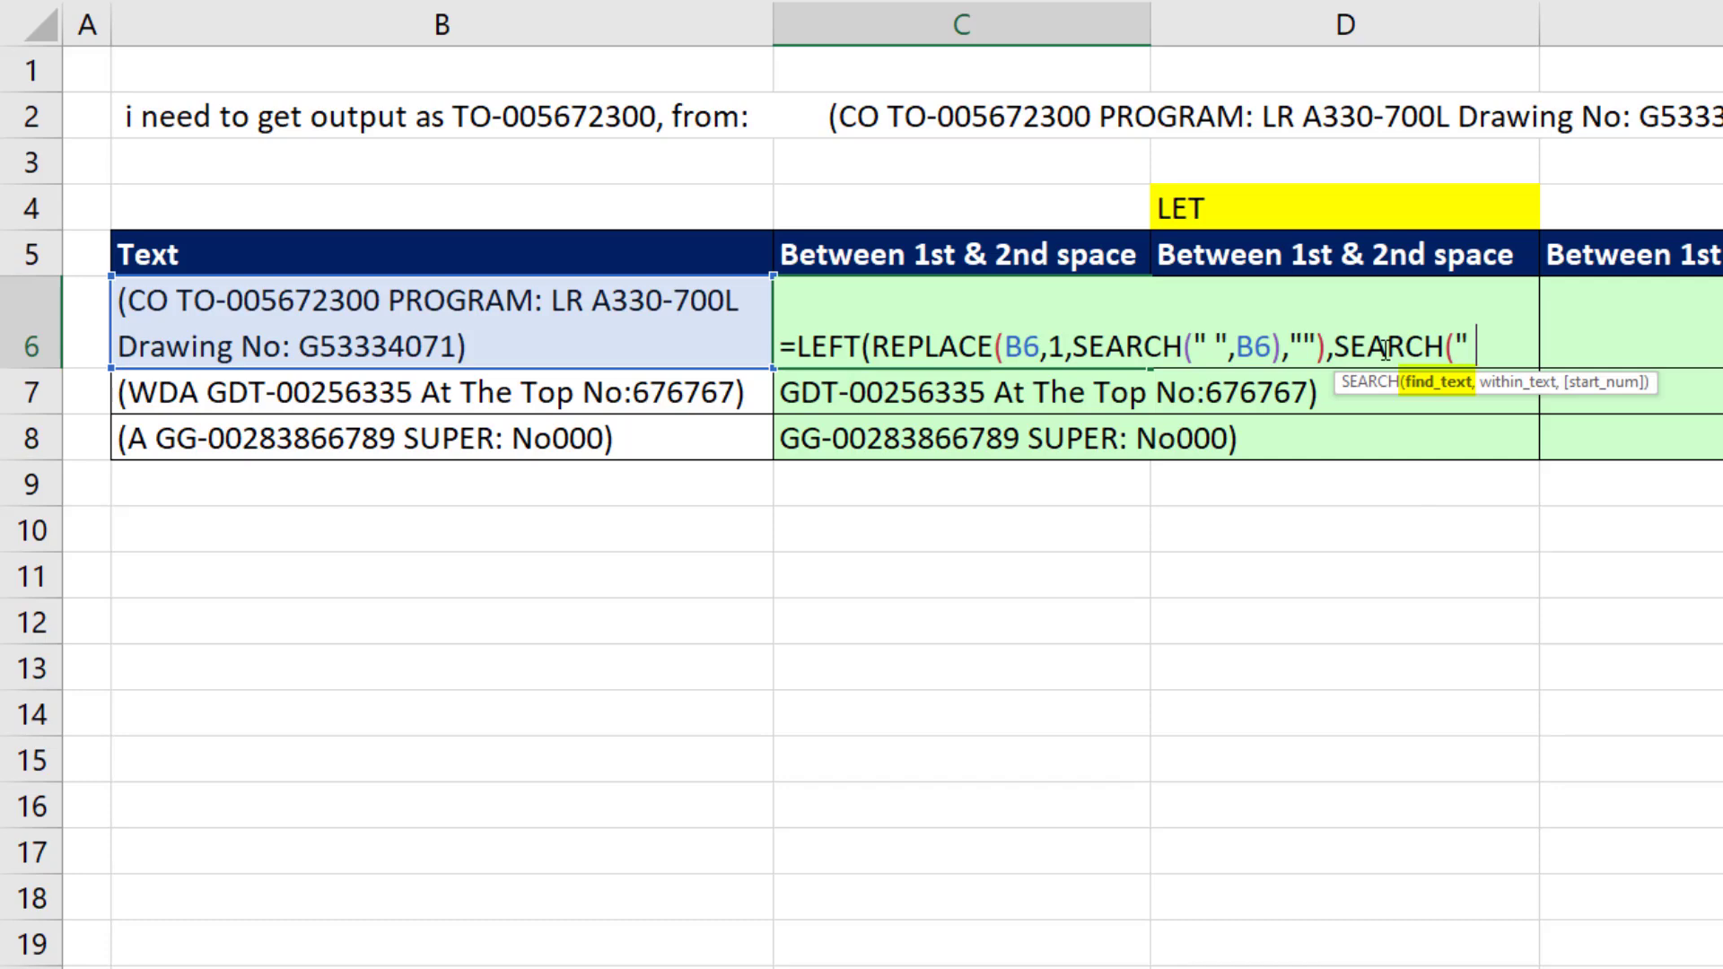
type(",")
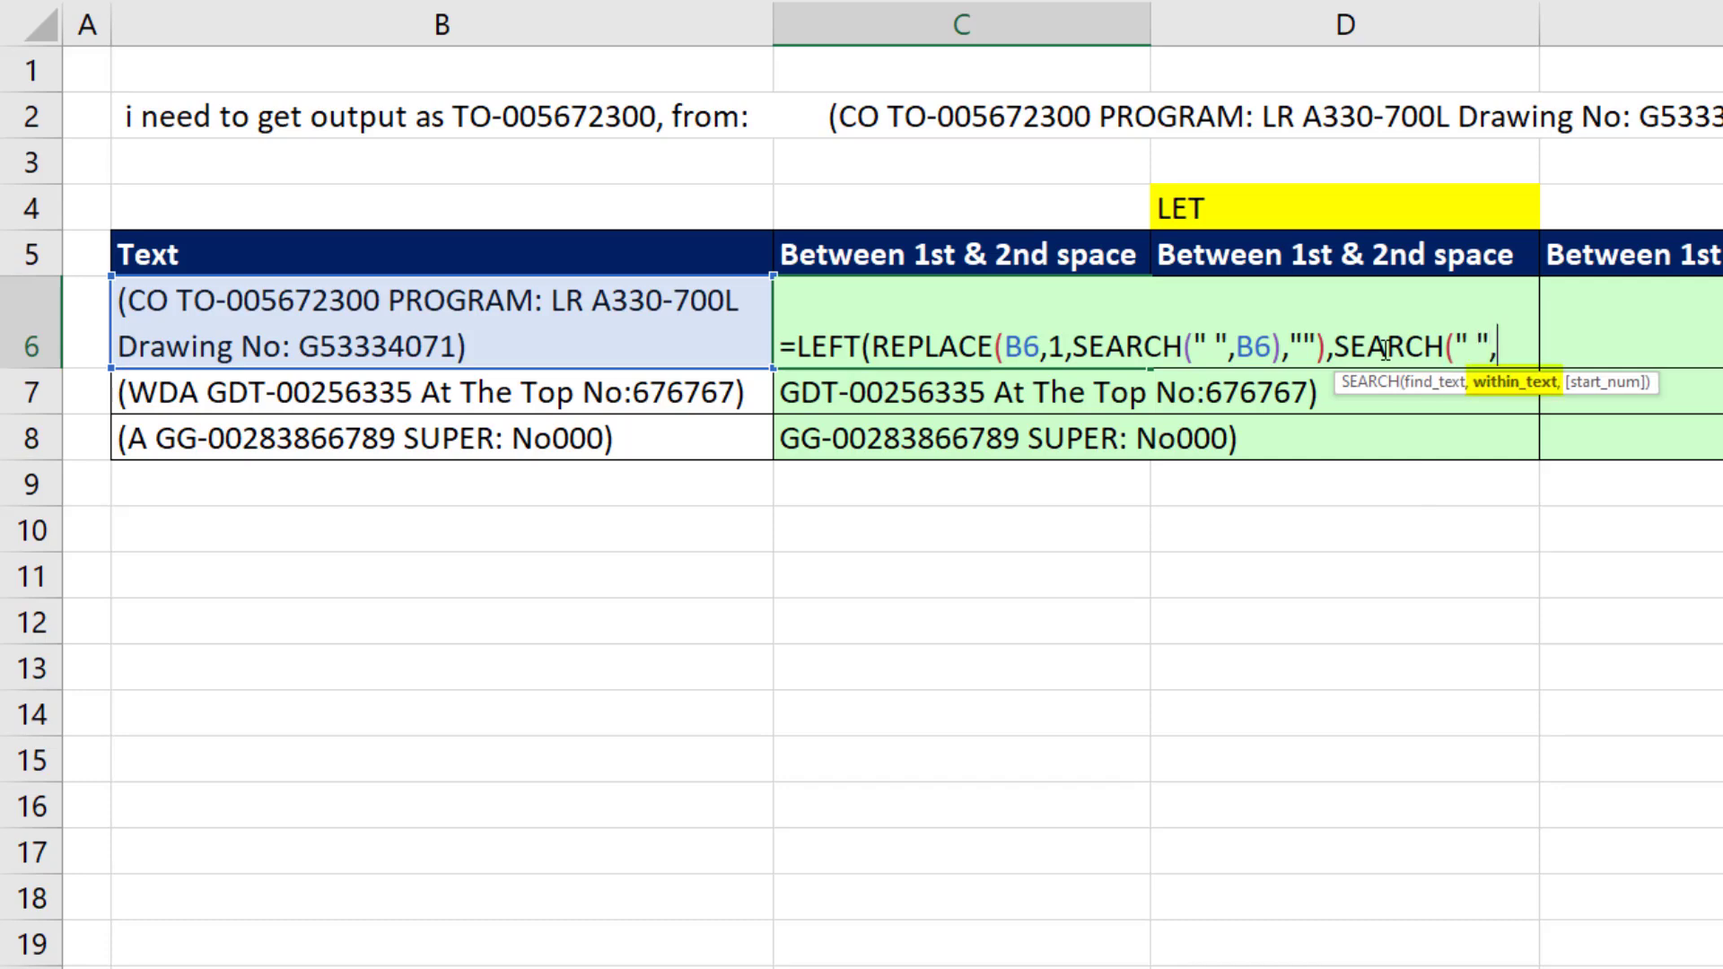
key("ctrl+v")
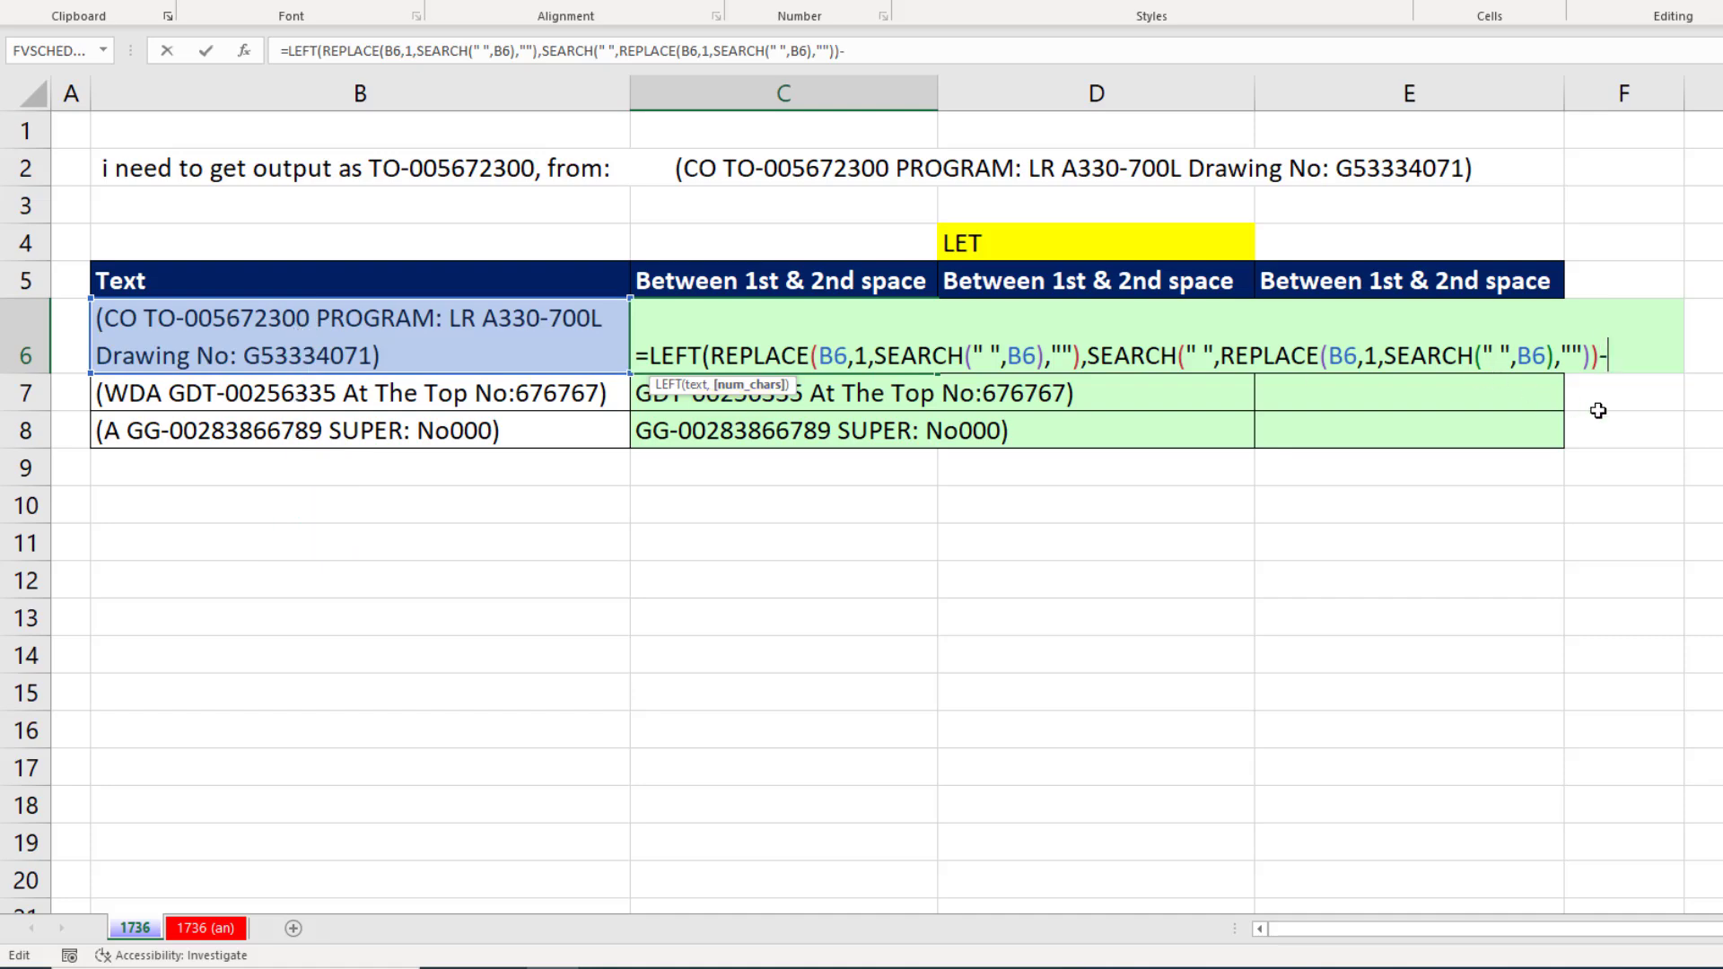
type("1)")
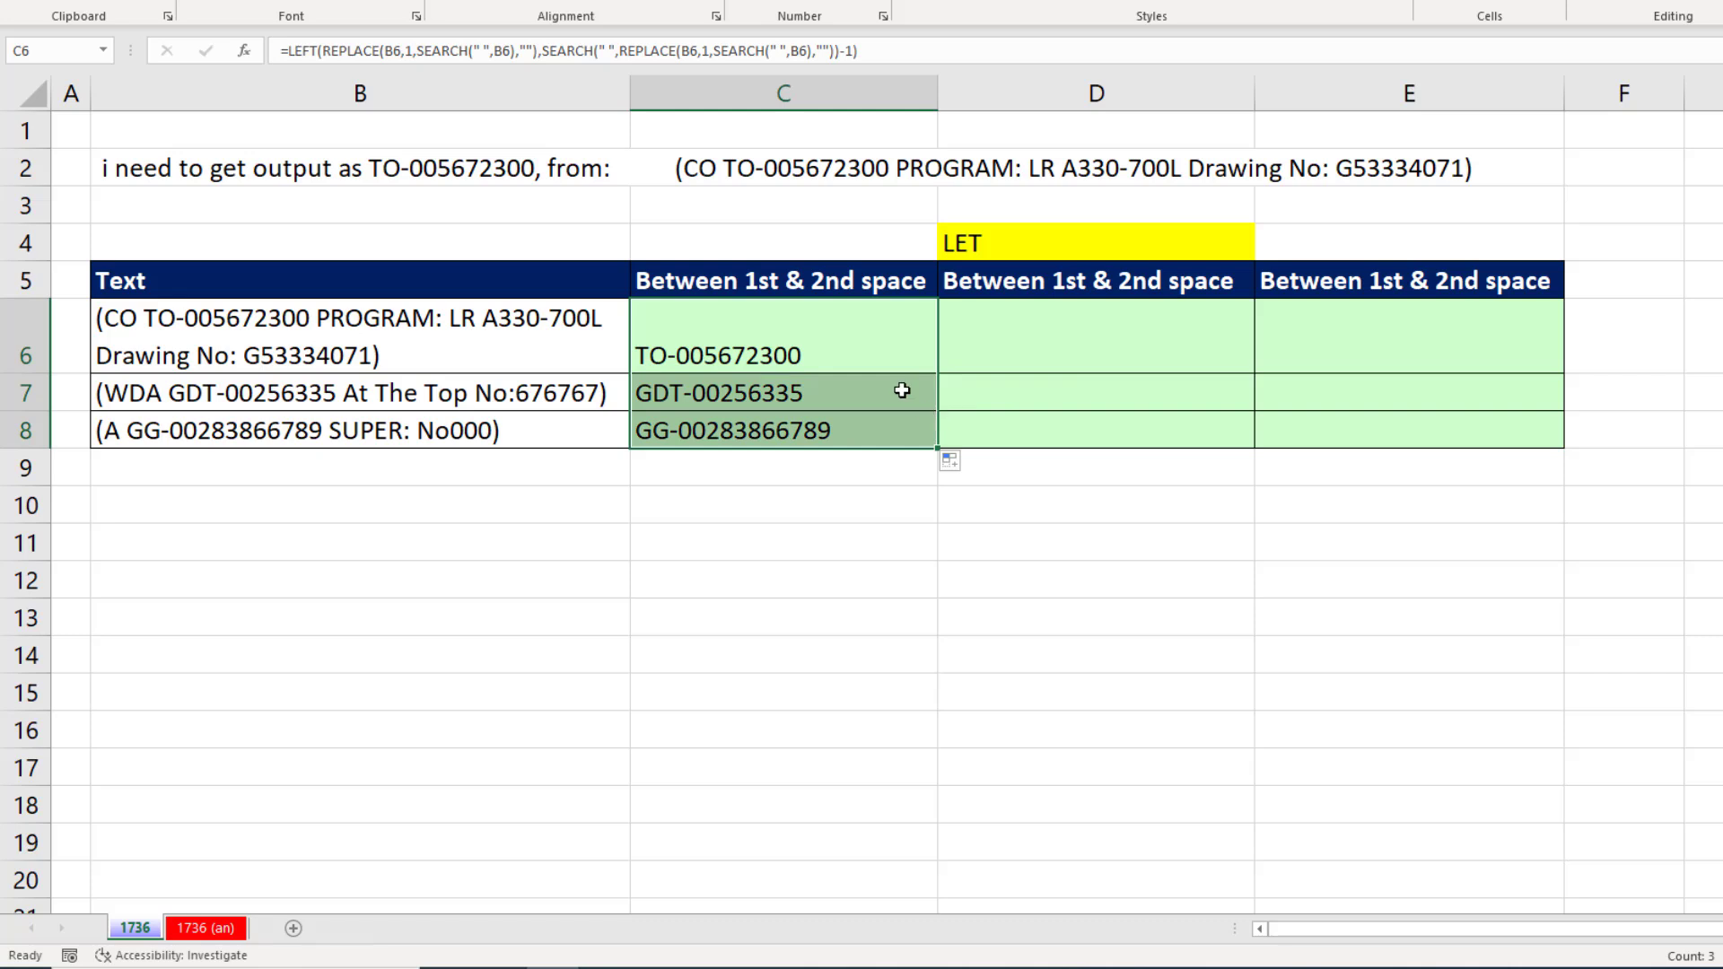
Start a LET formula in D6 naming rbs as REPLACE(B6,1,SEARCH(" ",B6),"")
left_click(359, 336)
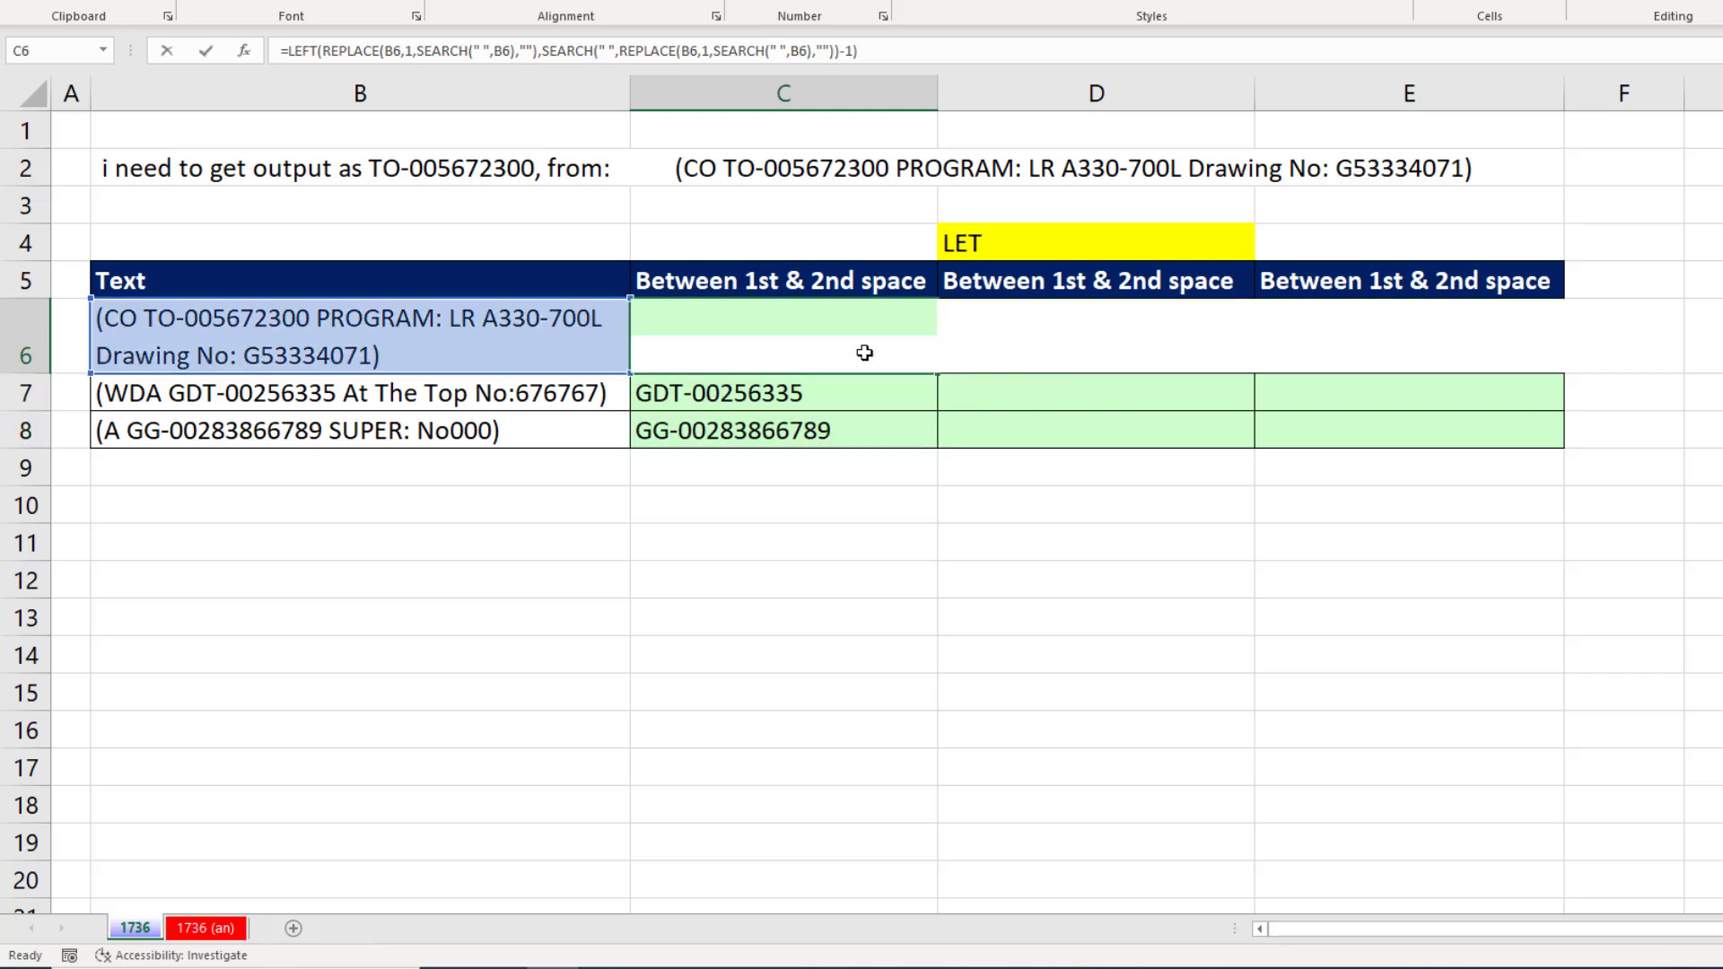
double_click(783, 335)
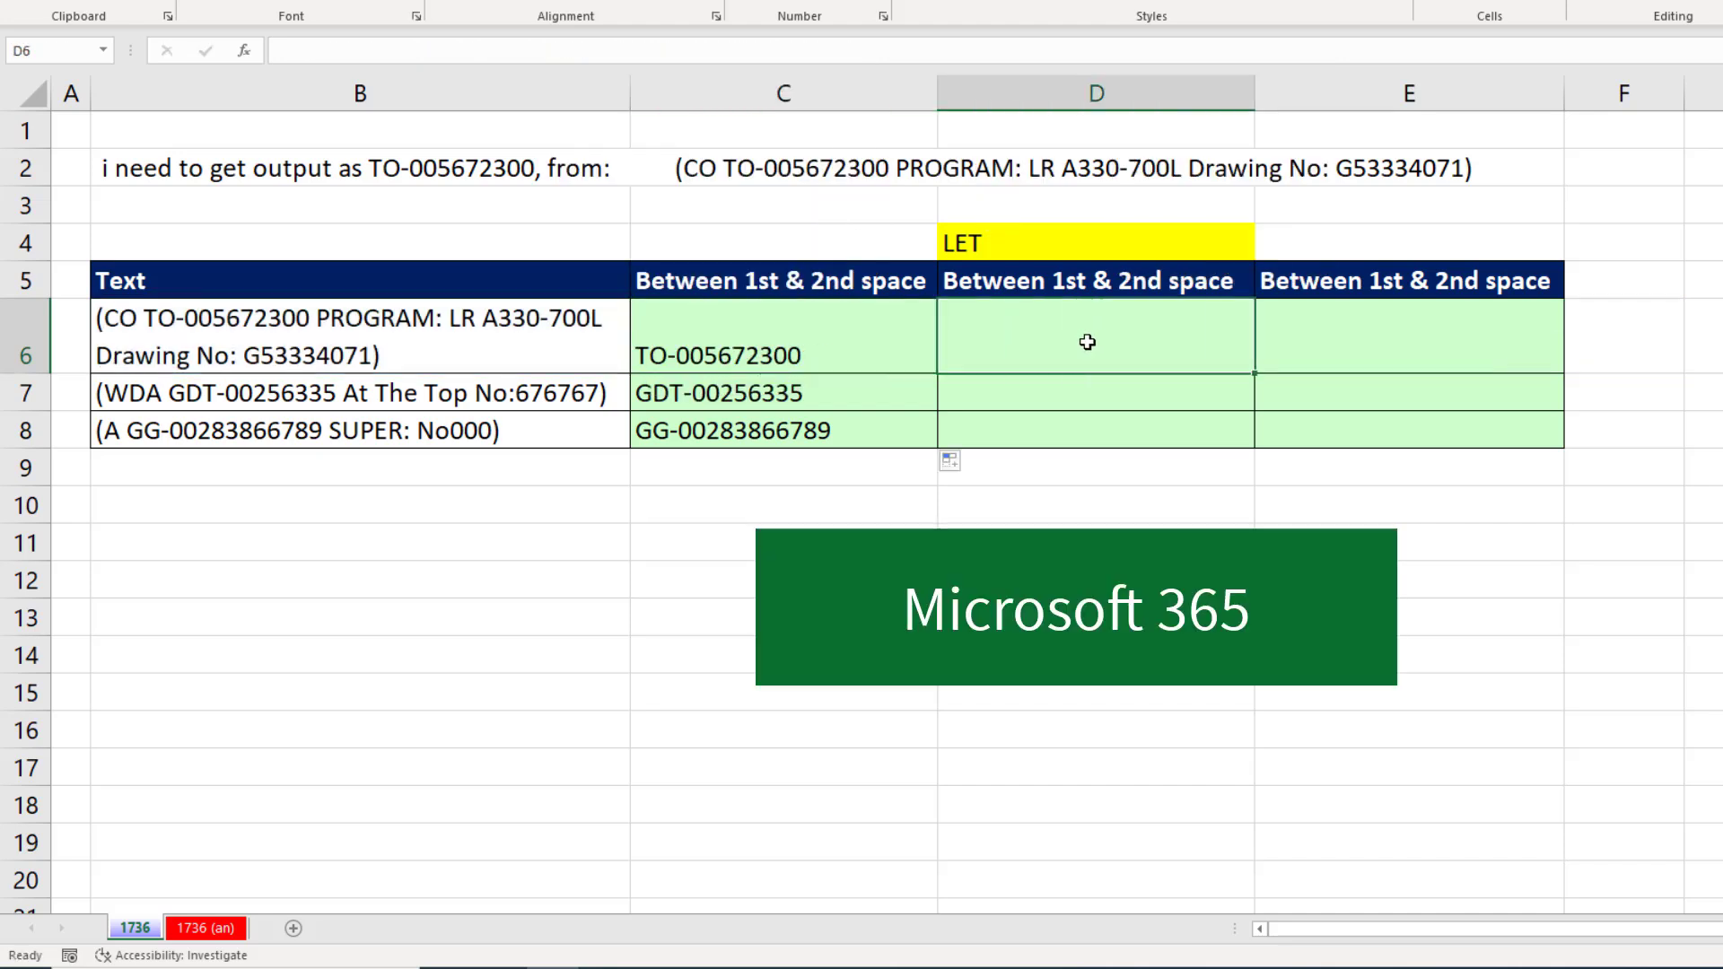
type("=")
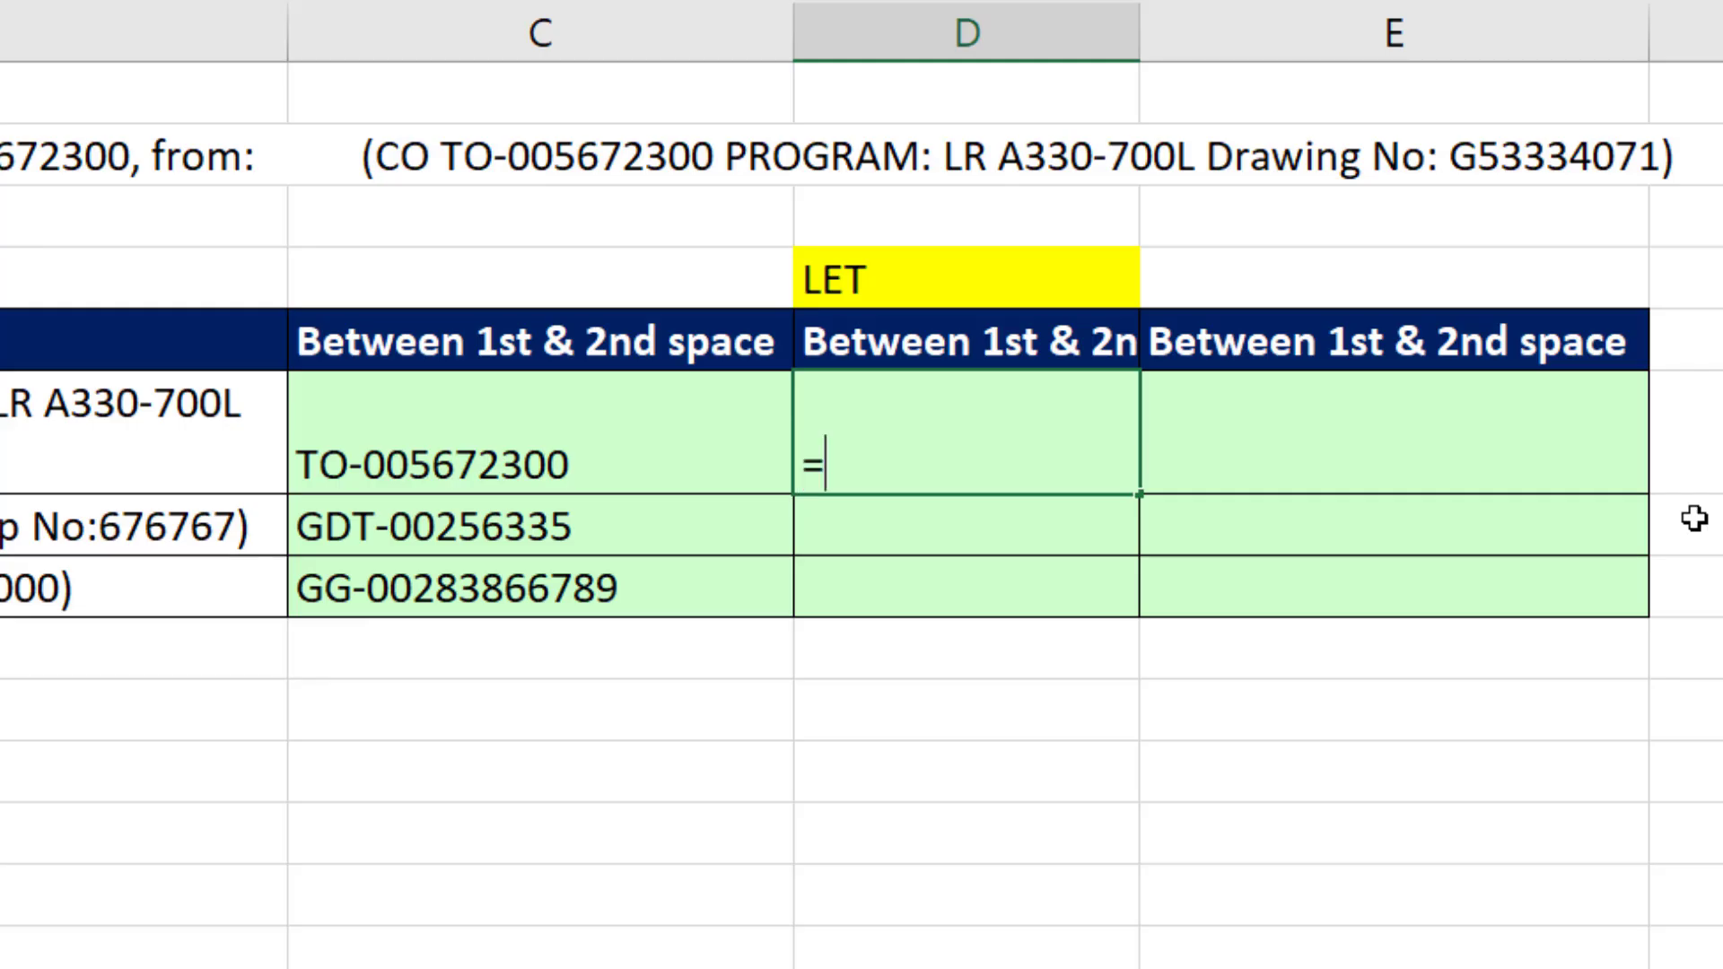
type("LET(")
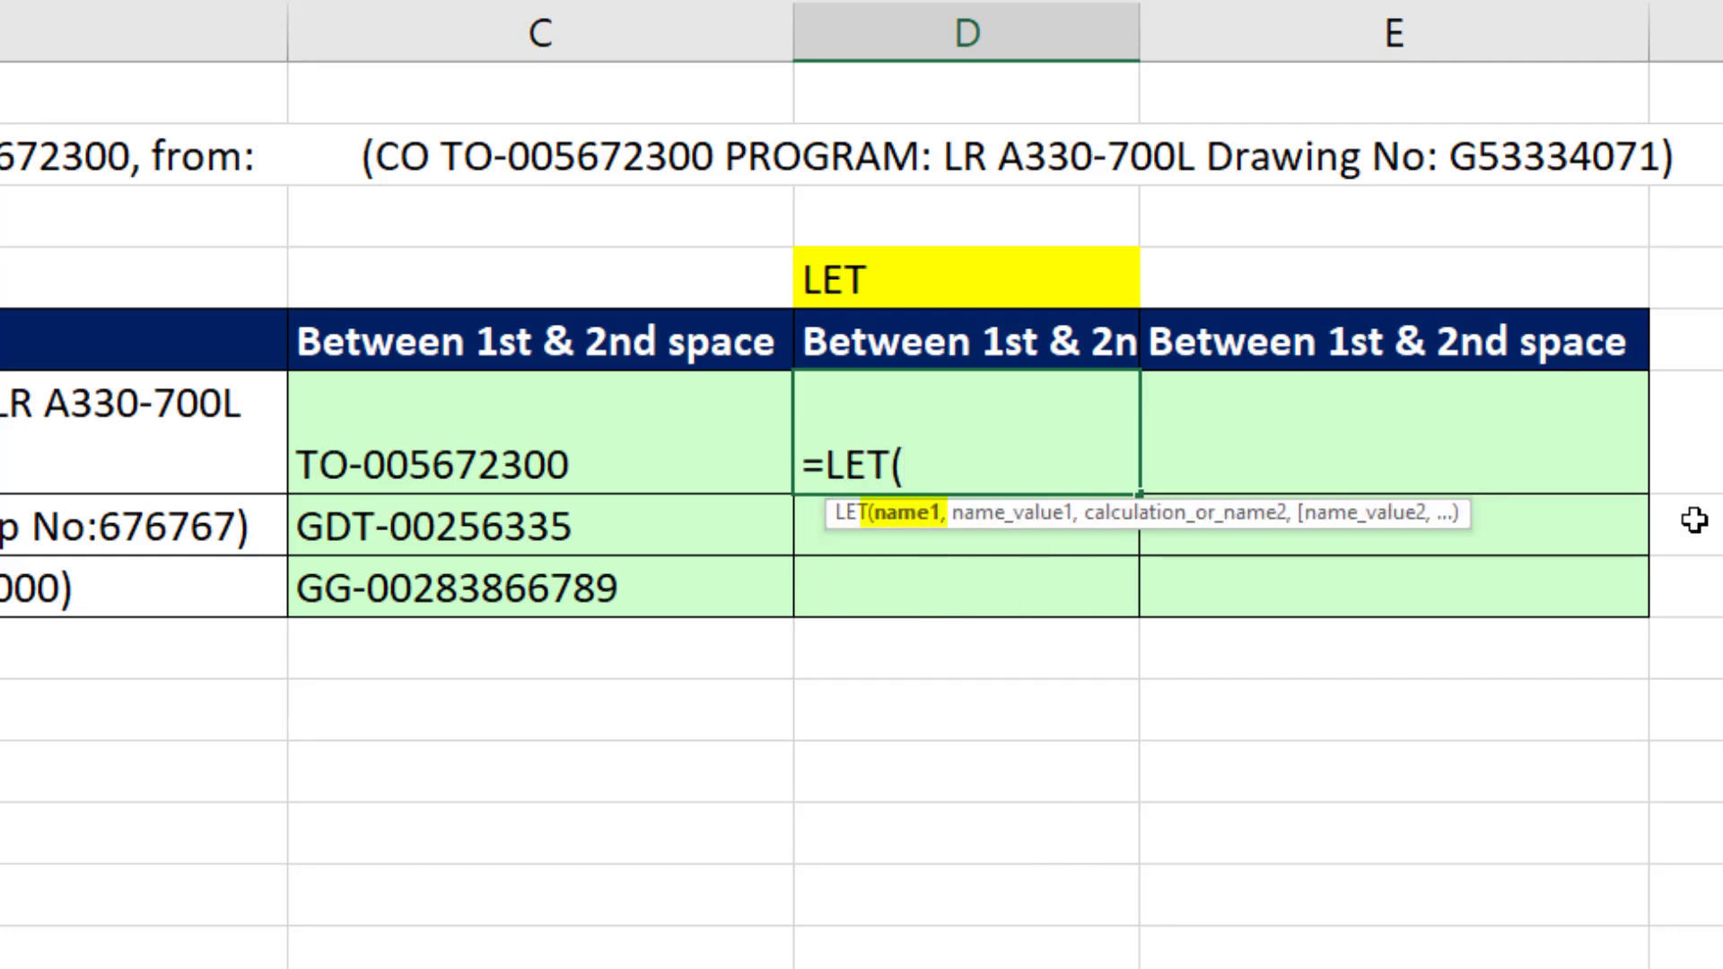
type("rbs")
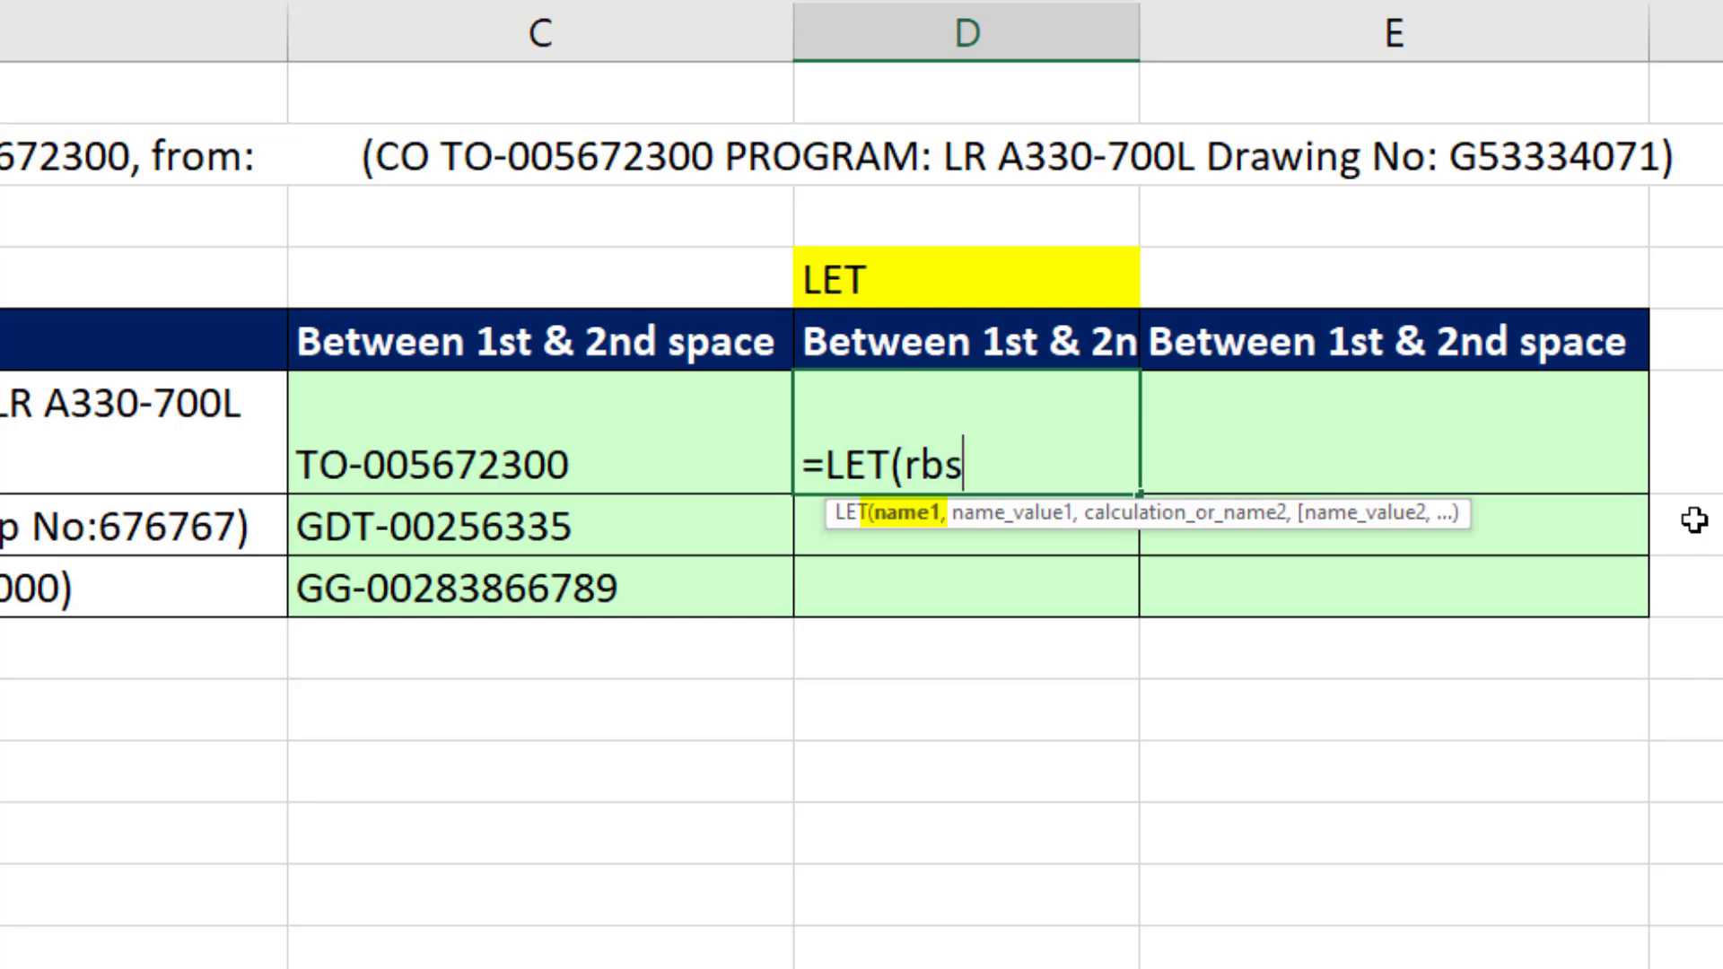
type(",")
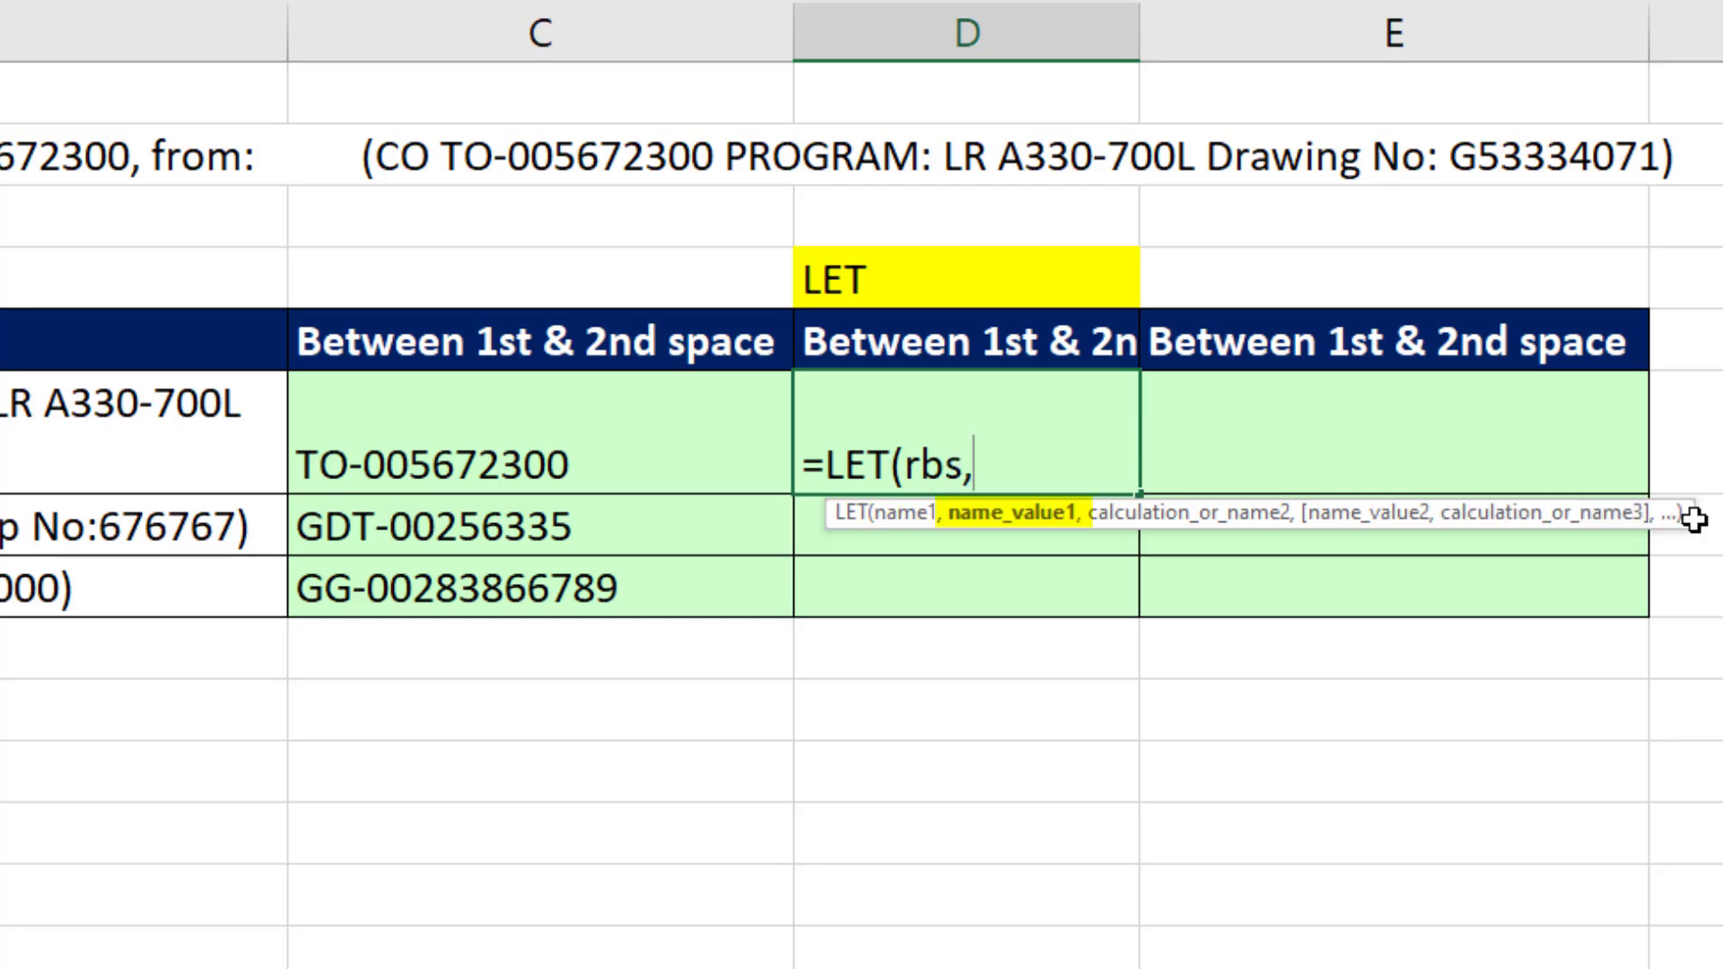
key("ctrl+v")
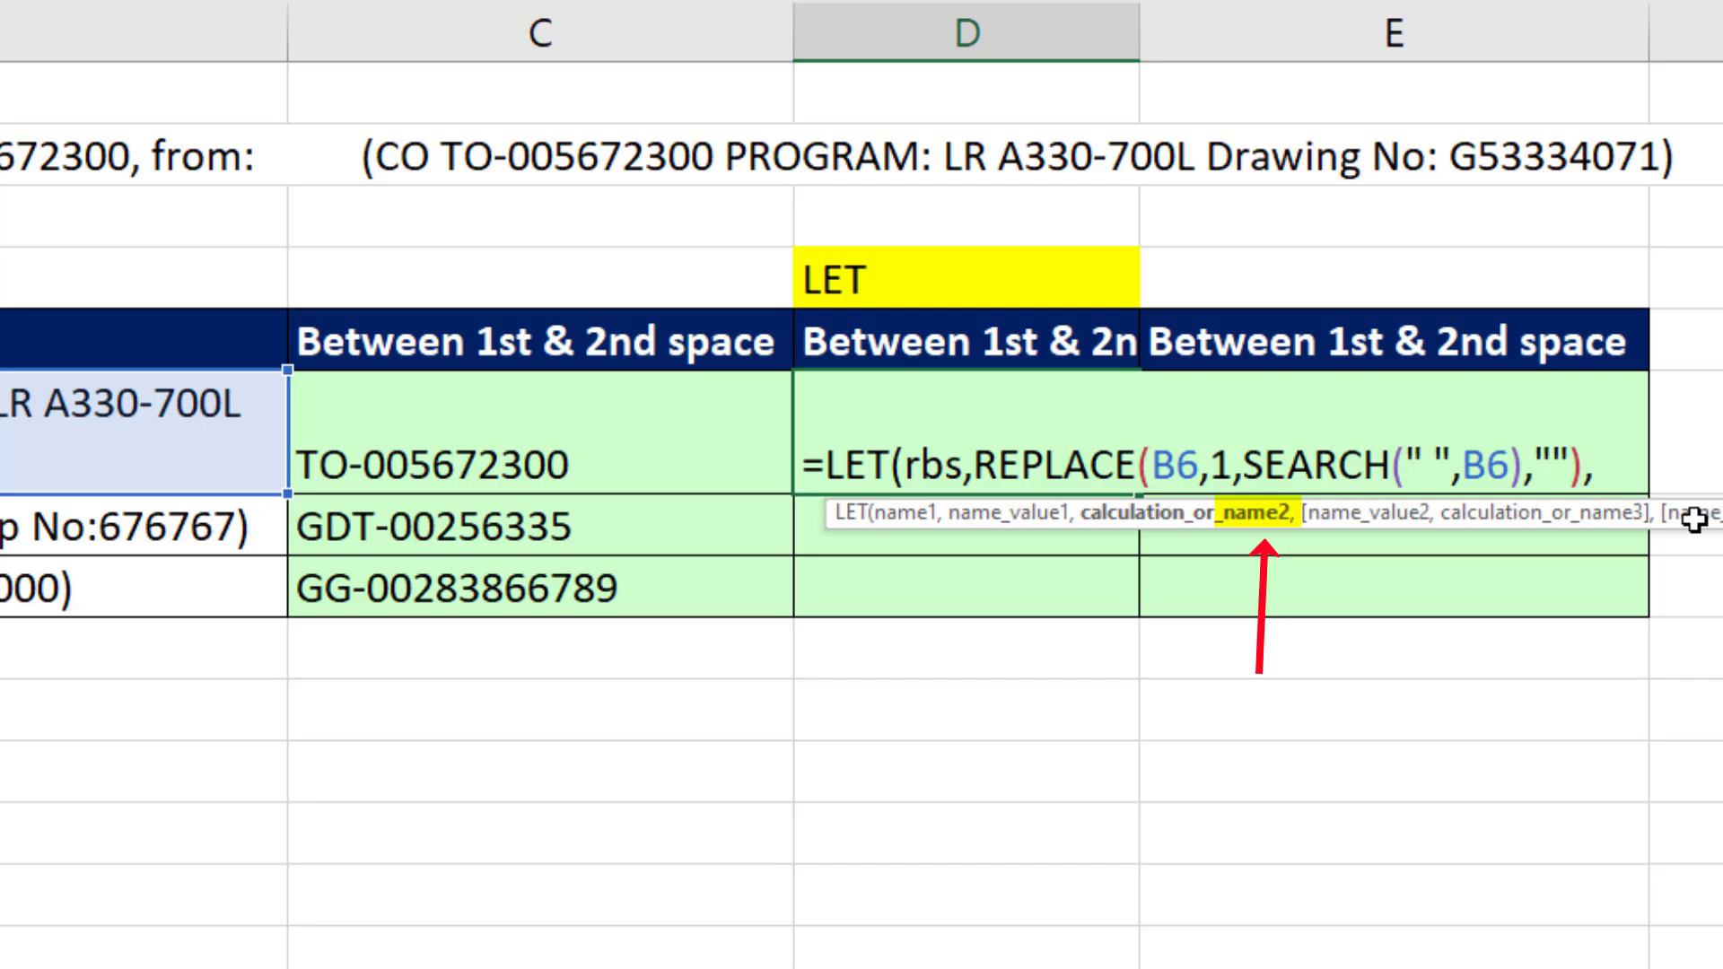
Finish the LET with LEFT(rbs,SEARCH(" ",rbs)-1), returning TO-005672300 in D6
type(",")
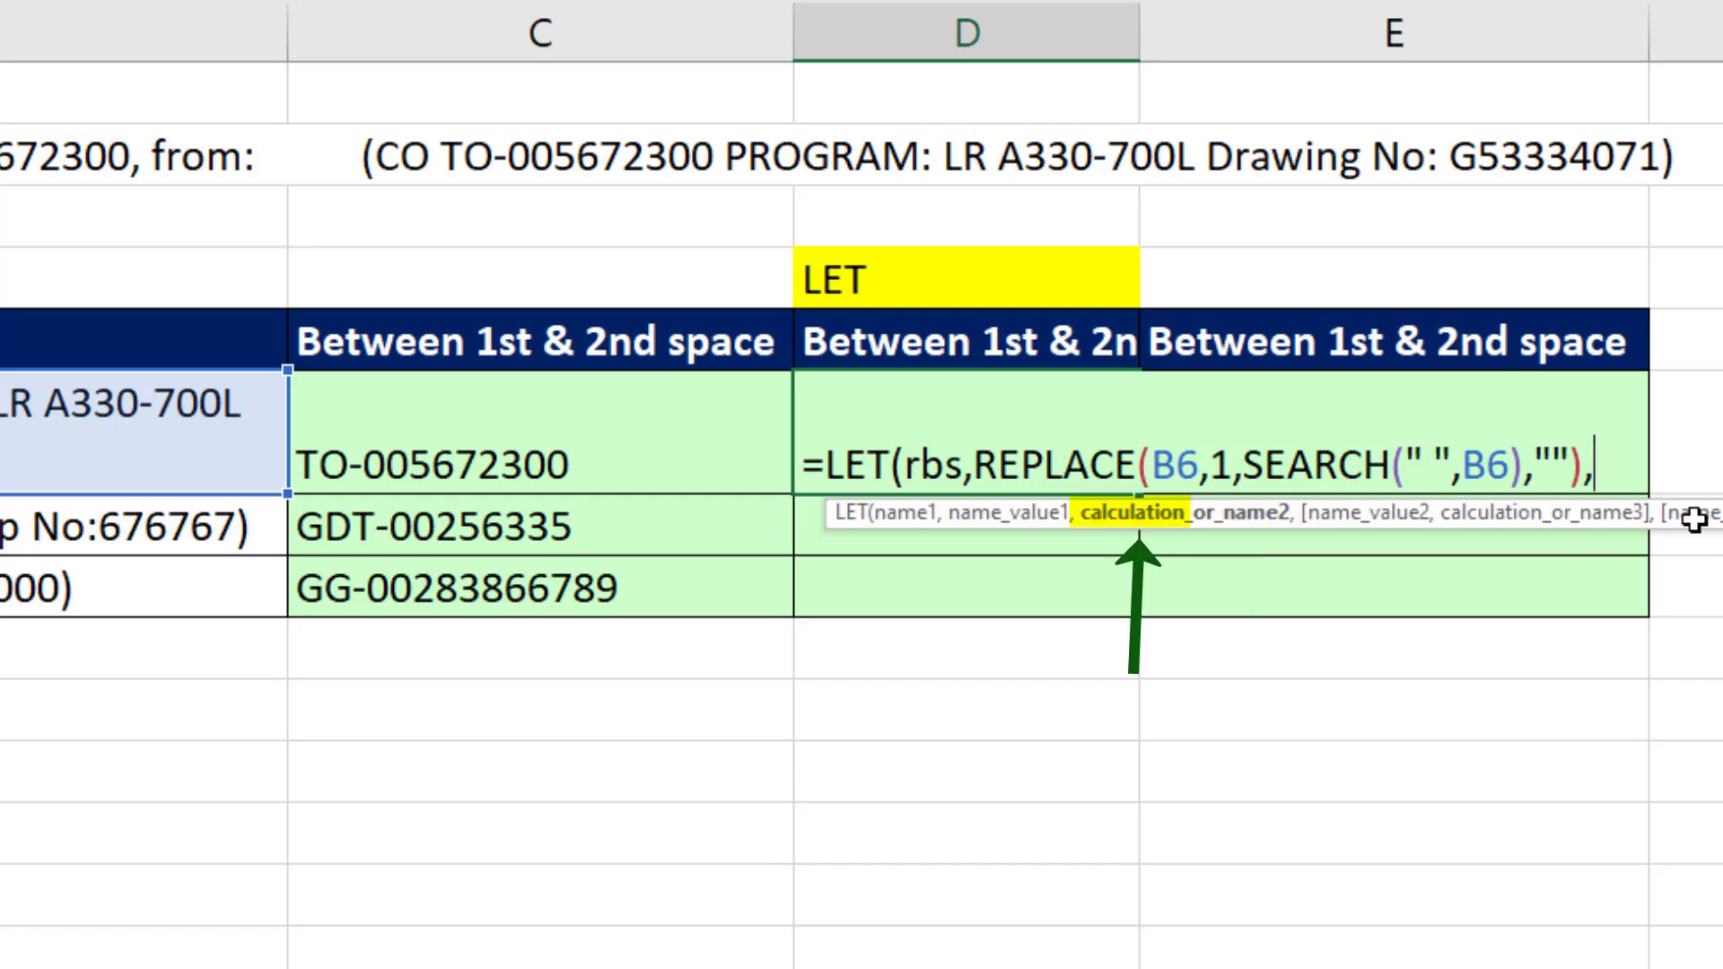
type("le")
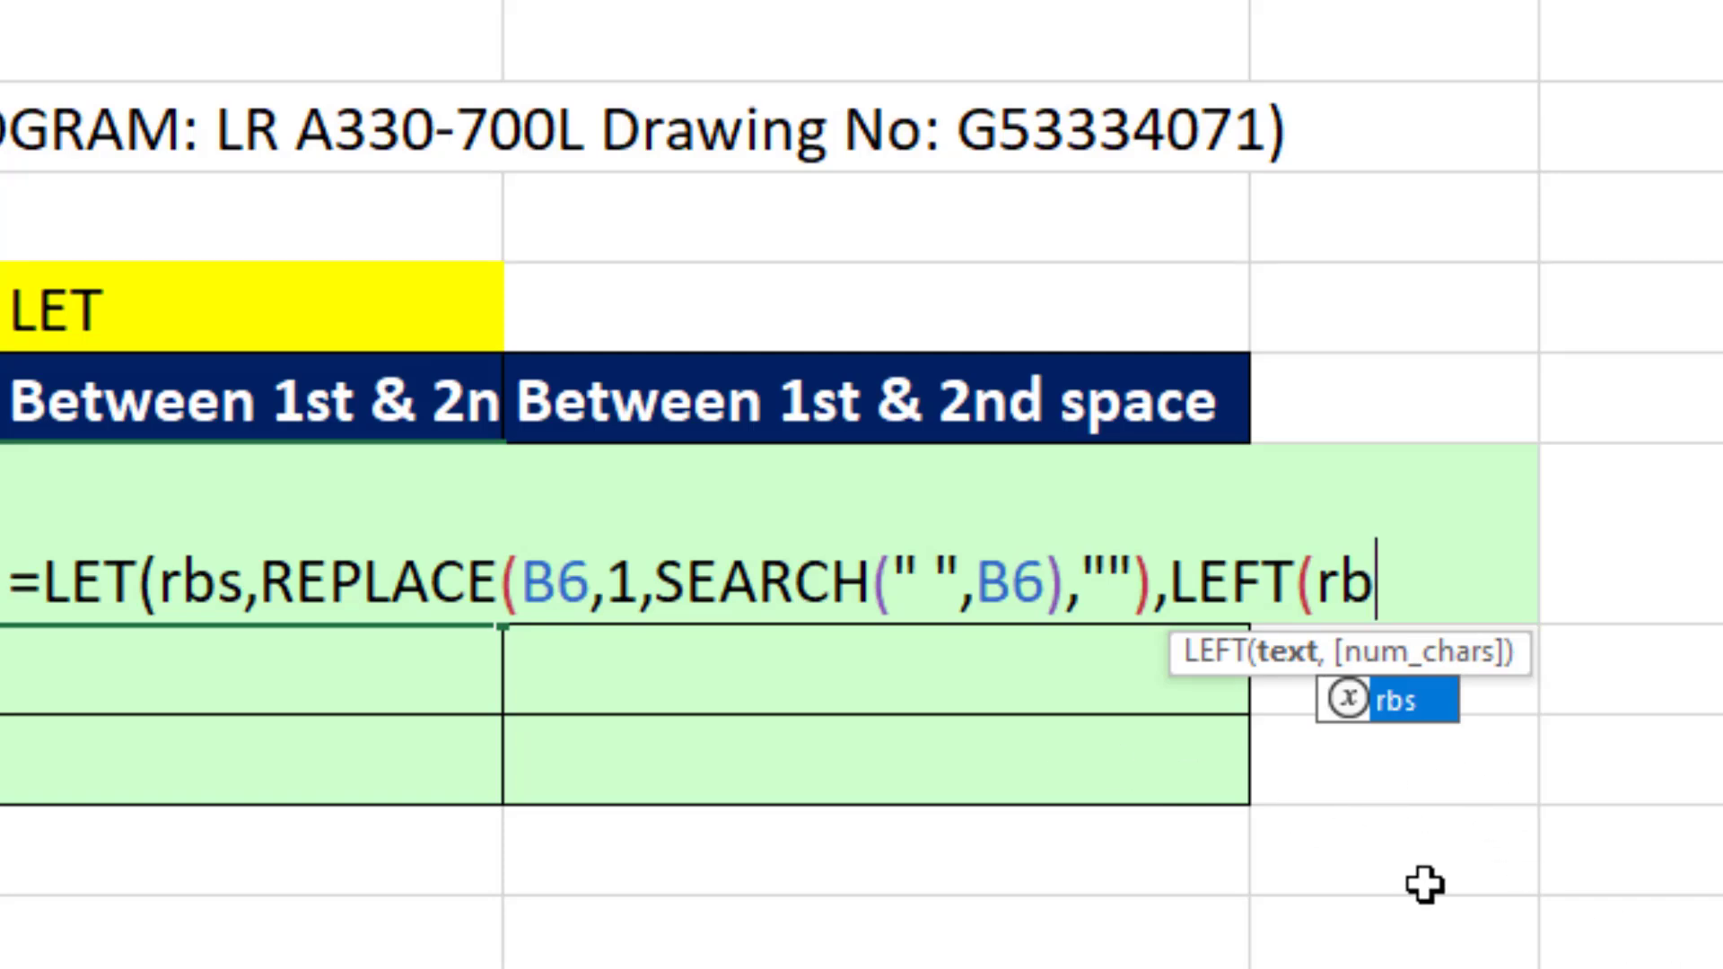
type("s")
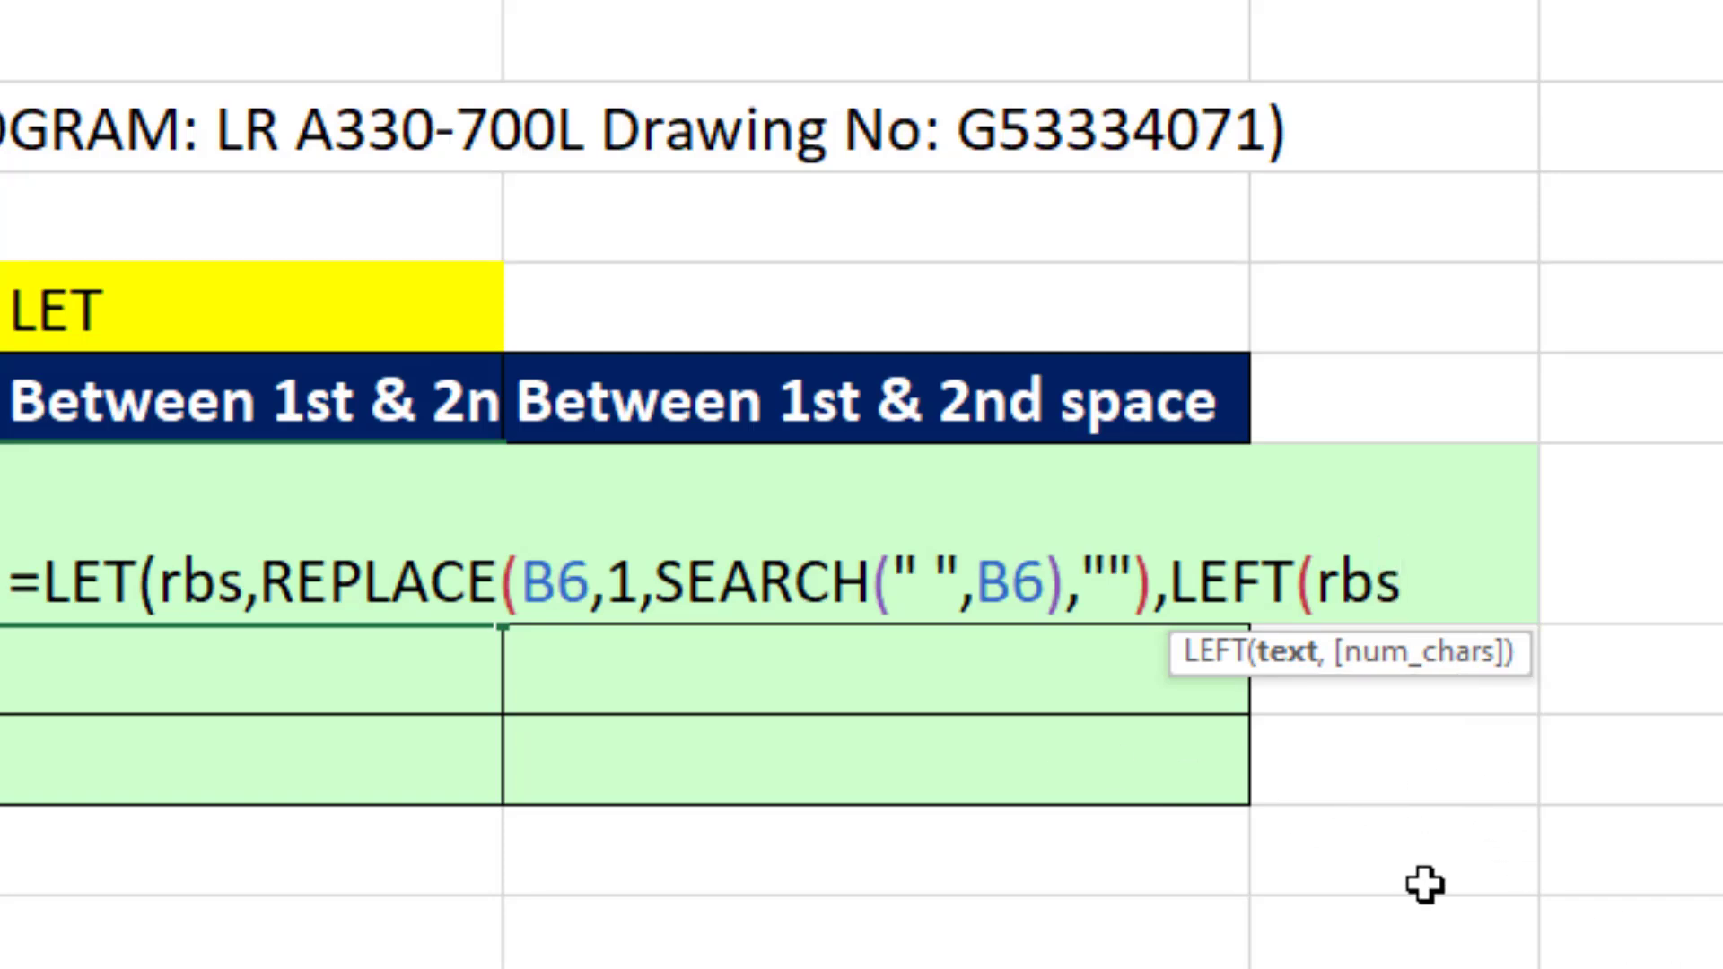
type(",")
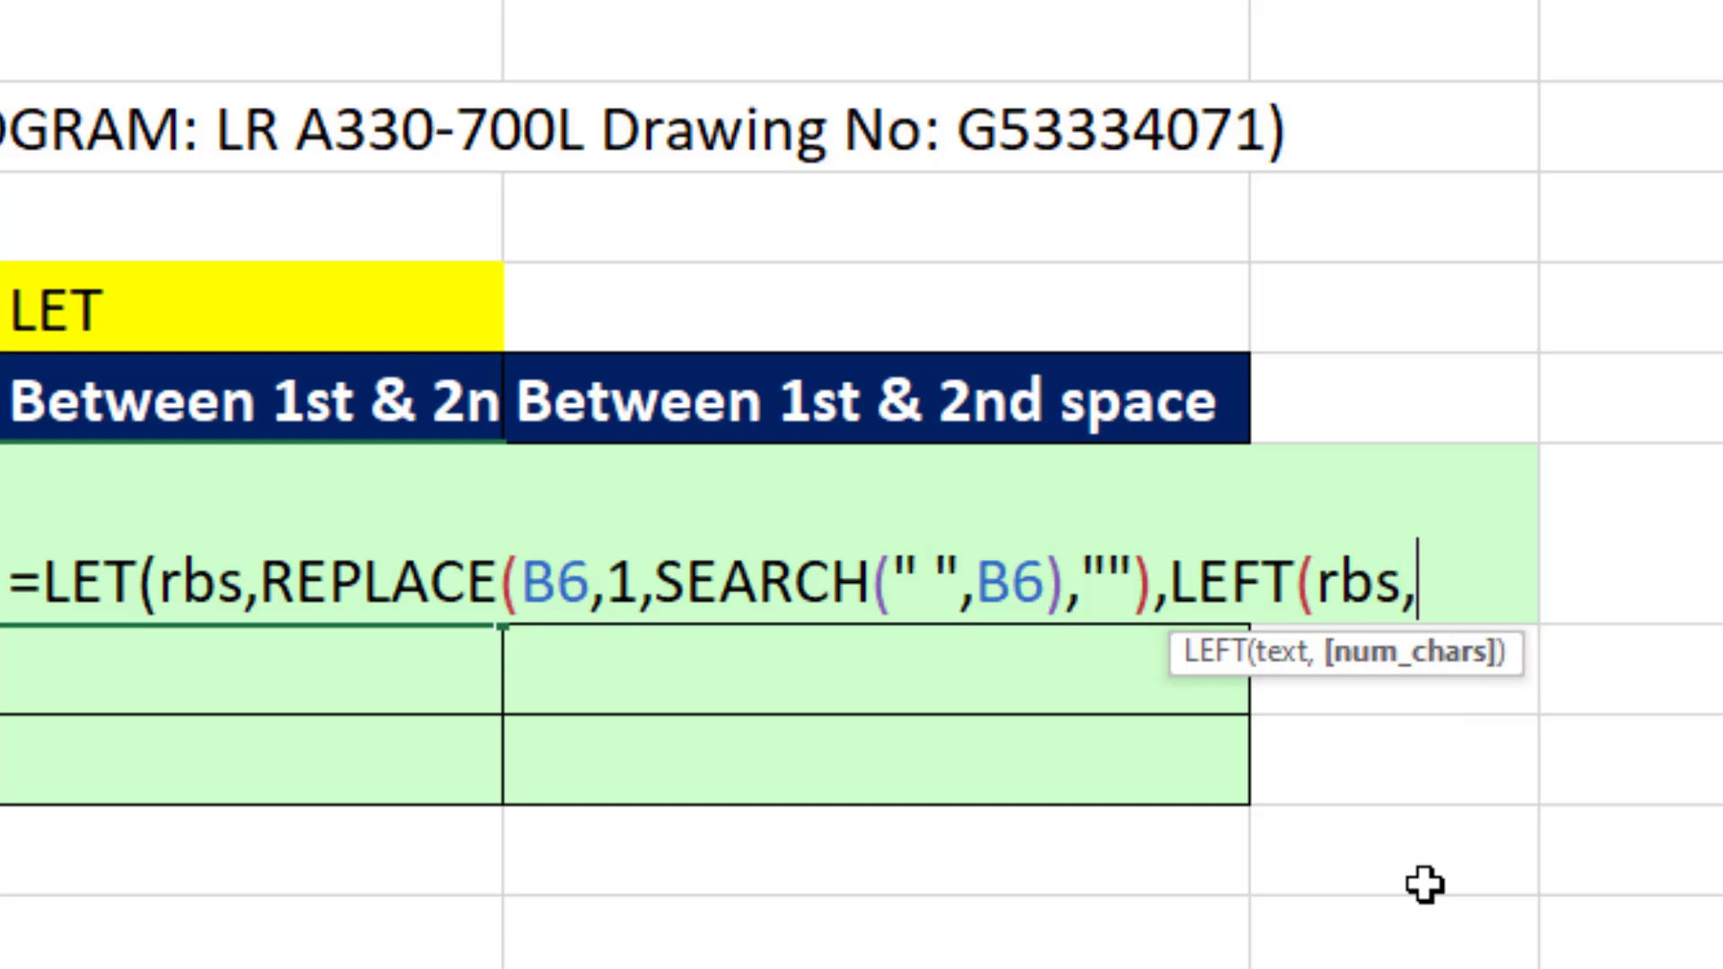
type("SEARCH(r")
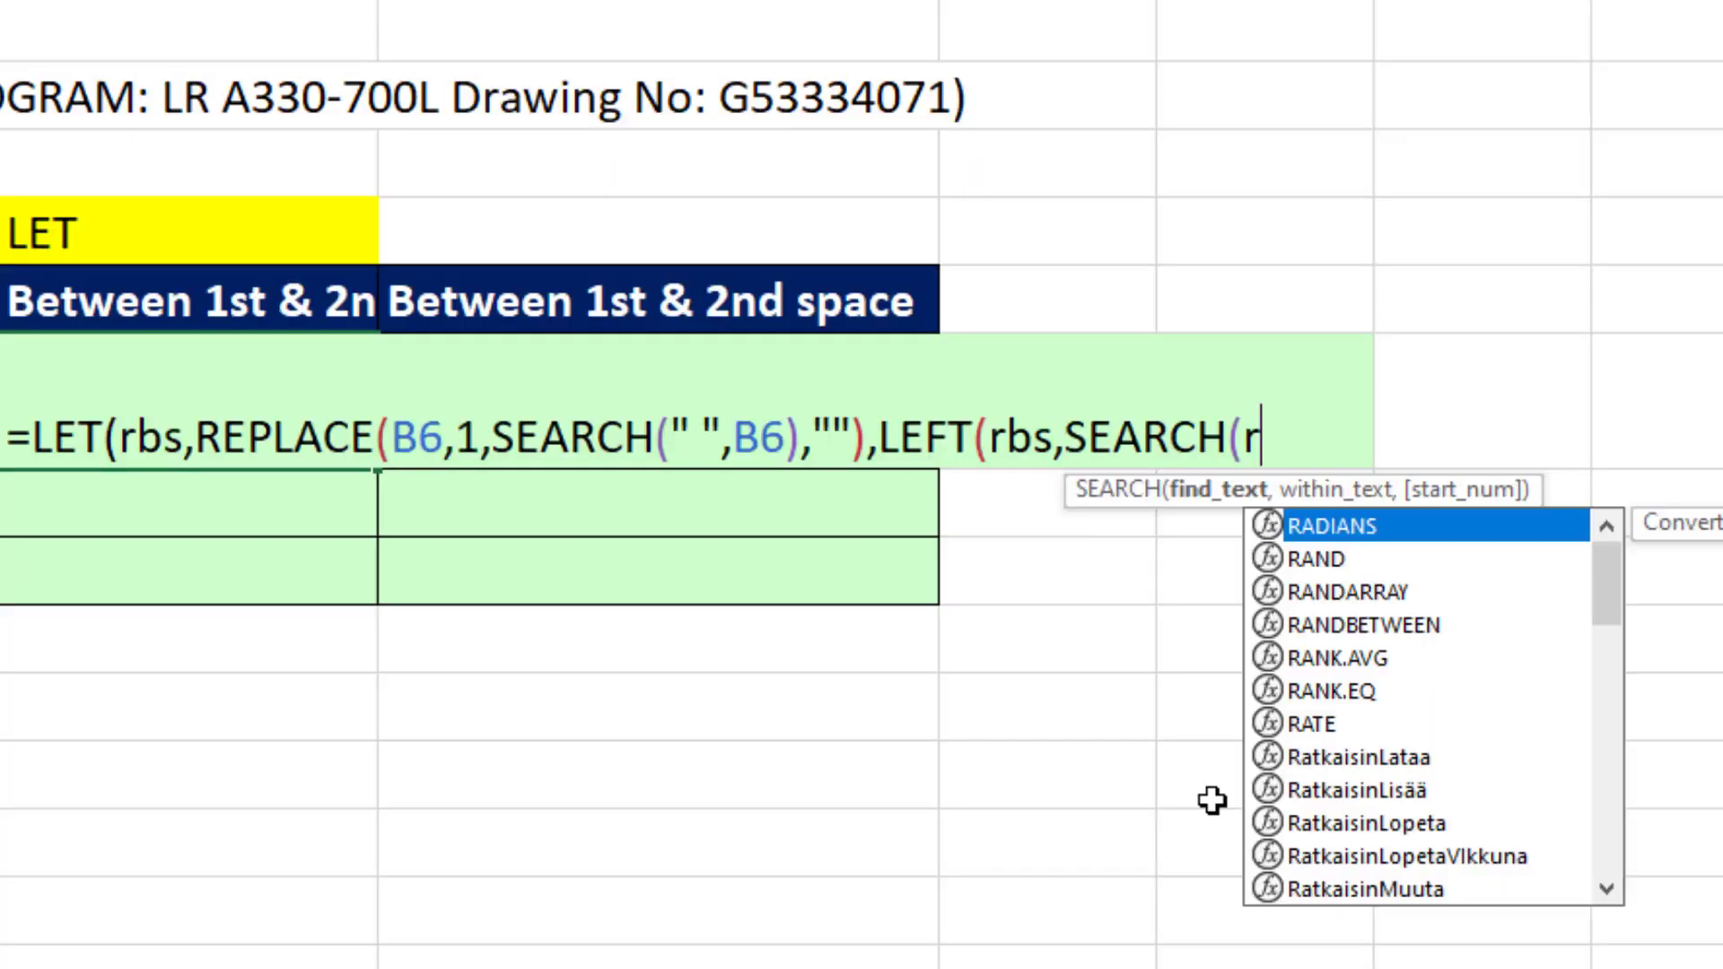
type("b")
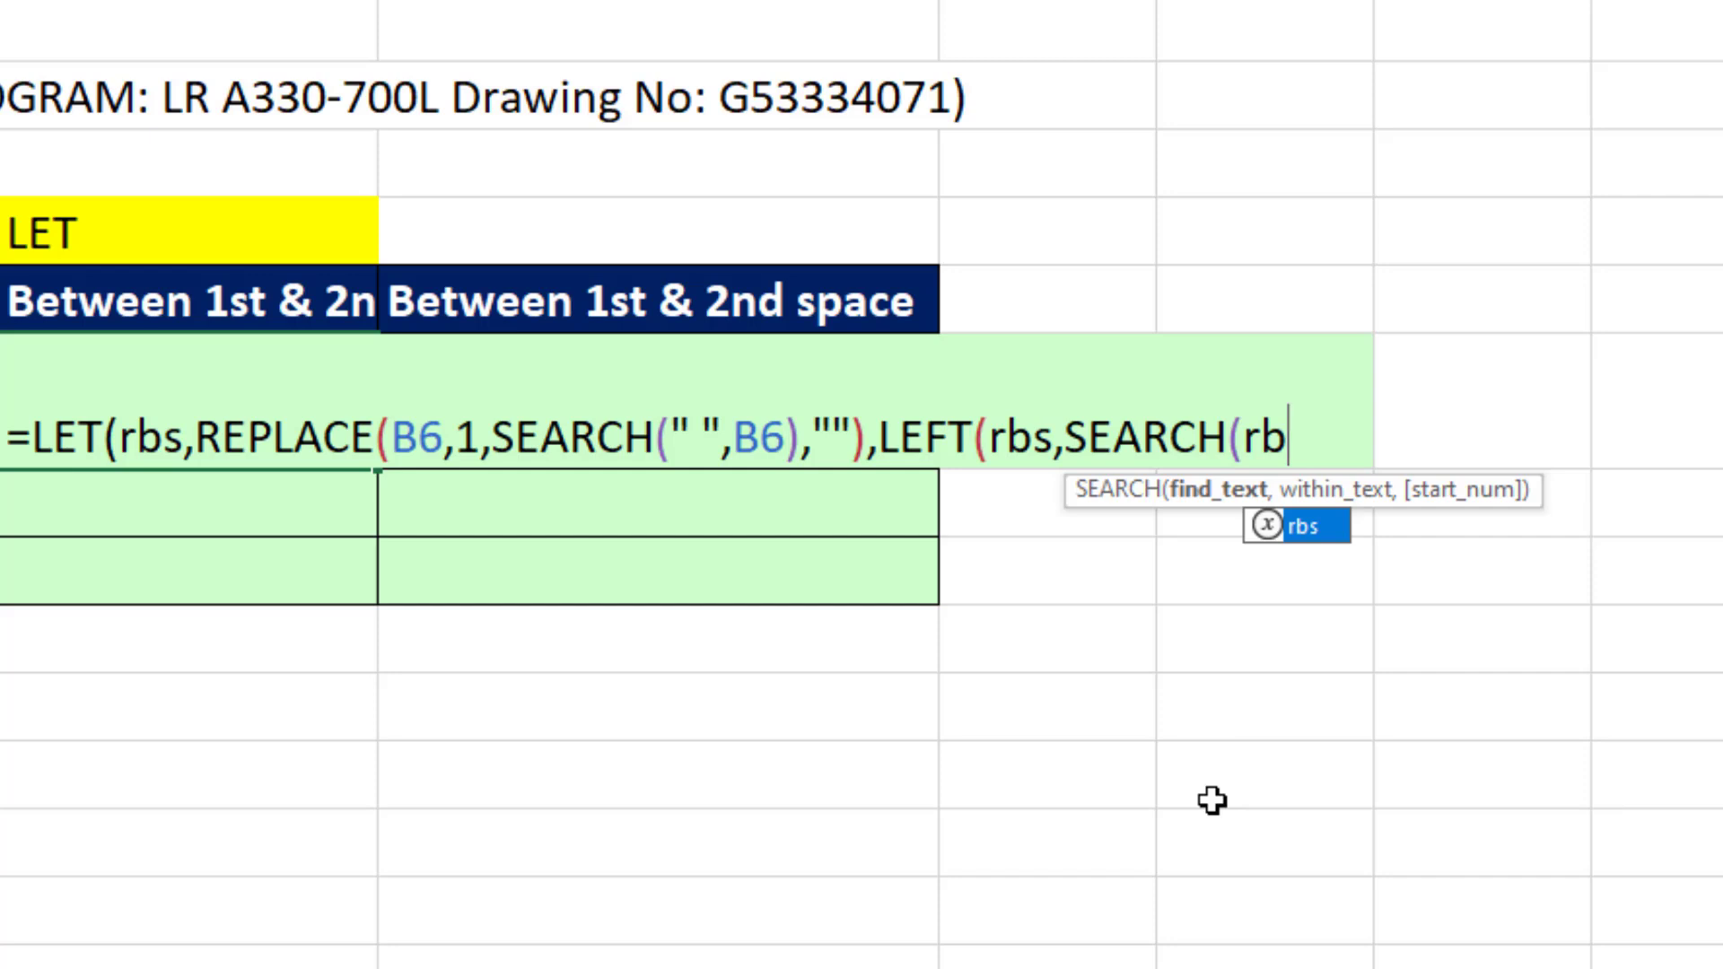
type("s,\"")
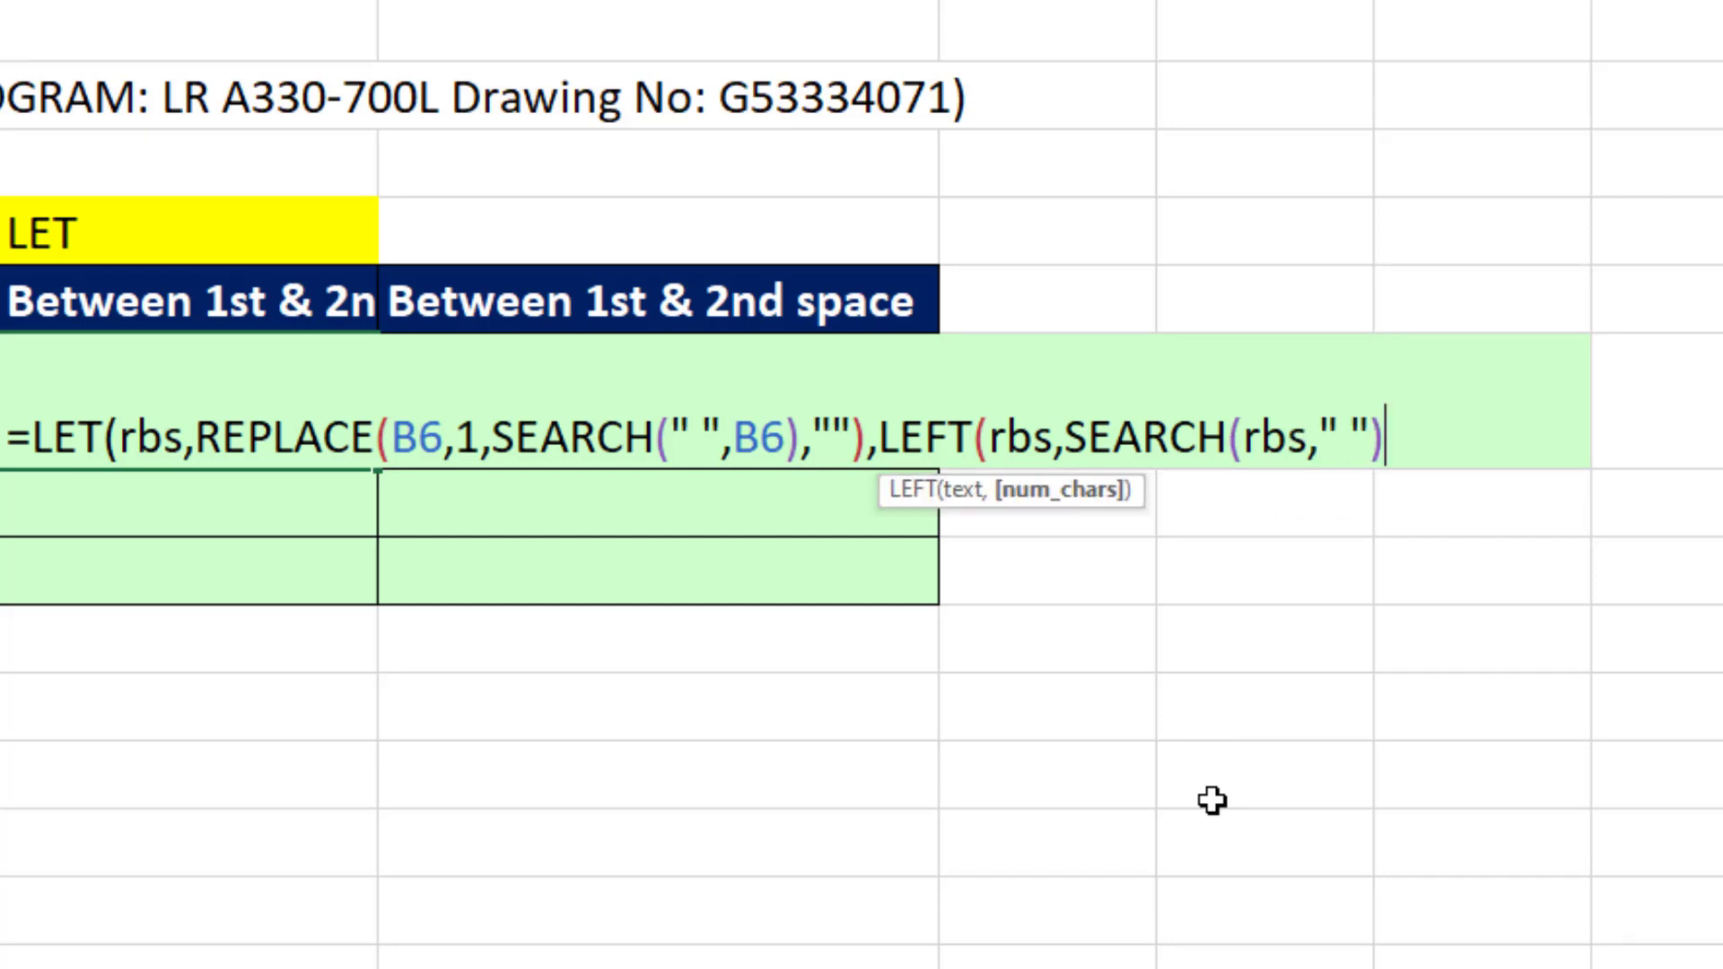
type("-")
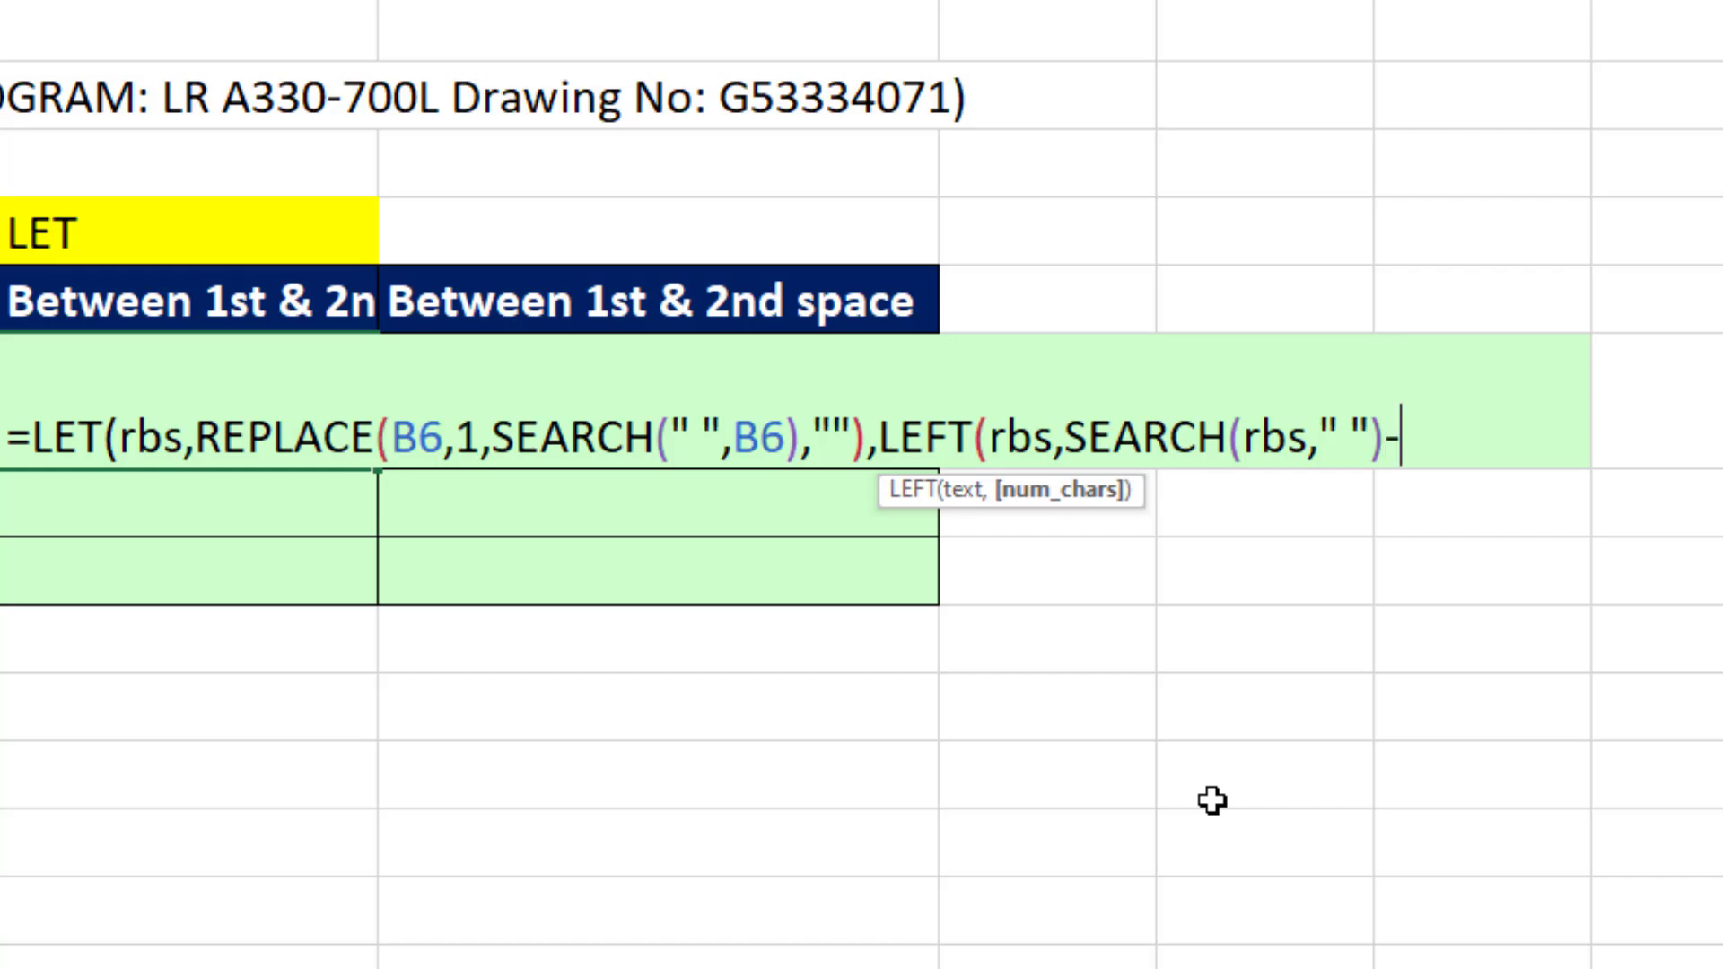
type("1))")
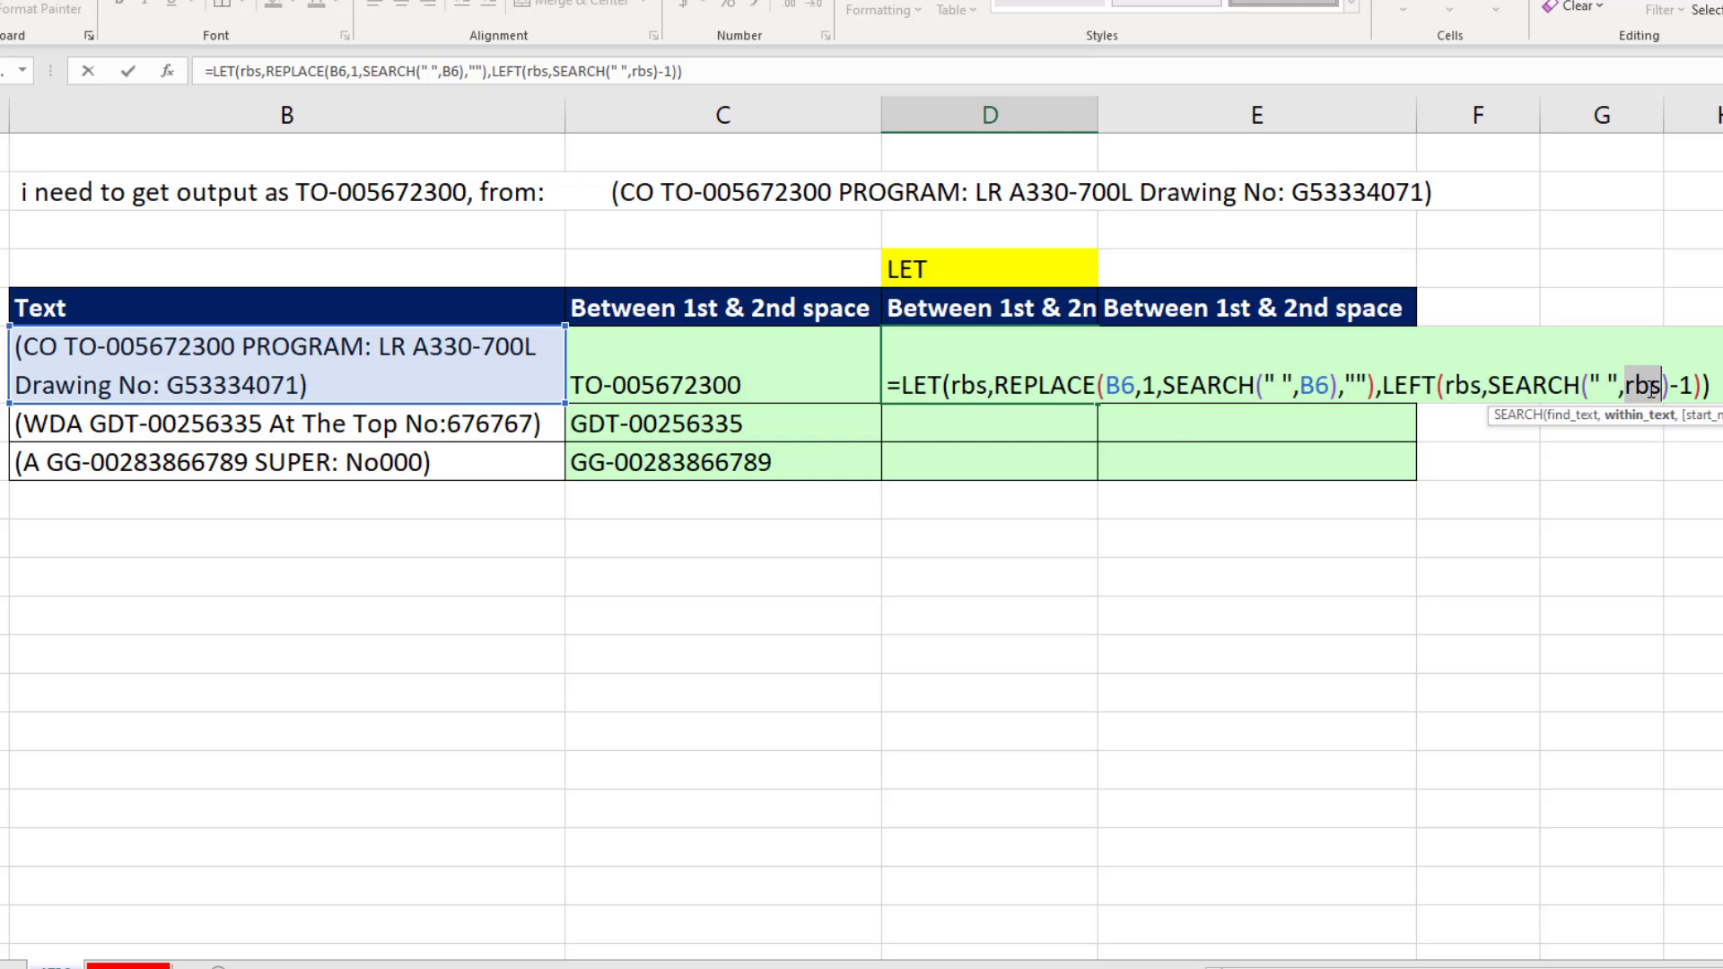
key("enter")
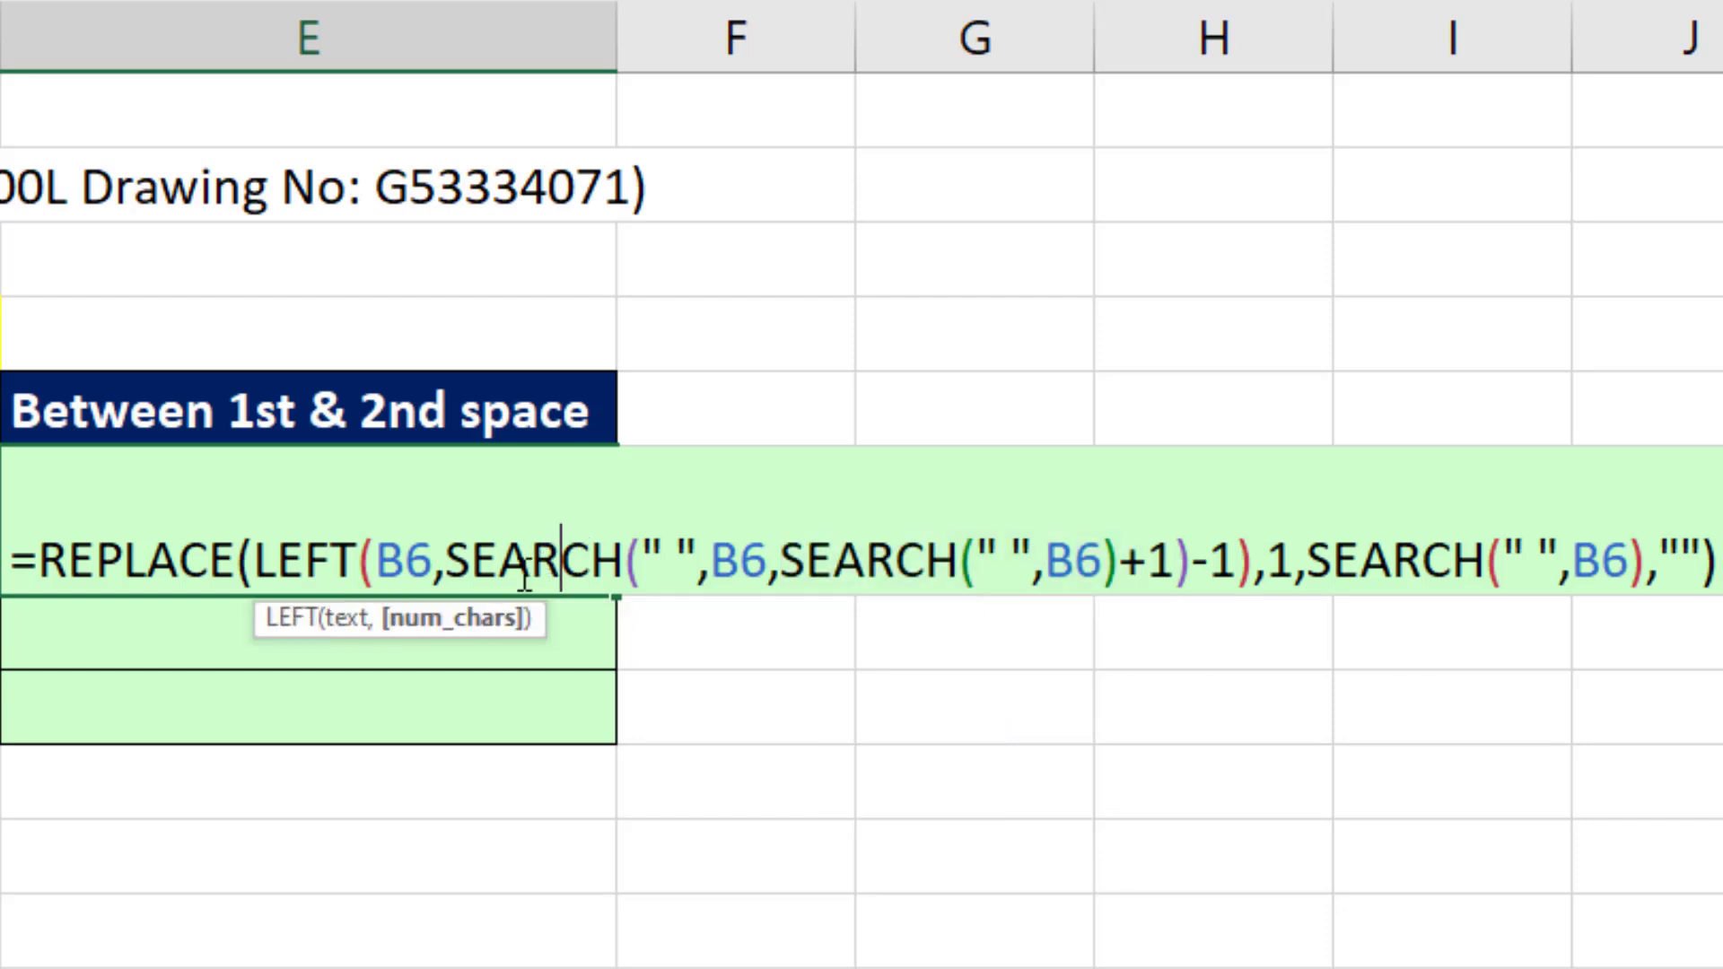
key("f9")
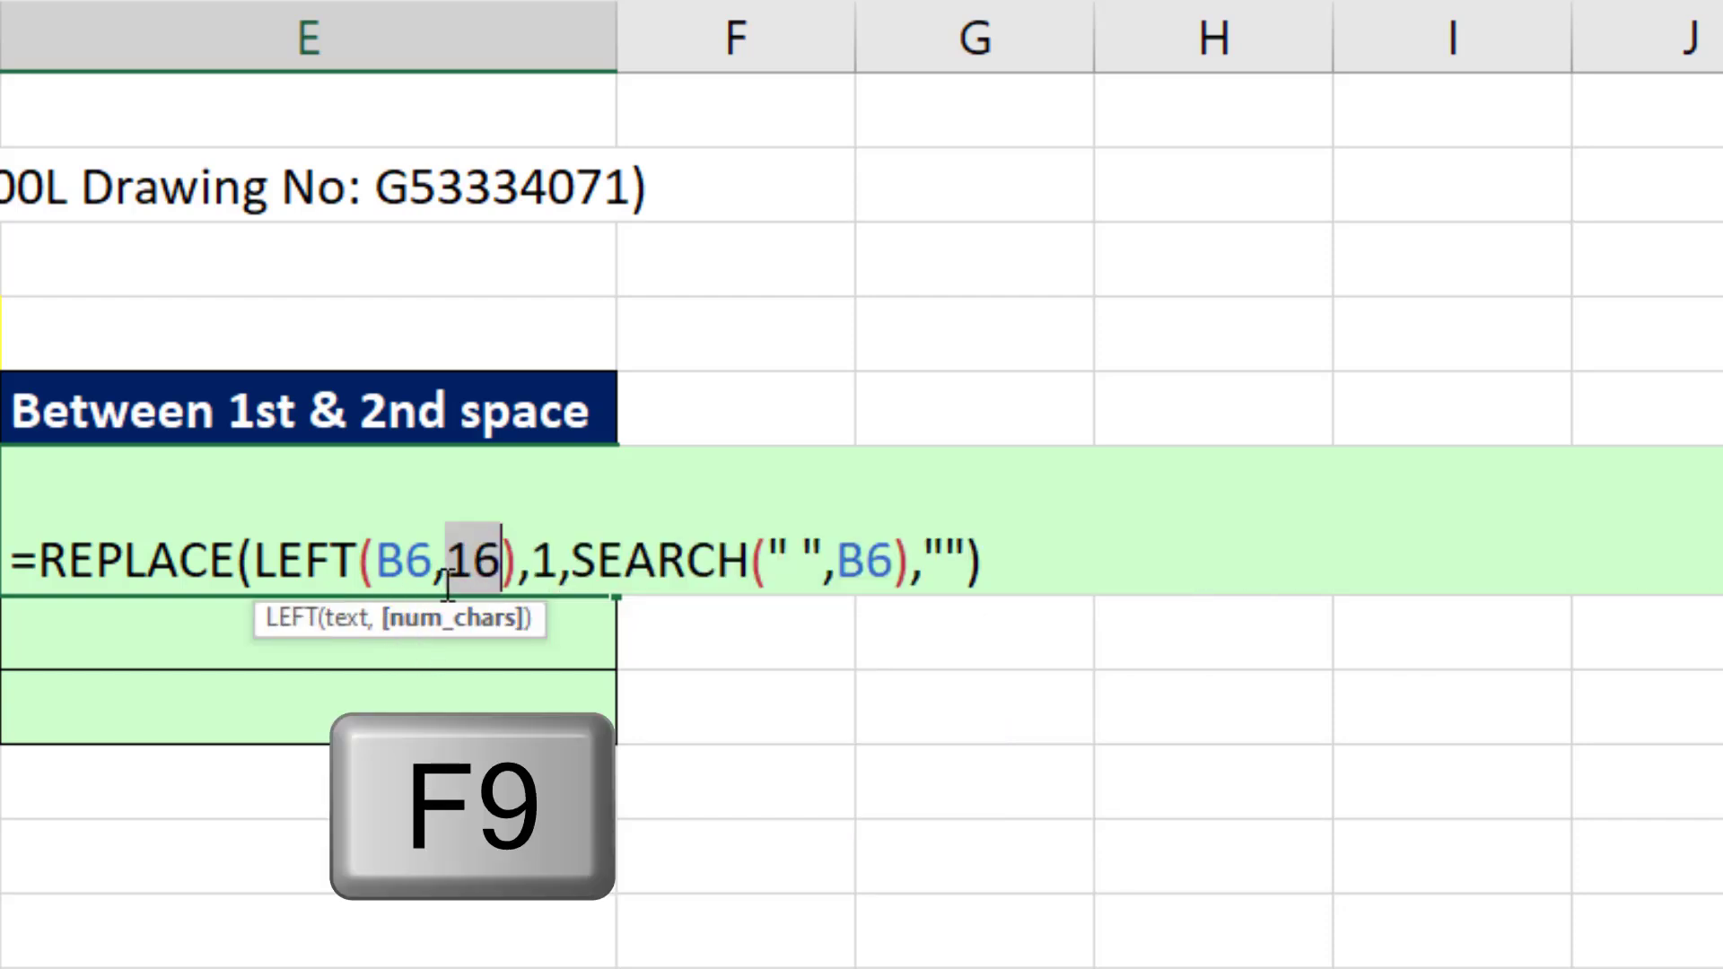
key("ctrl+z")
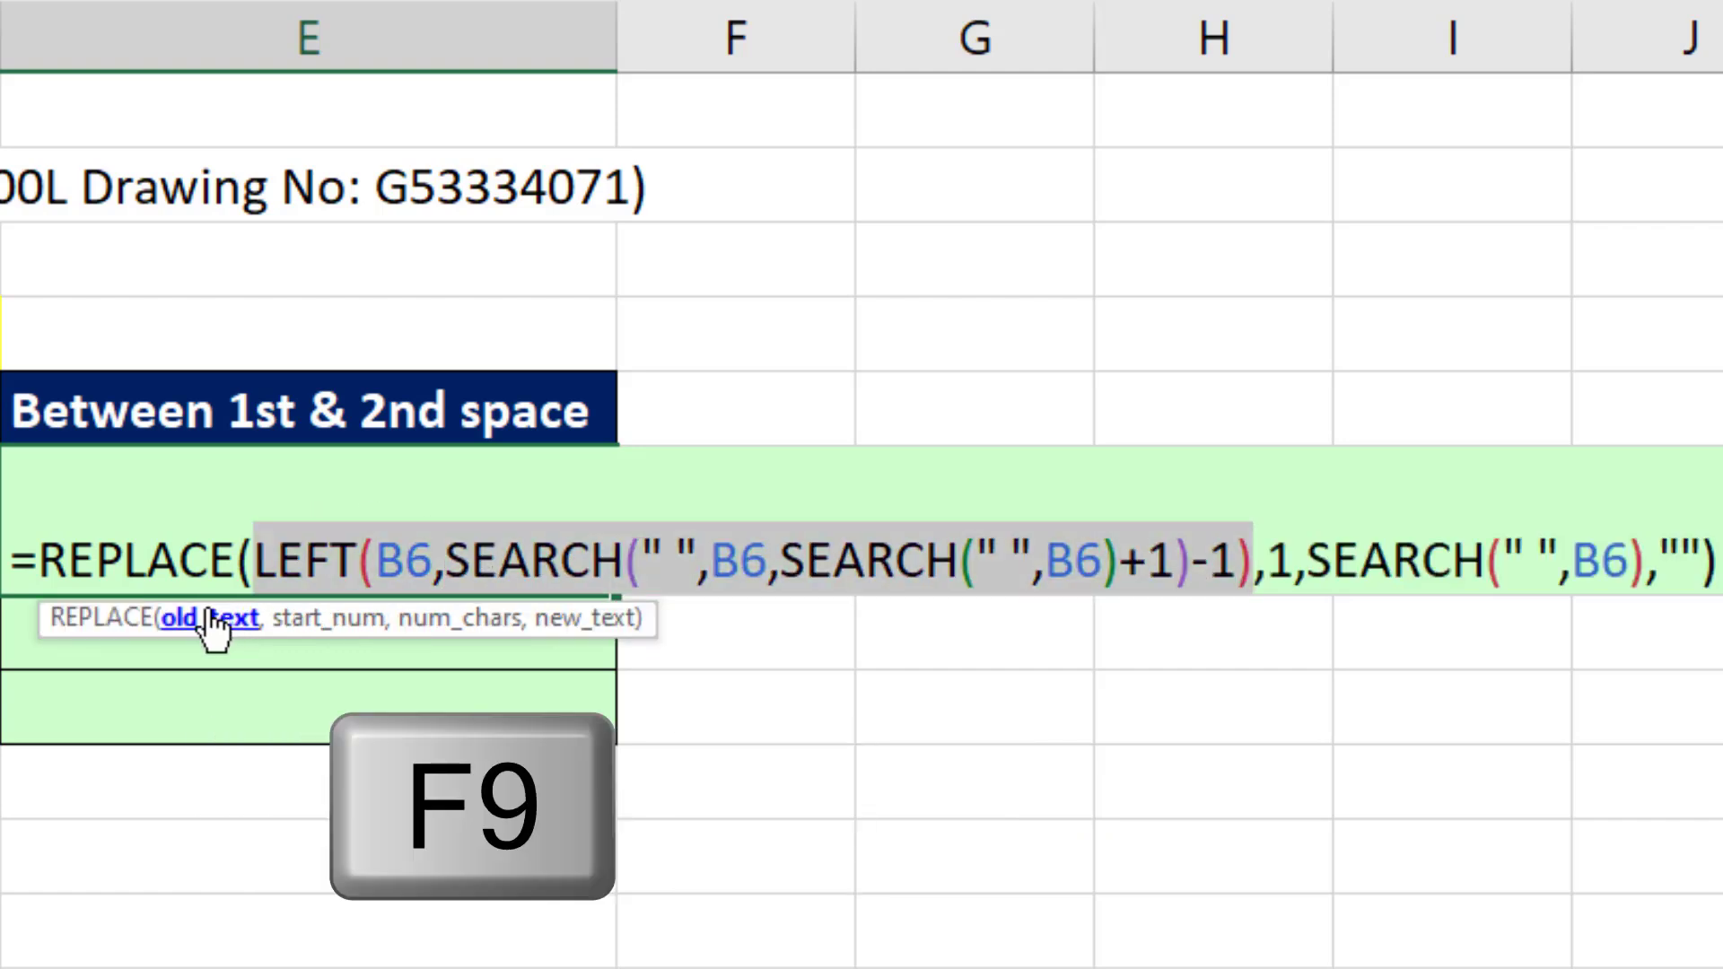
key("f9")
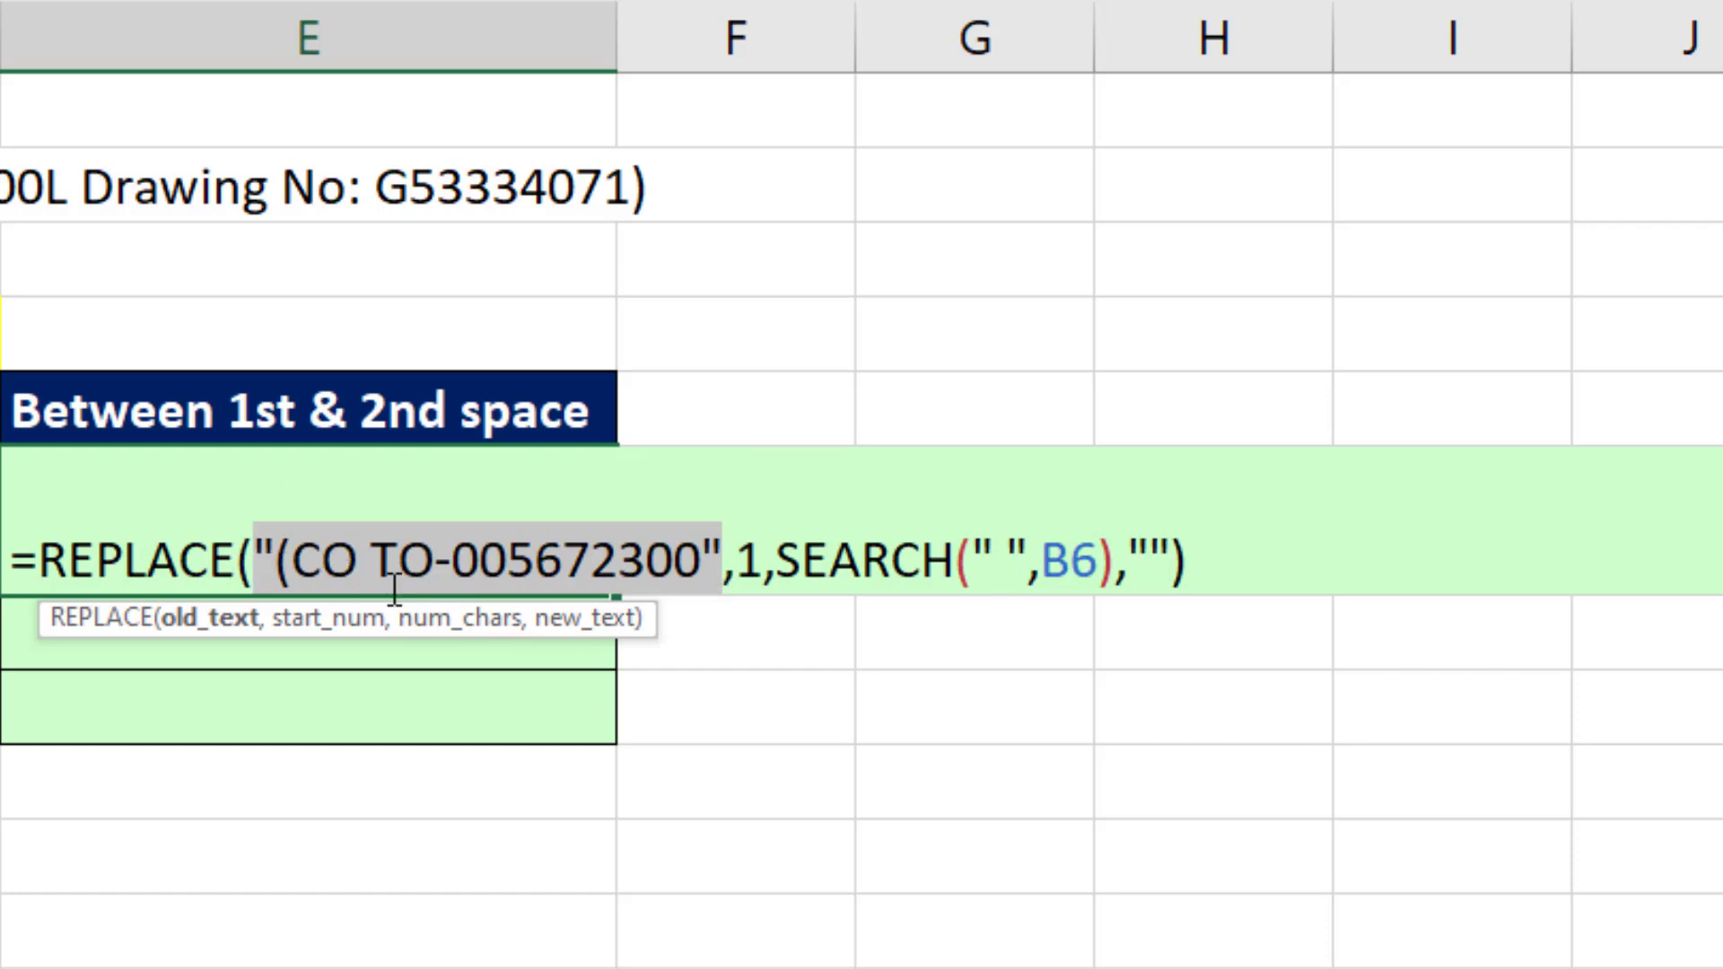
key("ctrl+z")
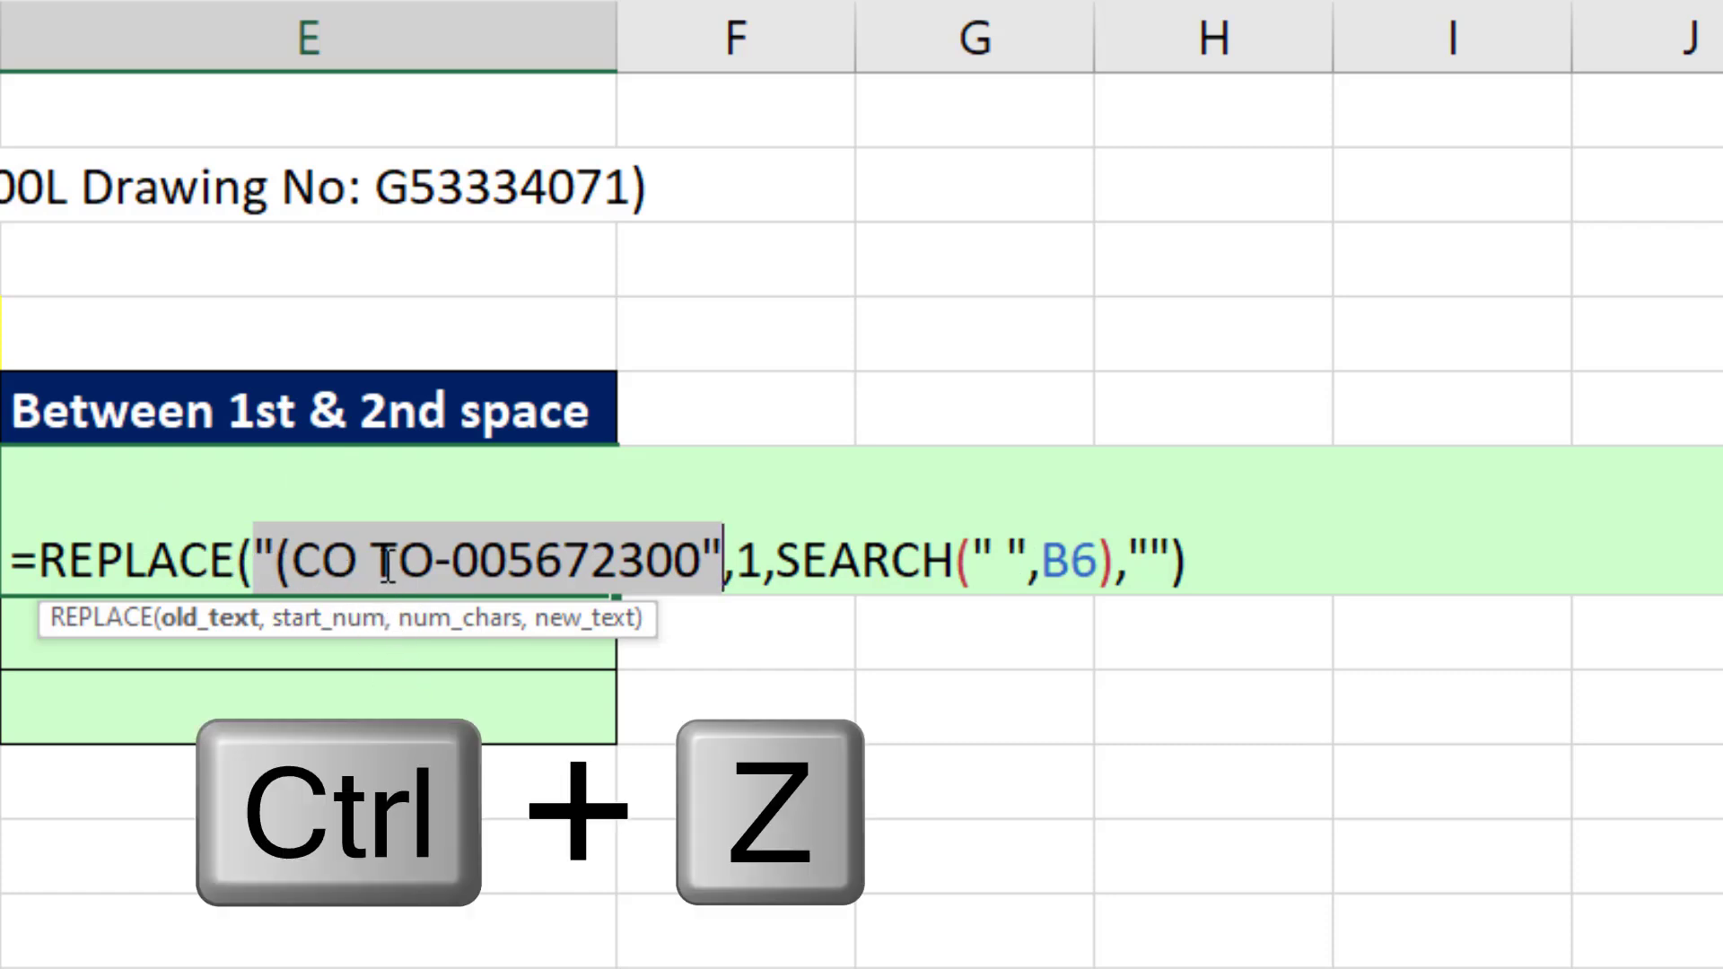
key("ctrl+z")
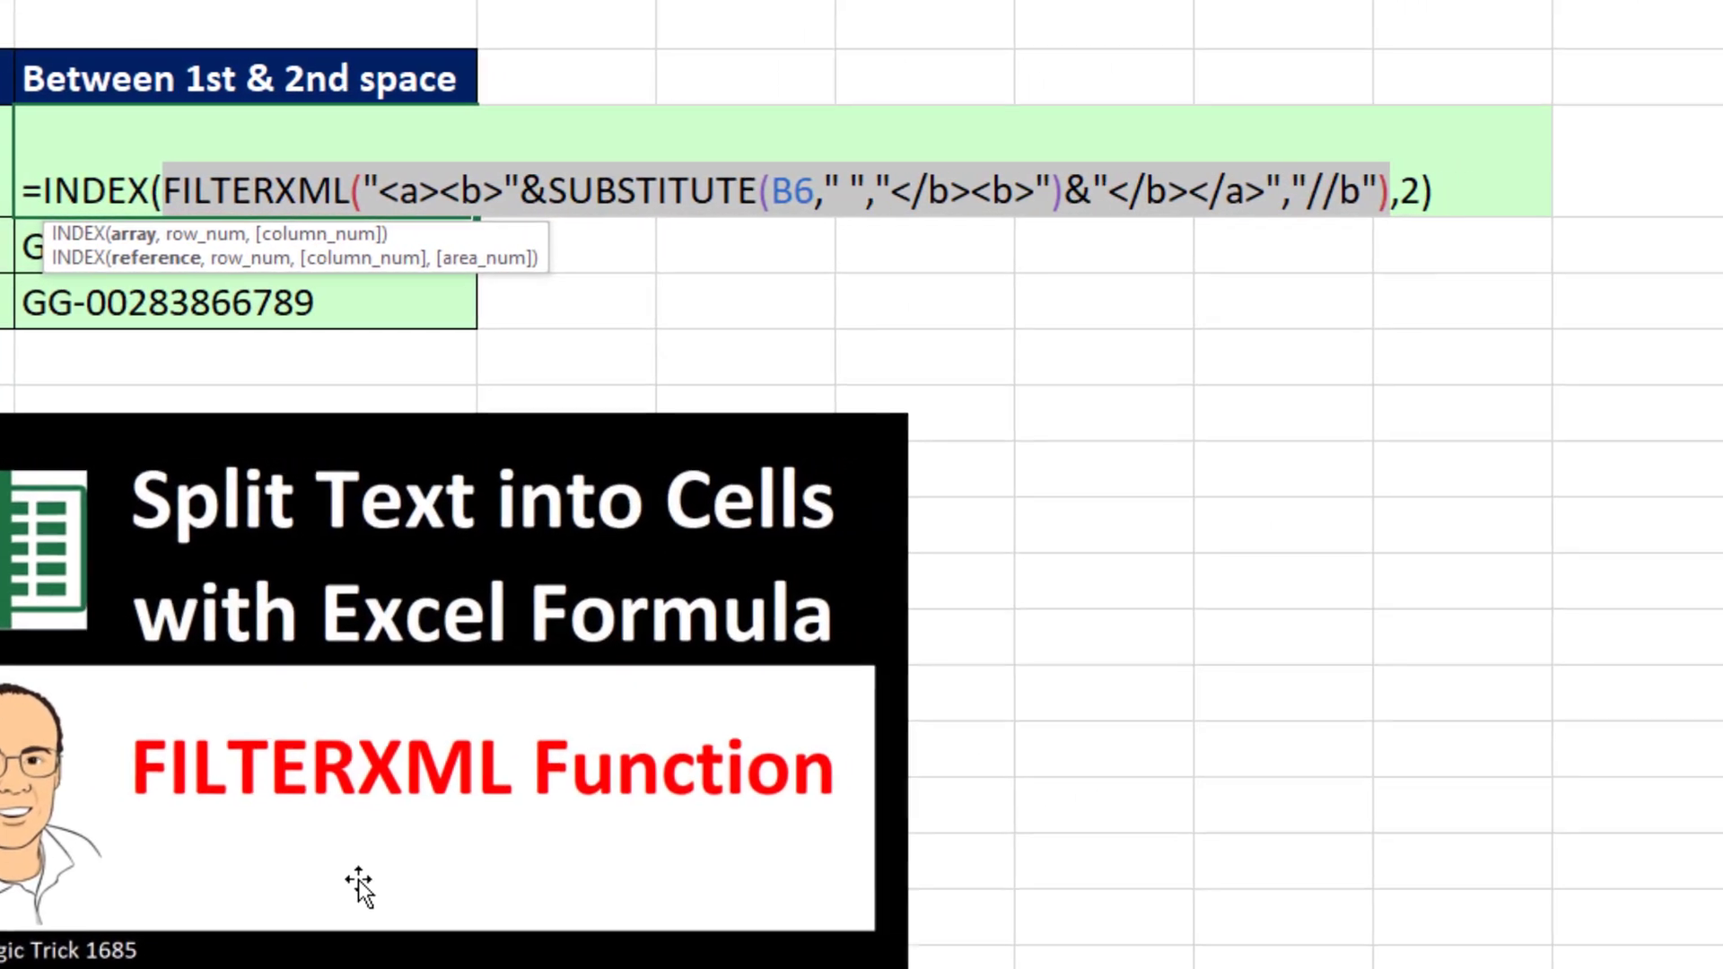
key("F9")
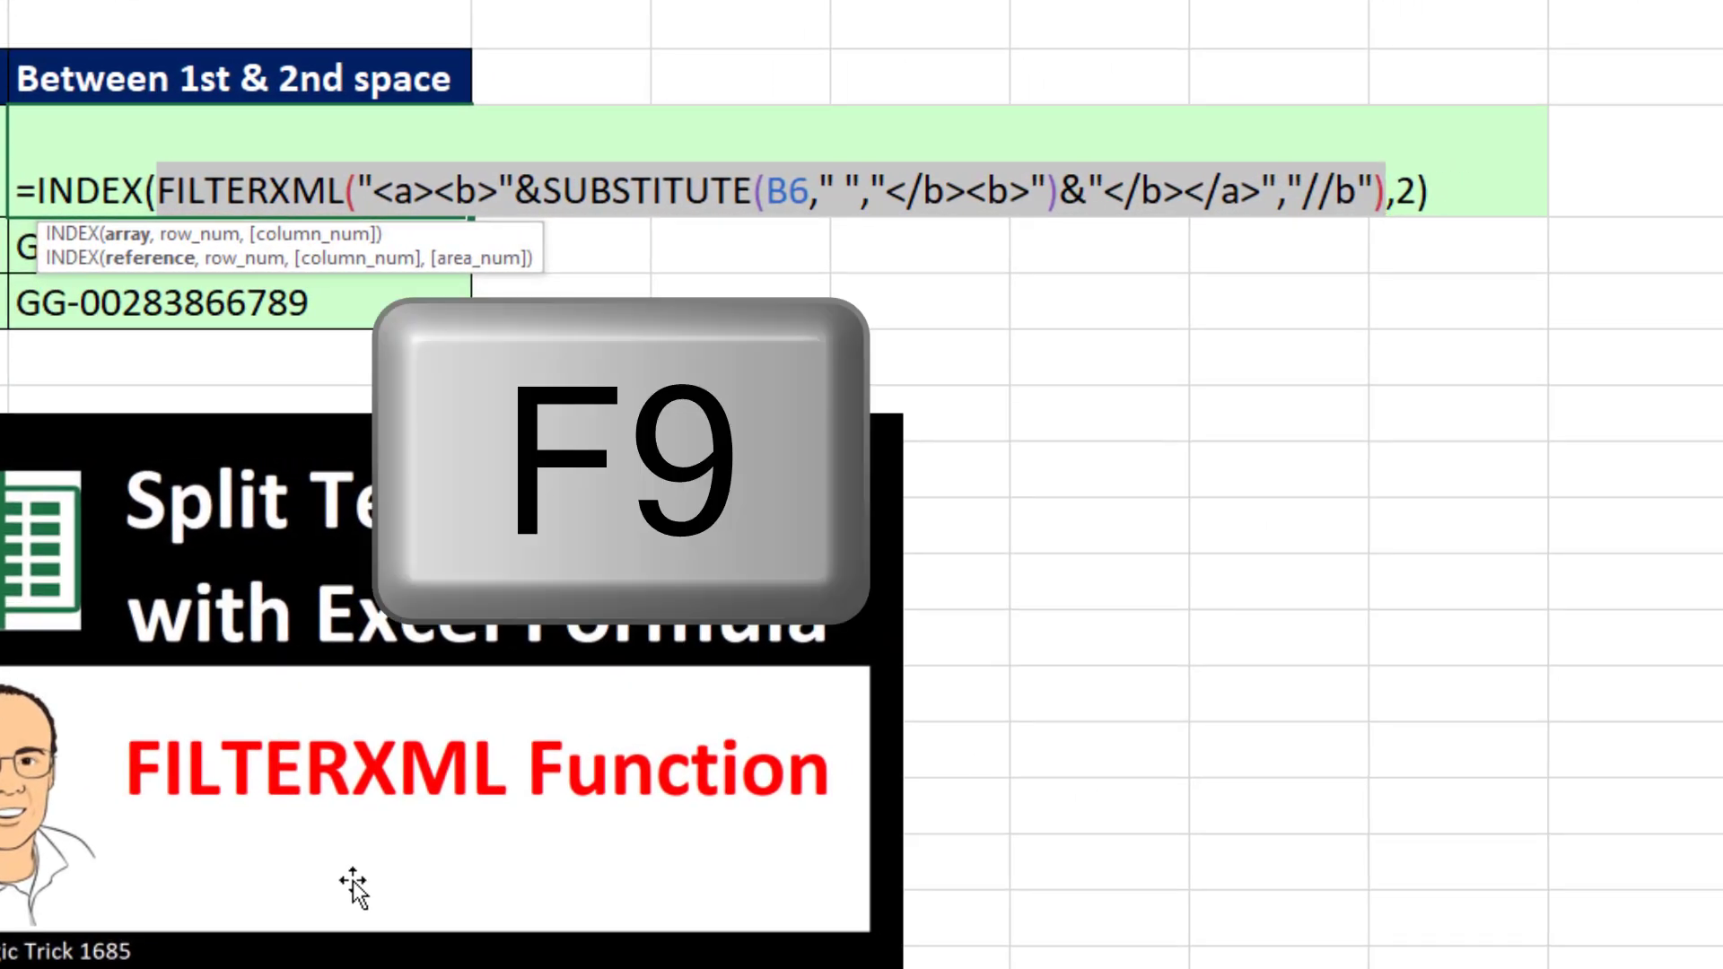
key("F9")
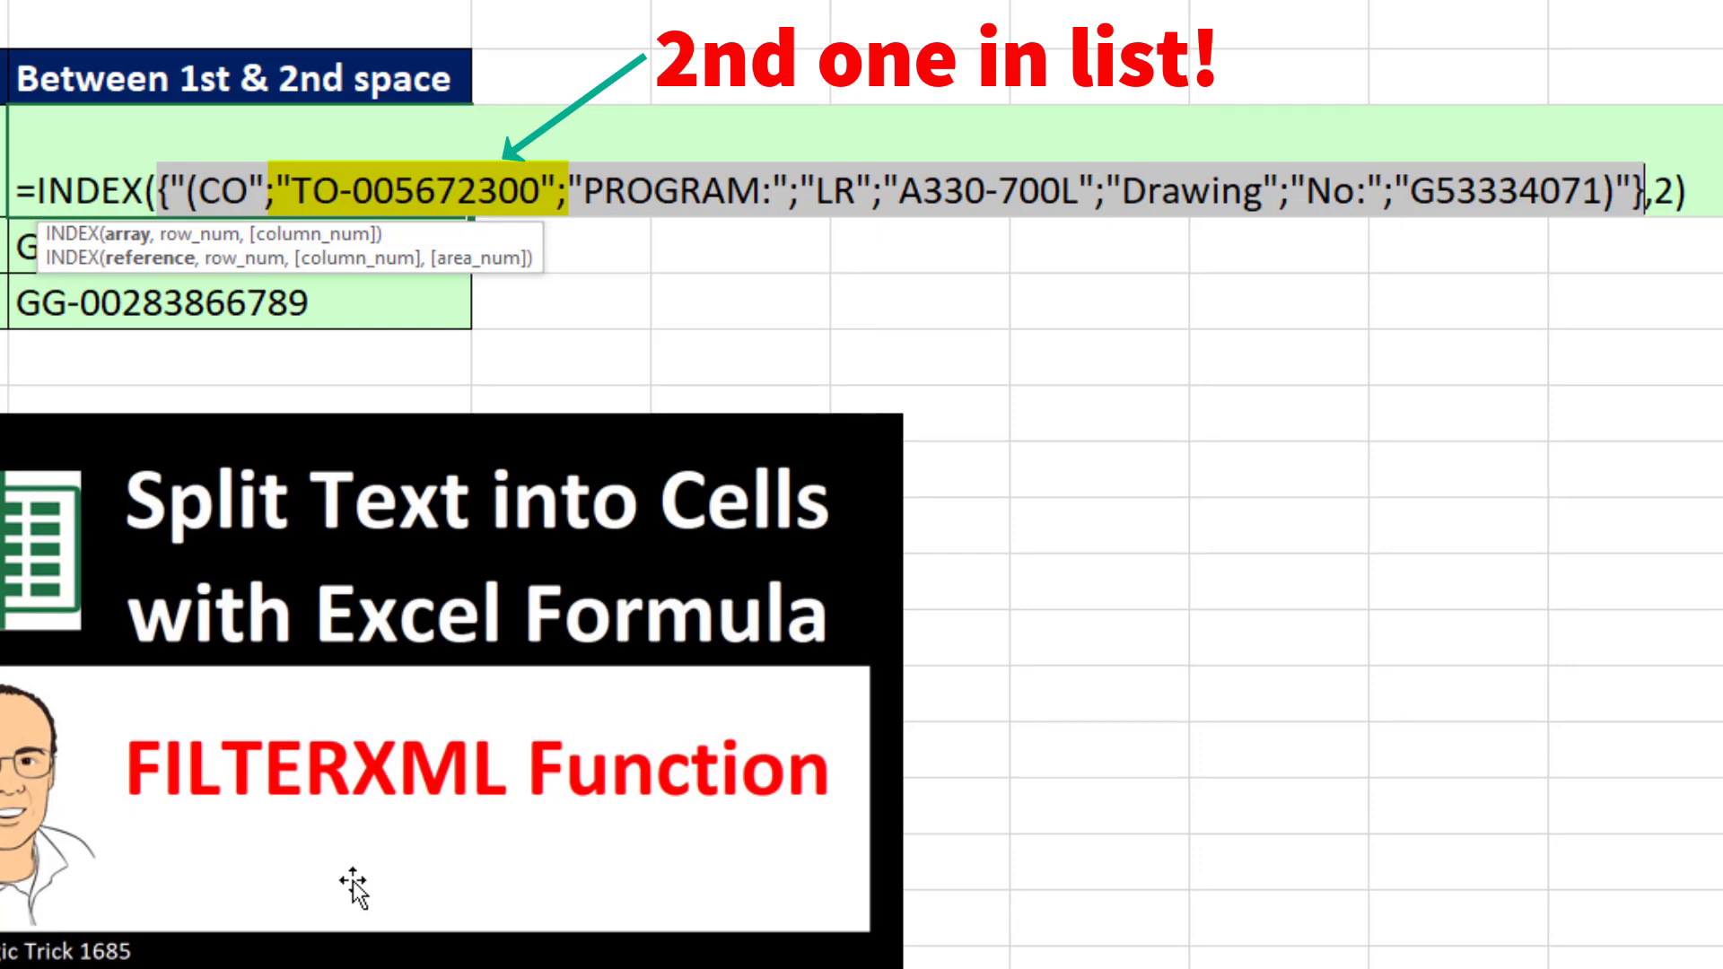
key("ctrl+z")
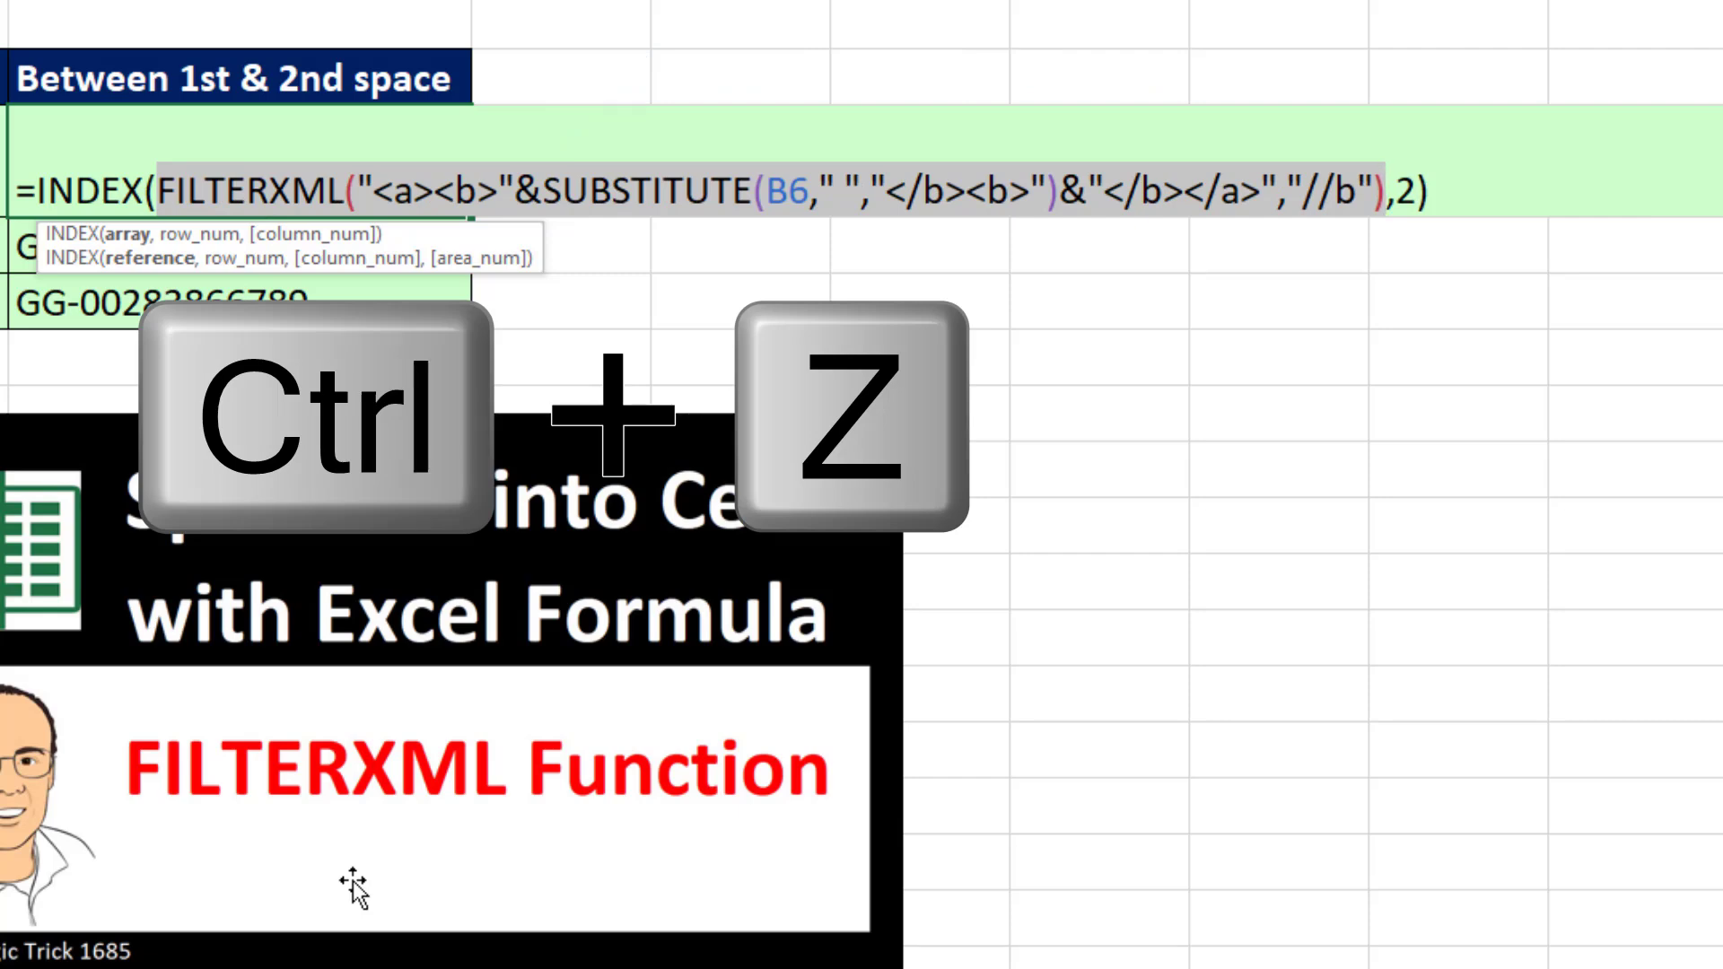
key("ctrl+z")
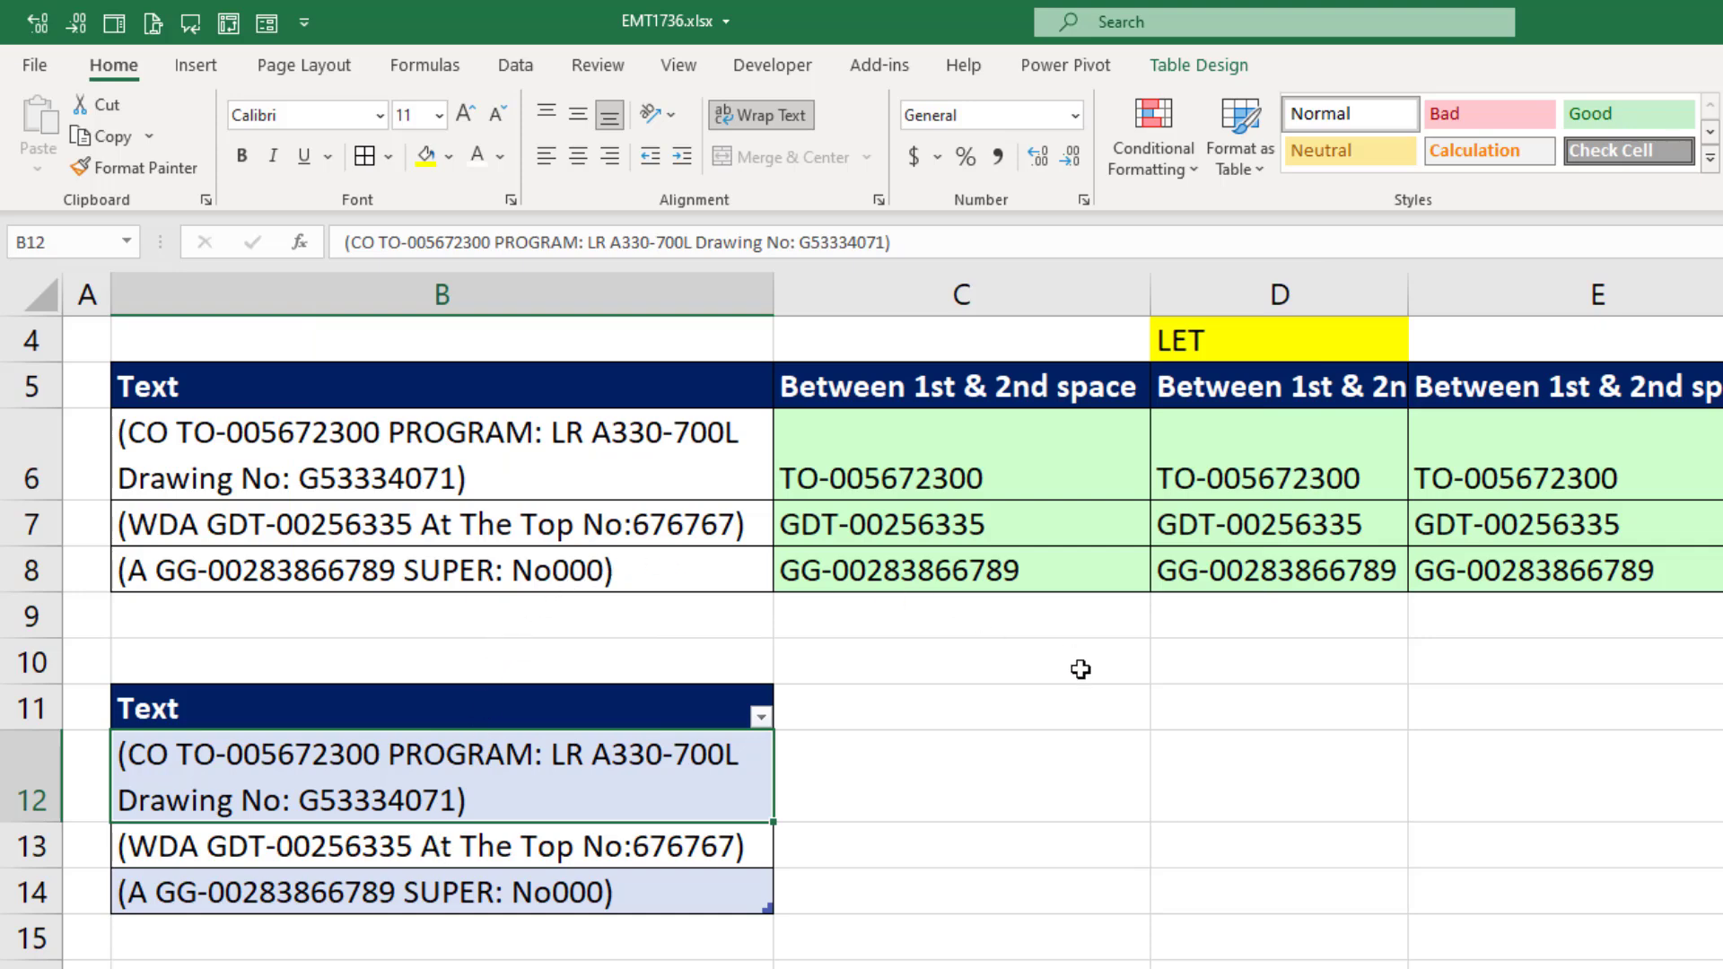
mouse_move(1059, 844)
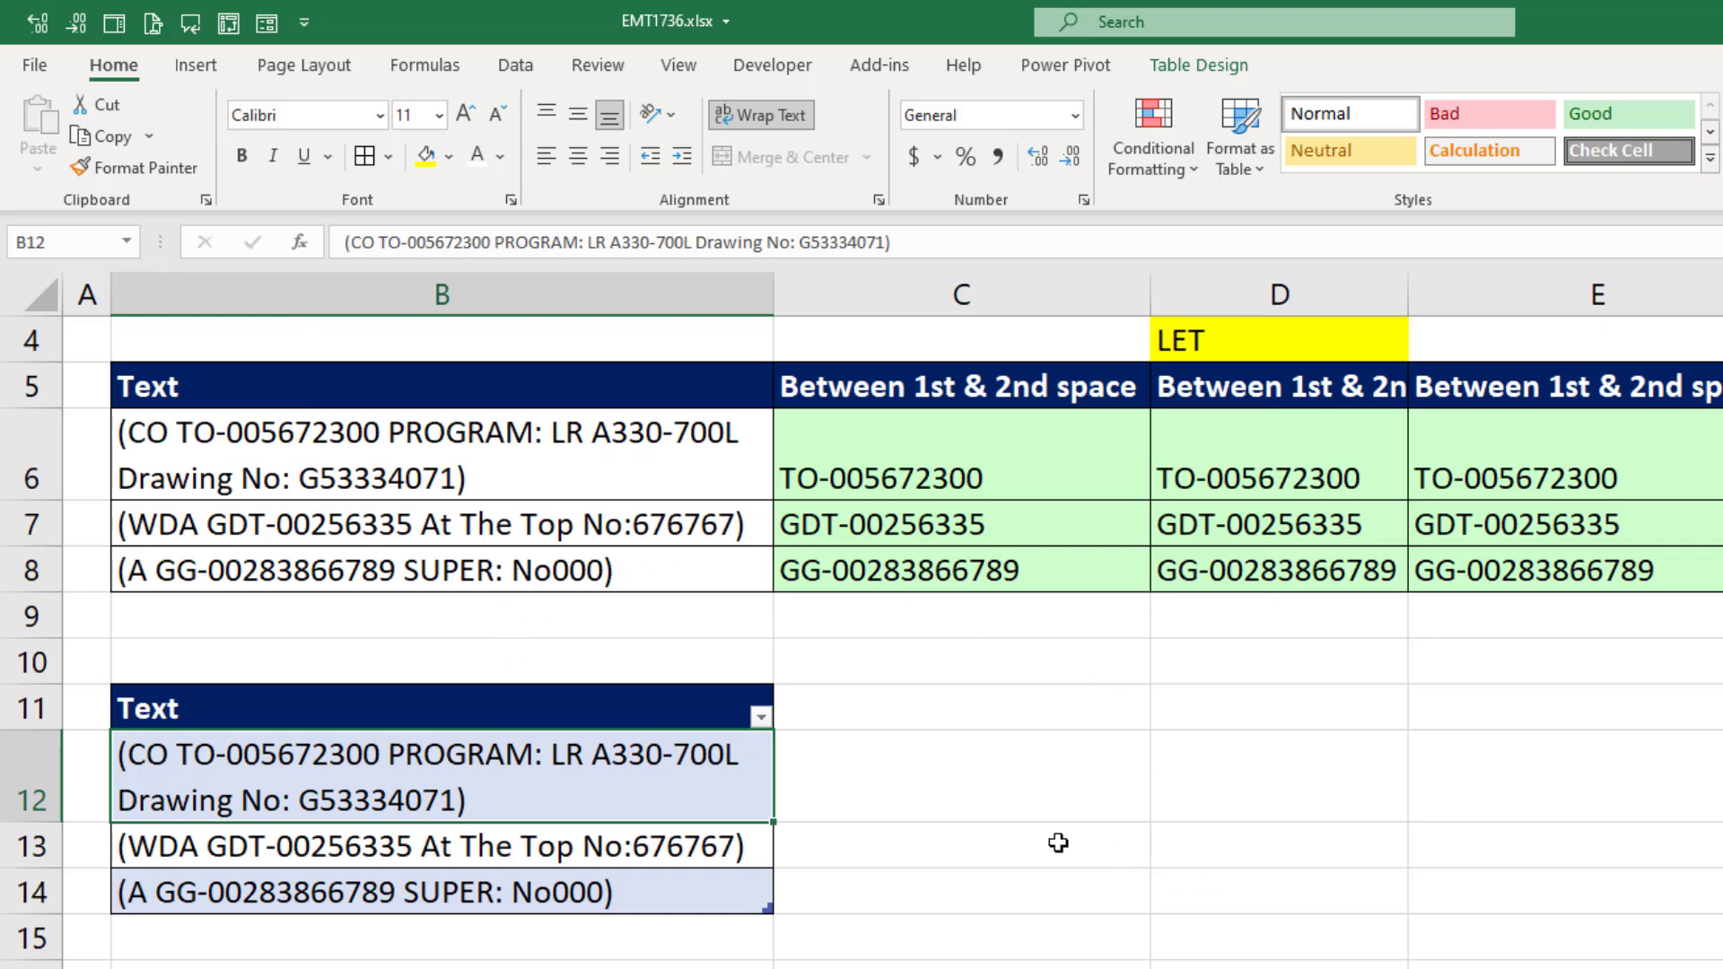
Load the Text table into Power Query via Data > From Table/Range
left_click(515, 64)
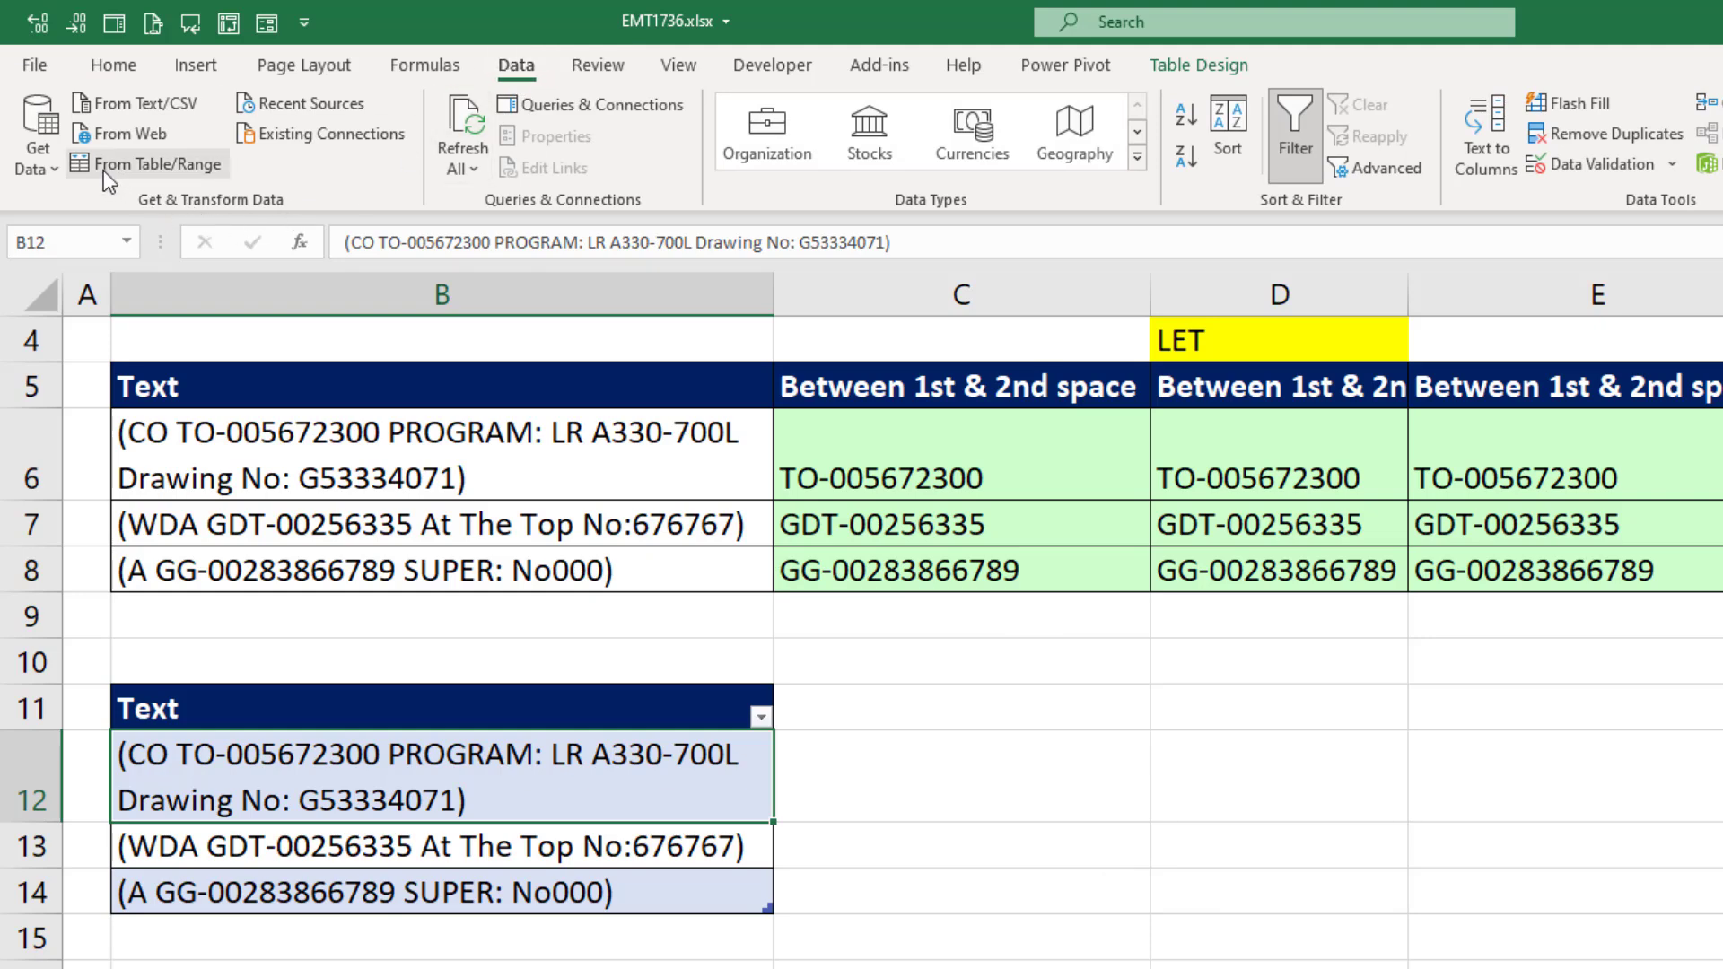
left_click(136, 164)
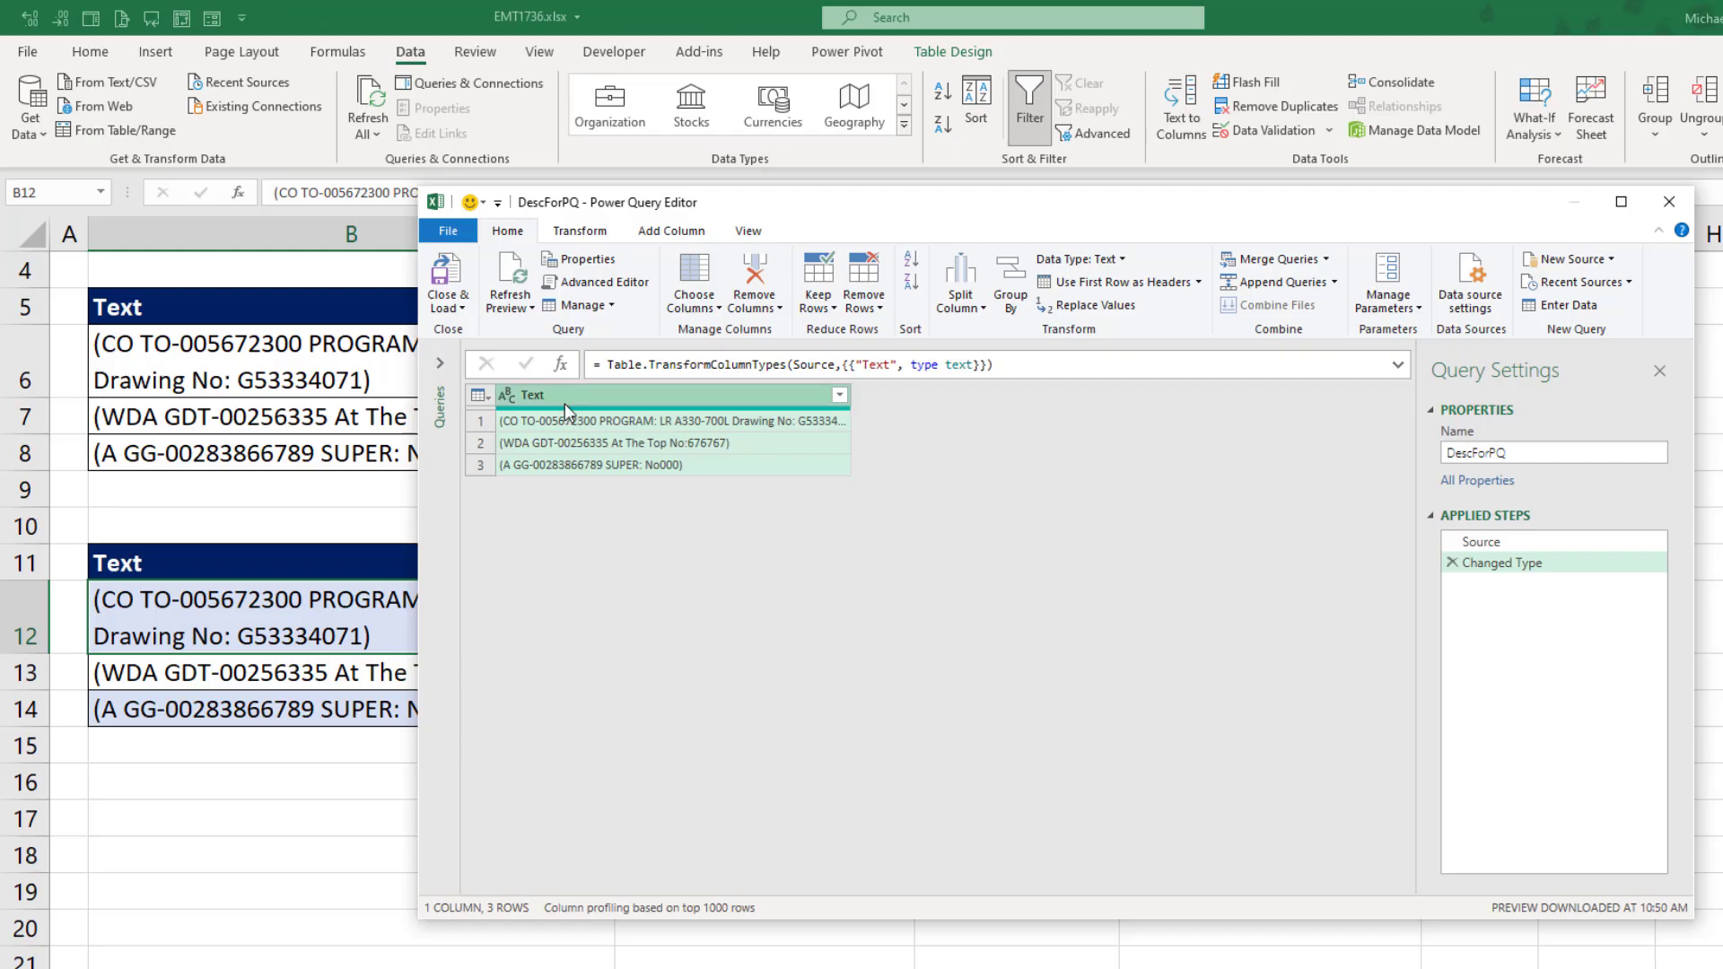
left_click(579, 232)
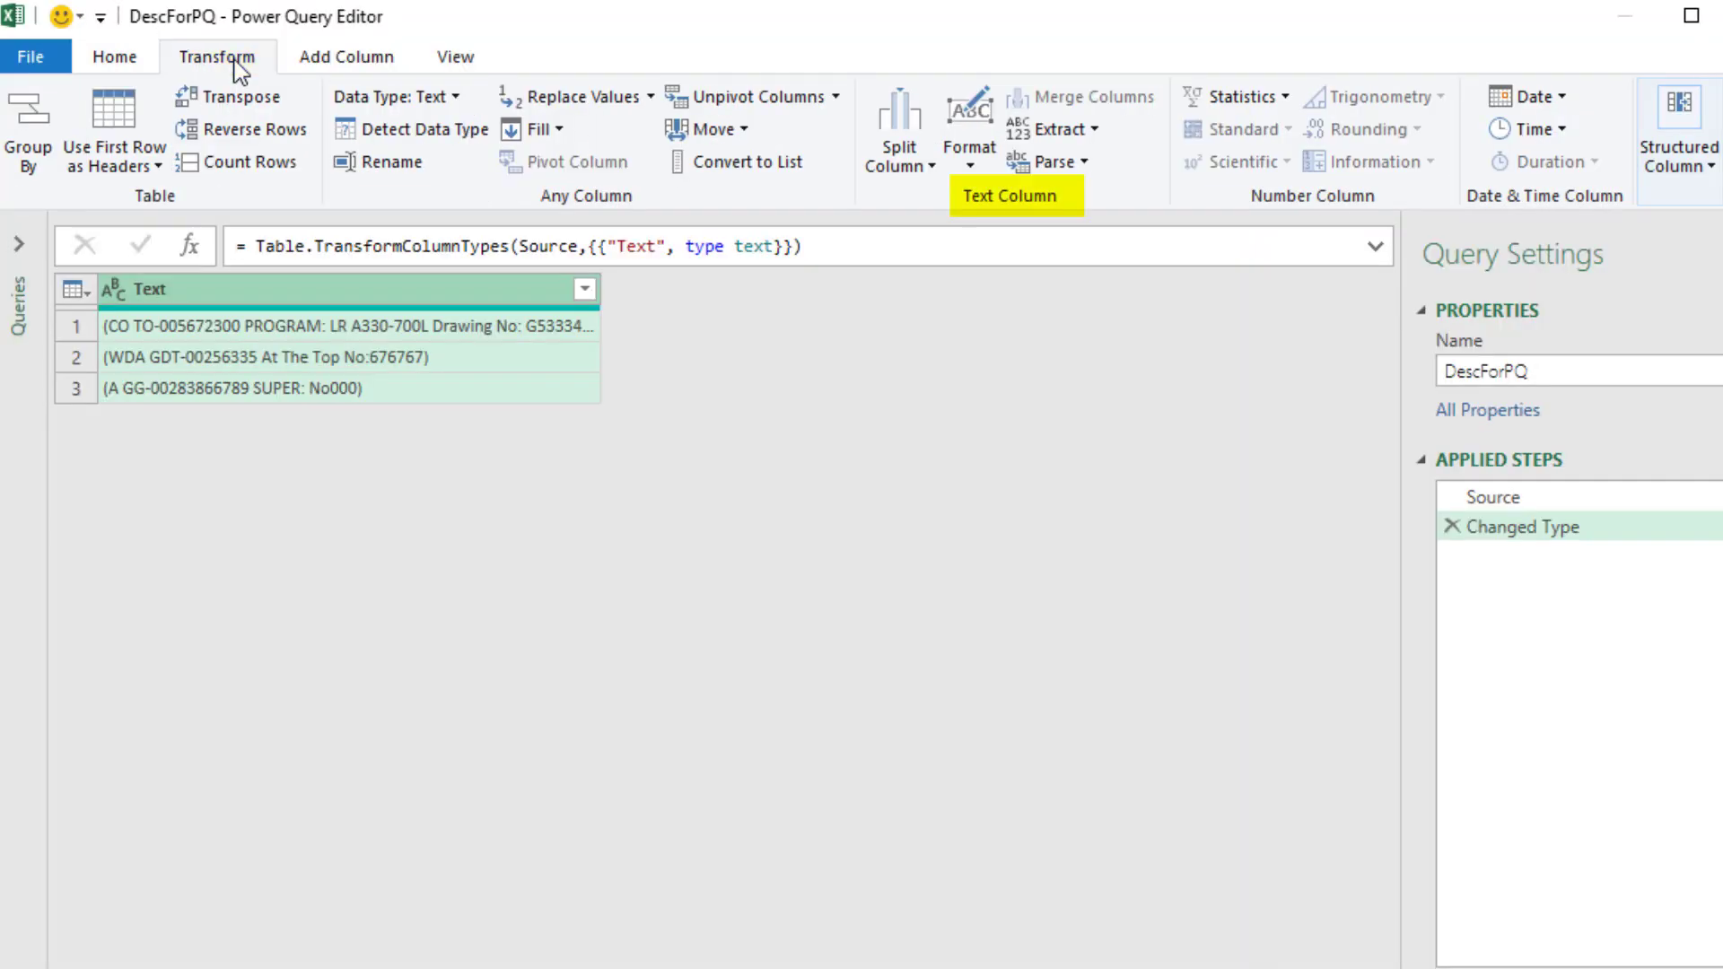
left_click(1054, 129)
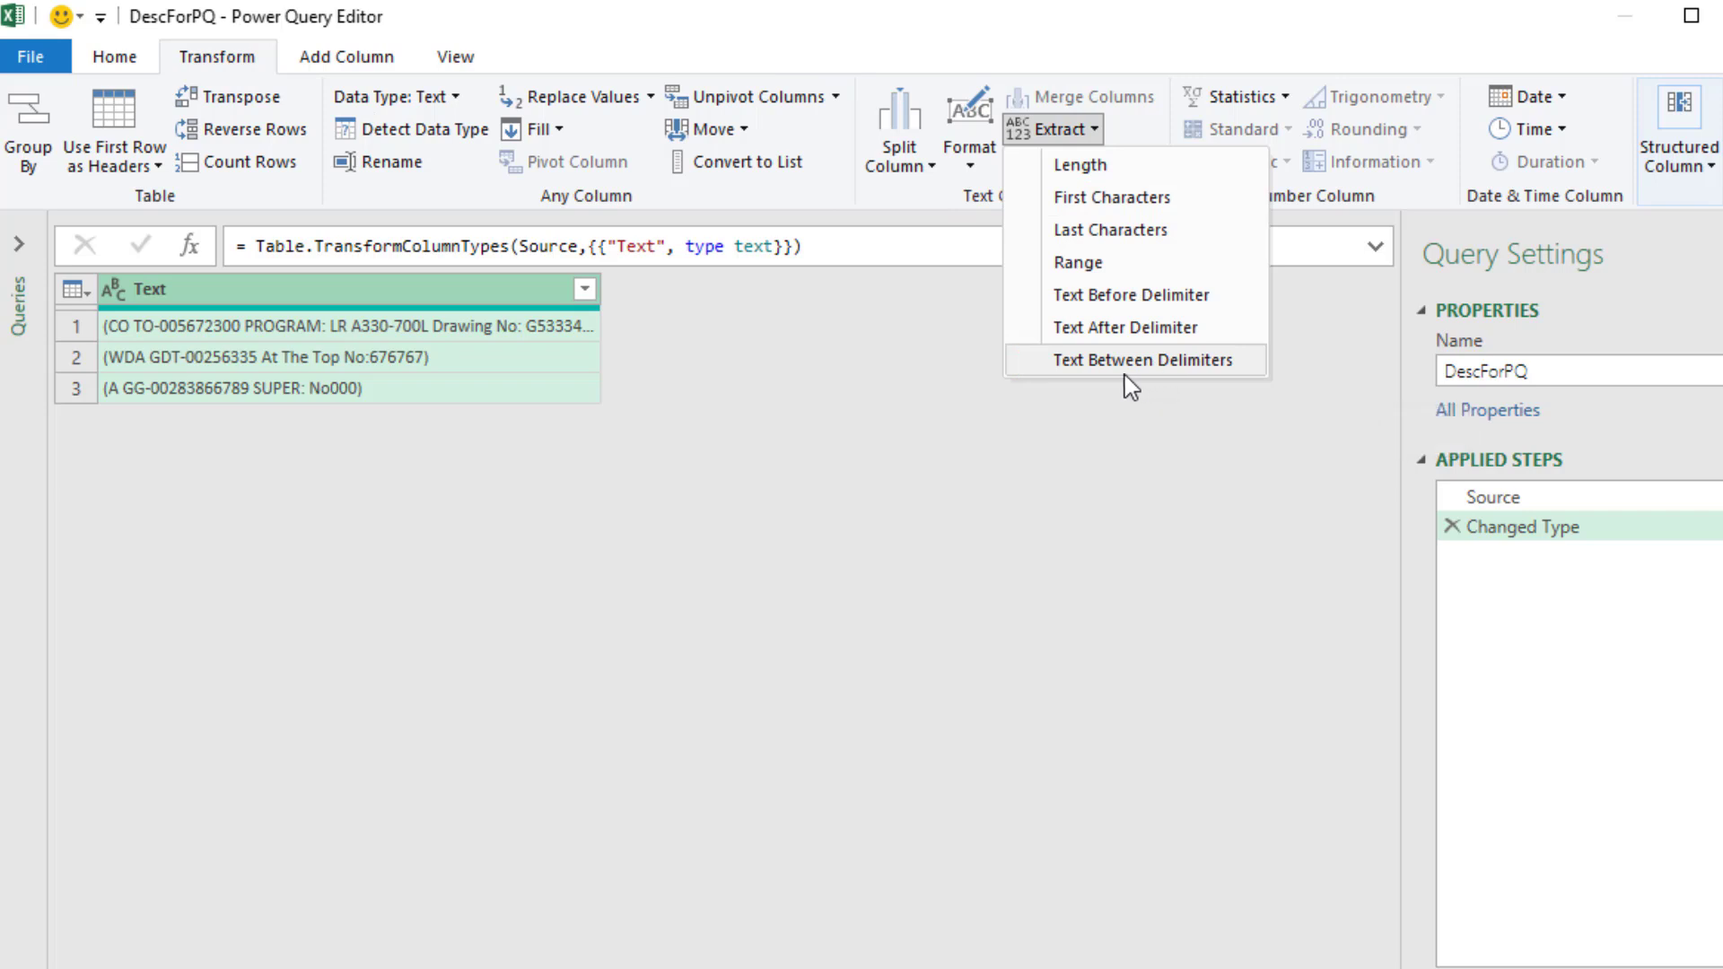
Extract Text Between Delimiters with a space as both delimiters, leaving the three codes
left_click(1133, 359)
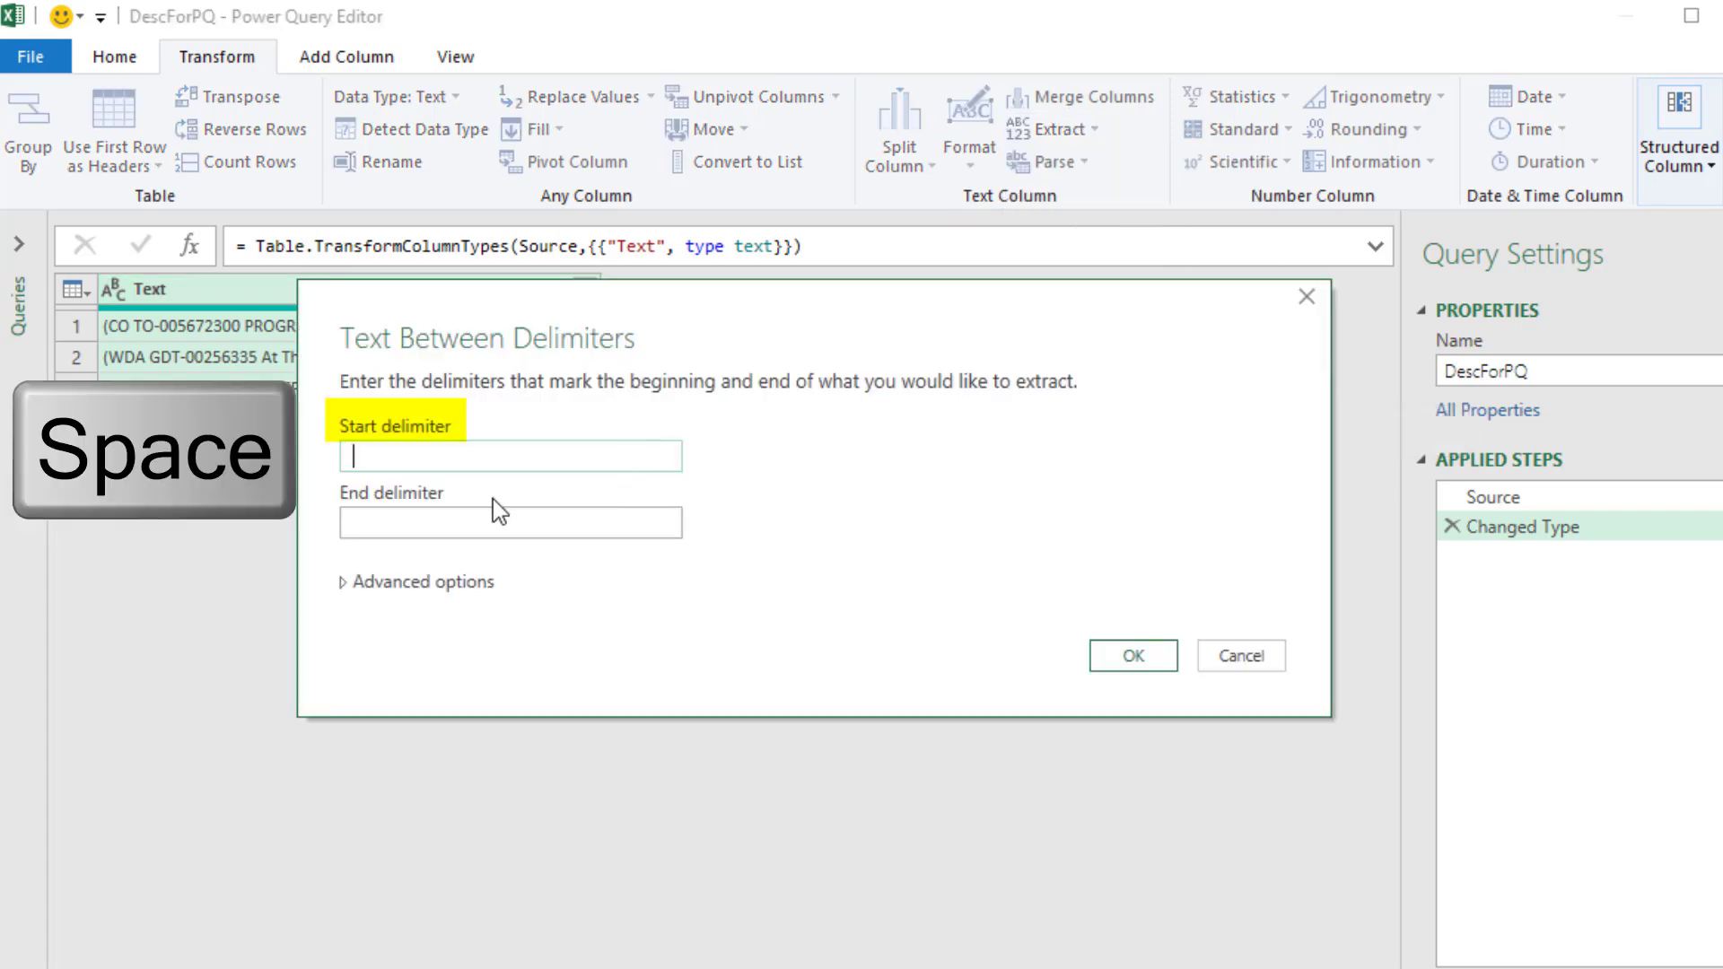
left_click(508, 522)
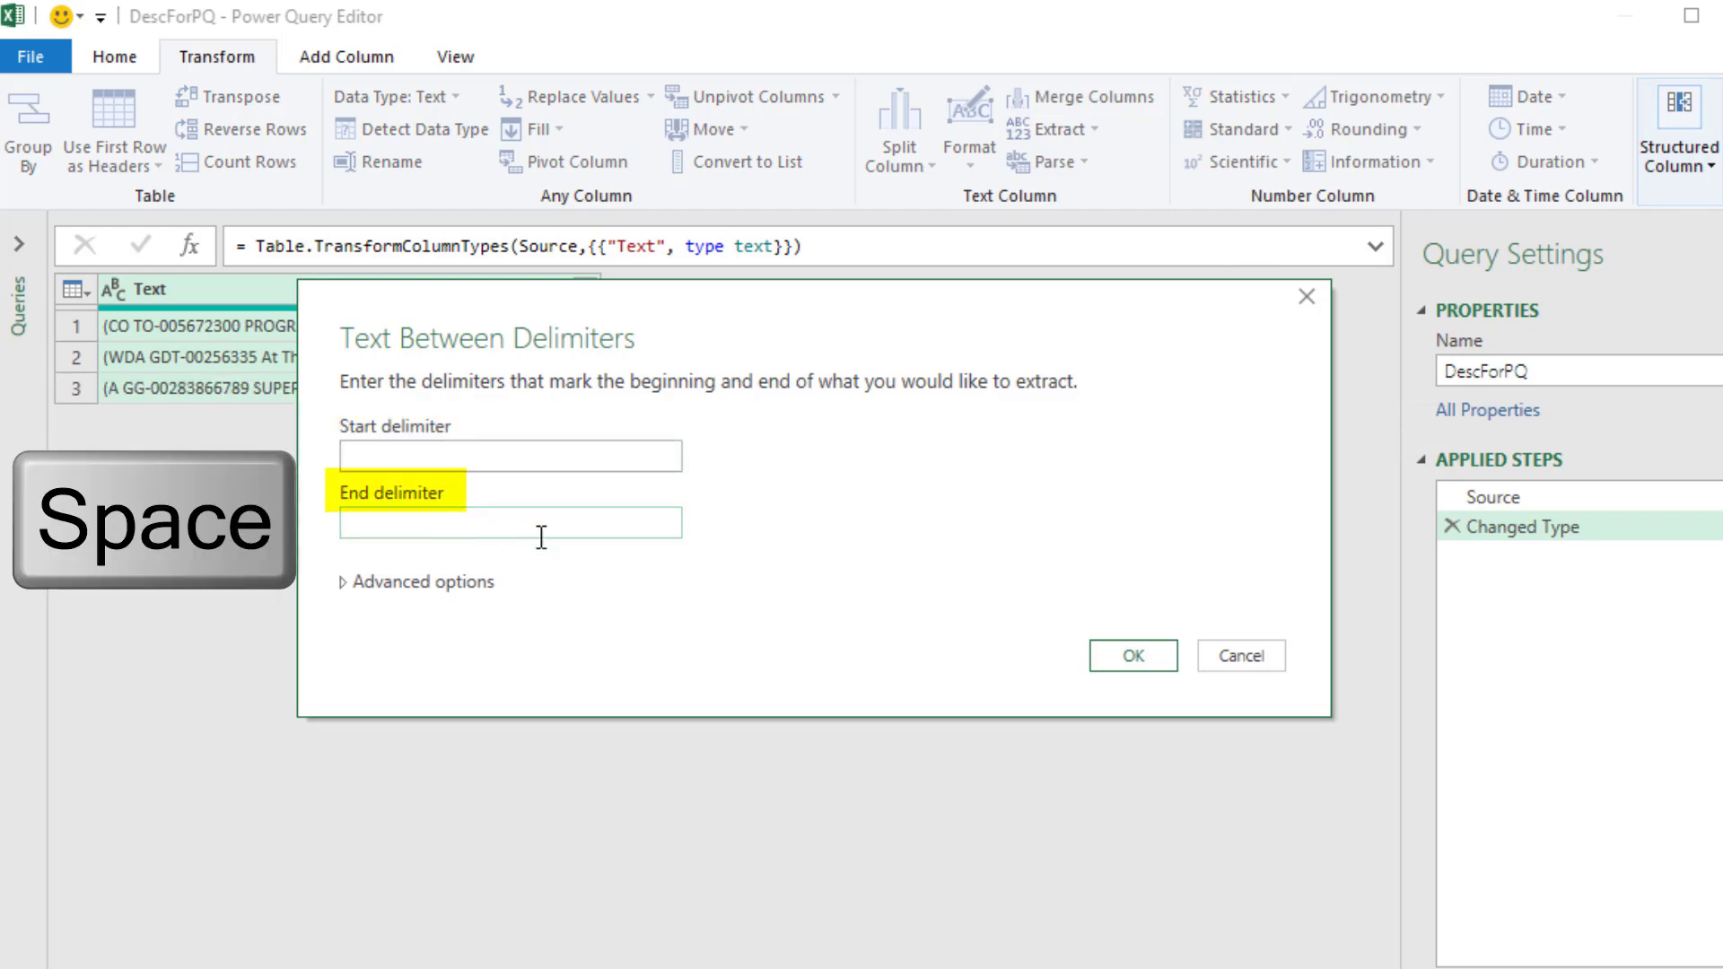
left_click(1133, 657)
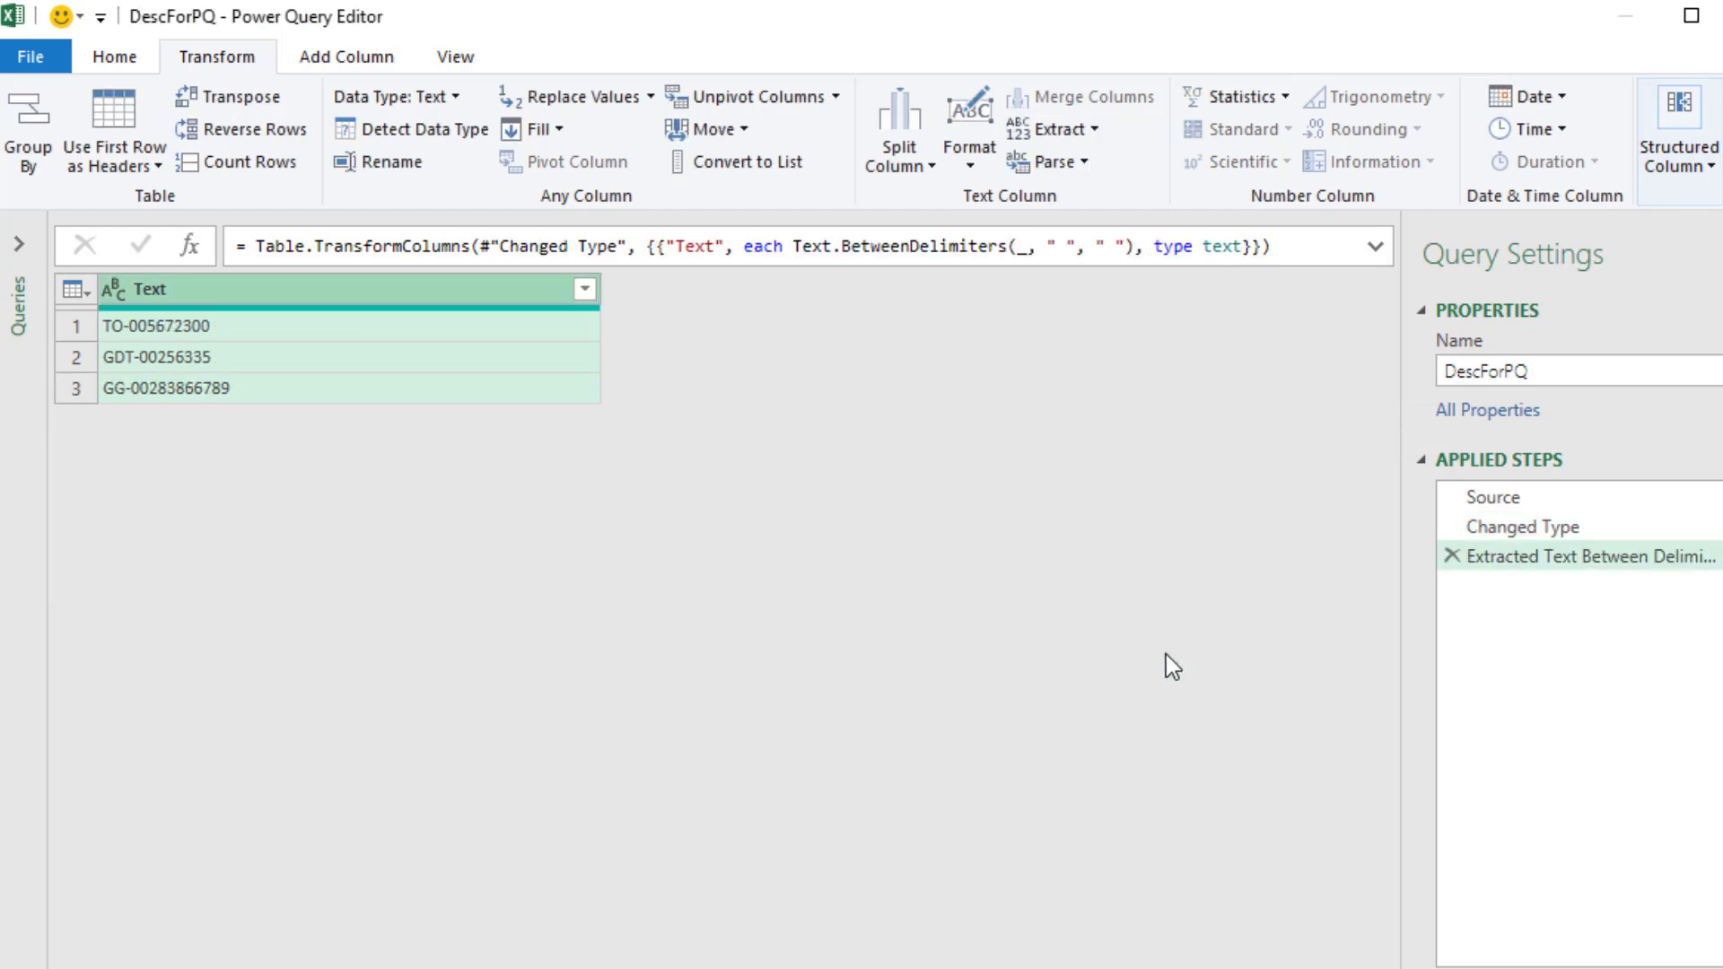
Close & Load the query as a table on the existing worksheet at D11
left_click(112, 57)
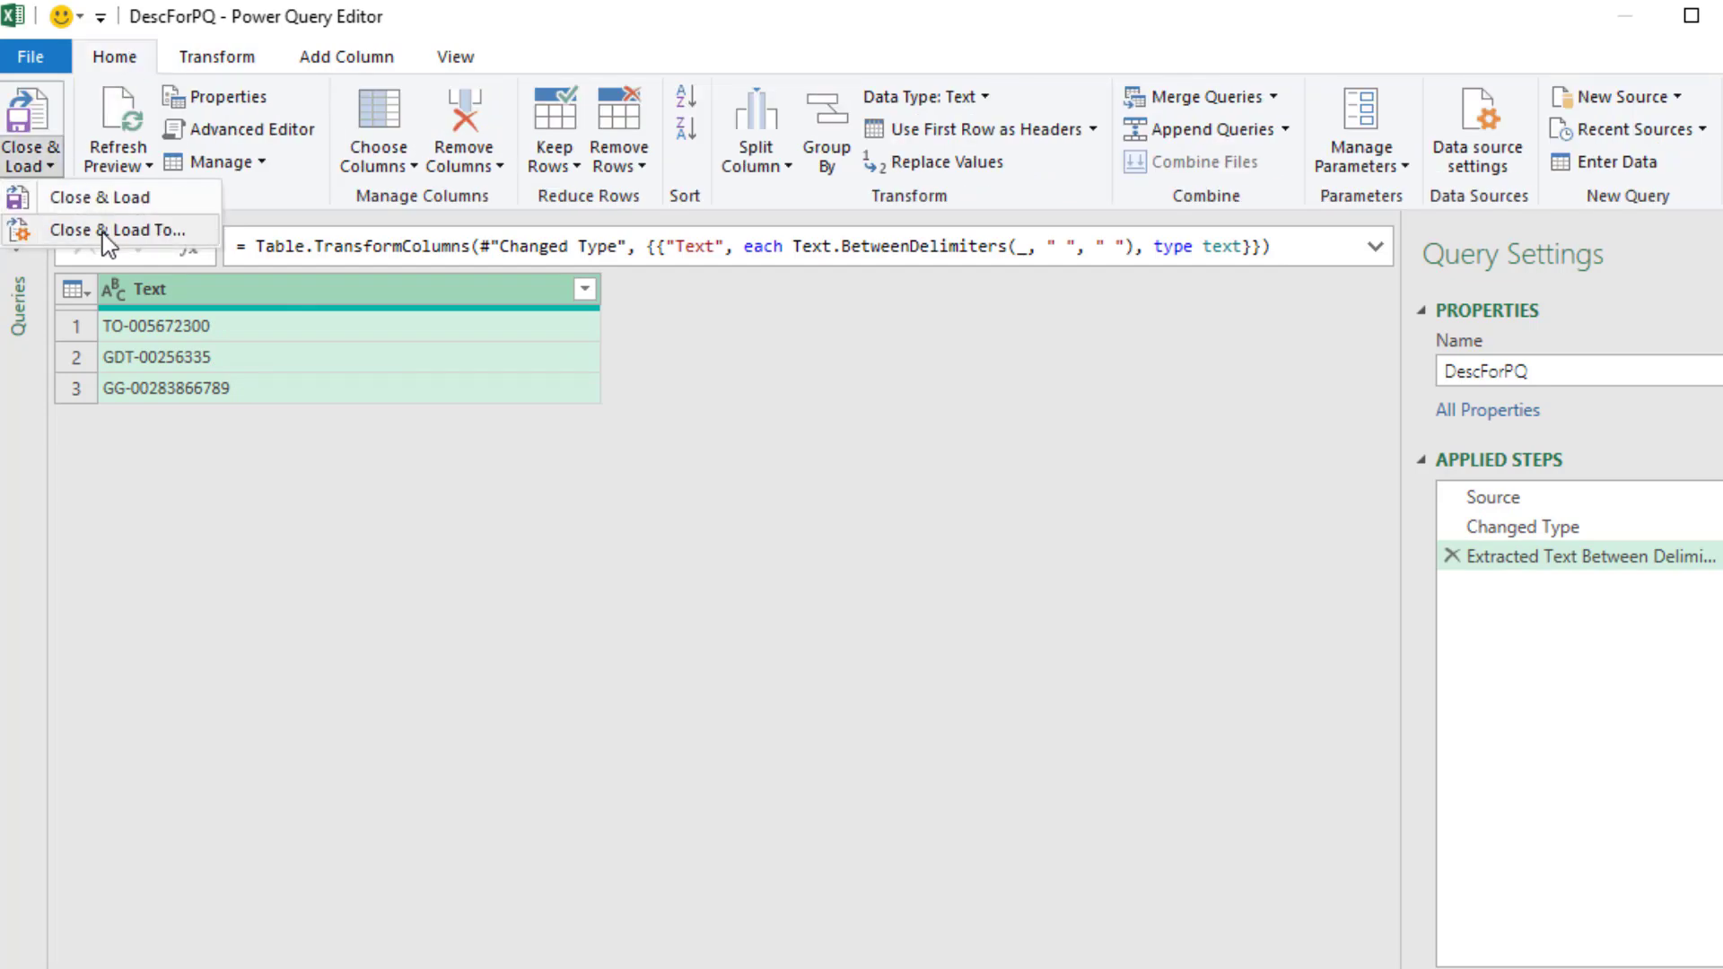
left_click(119, 229)
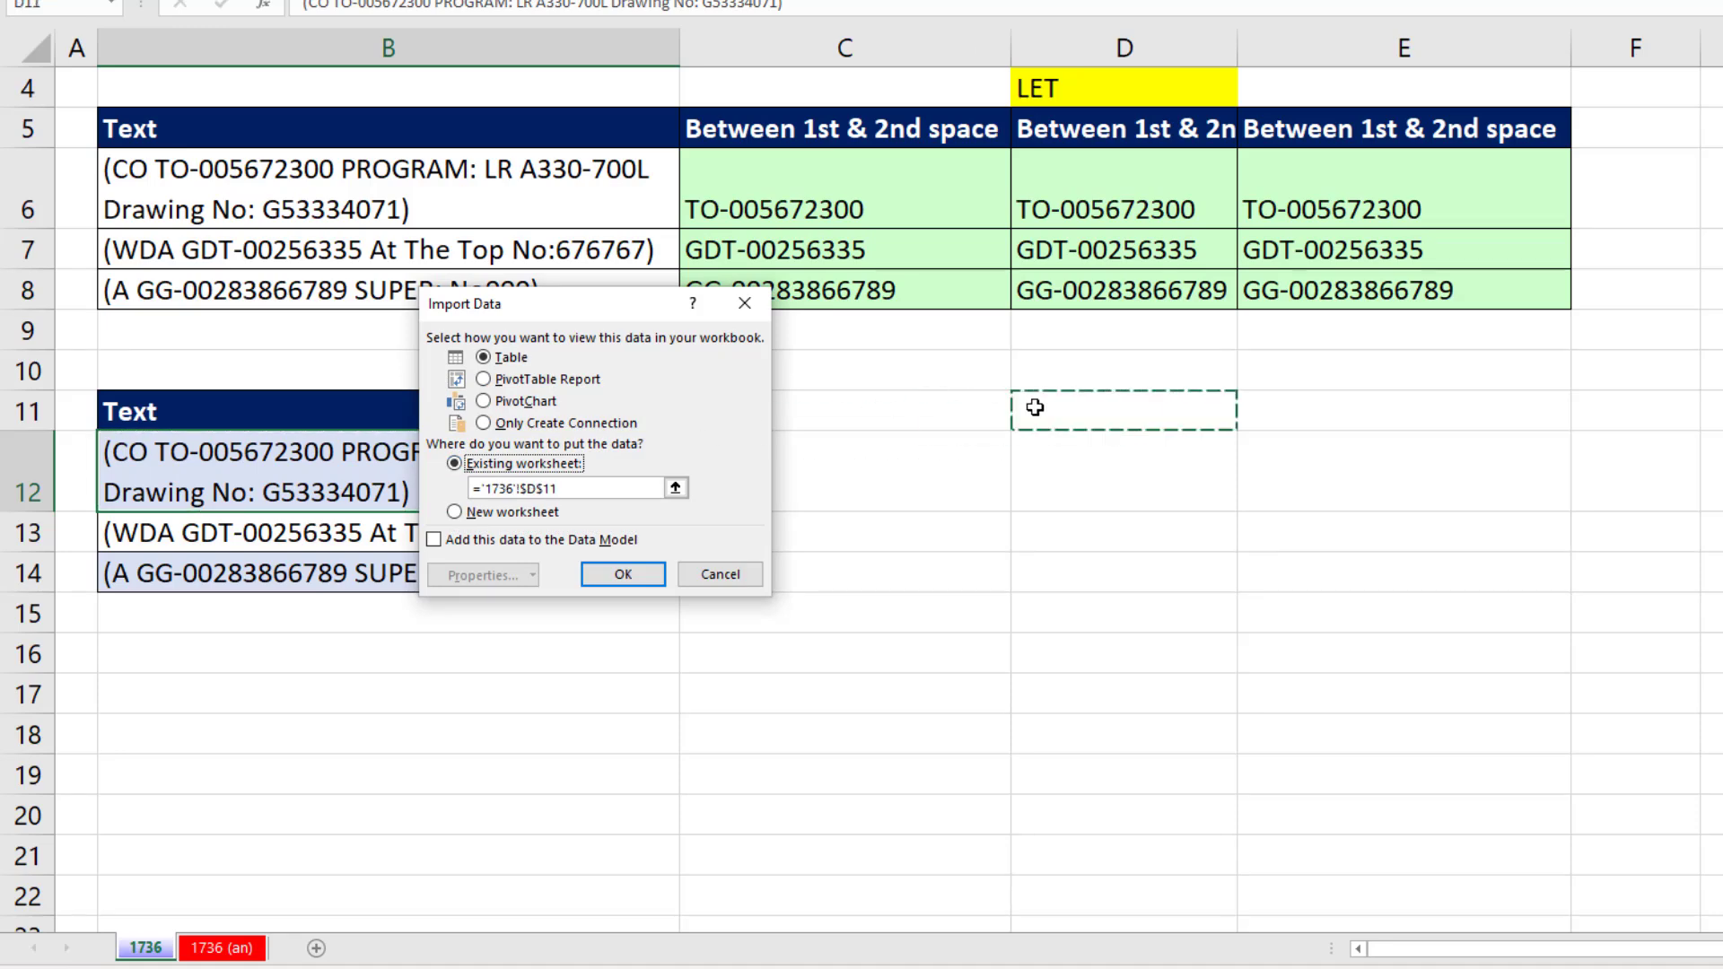
left_click(621, 575)
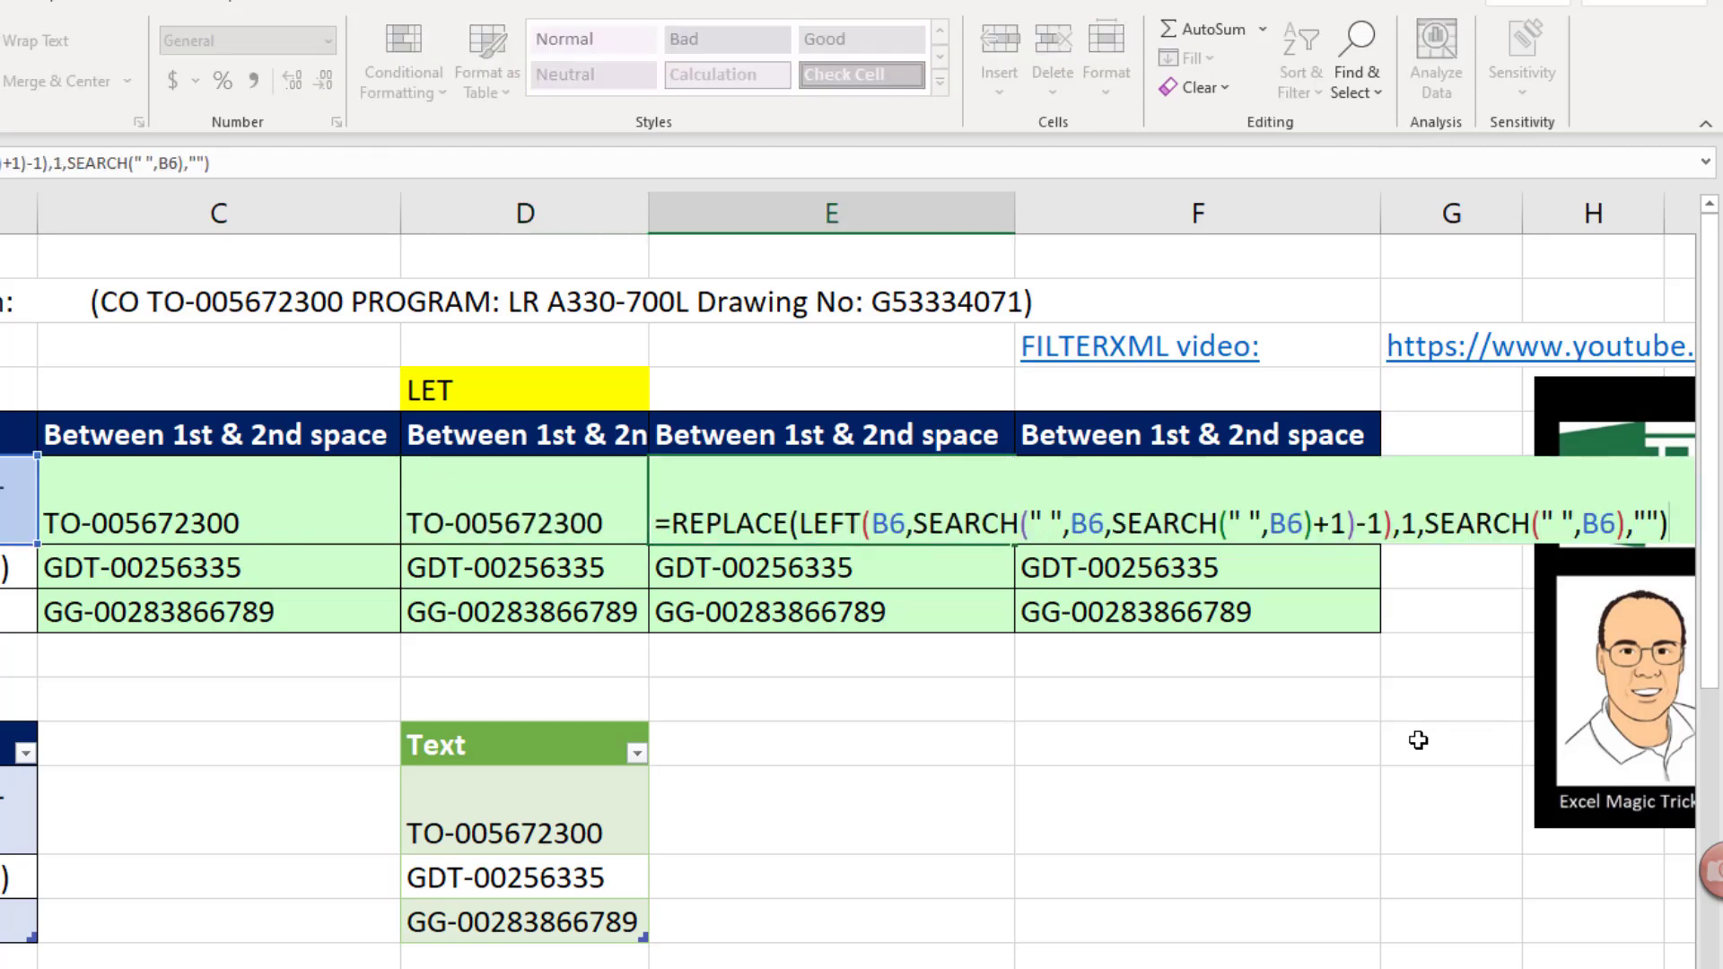
left_click(1197, 522)
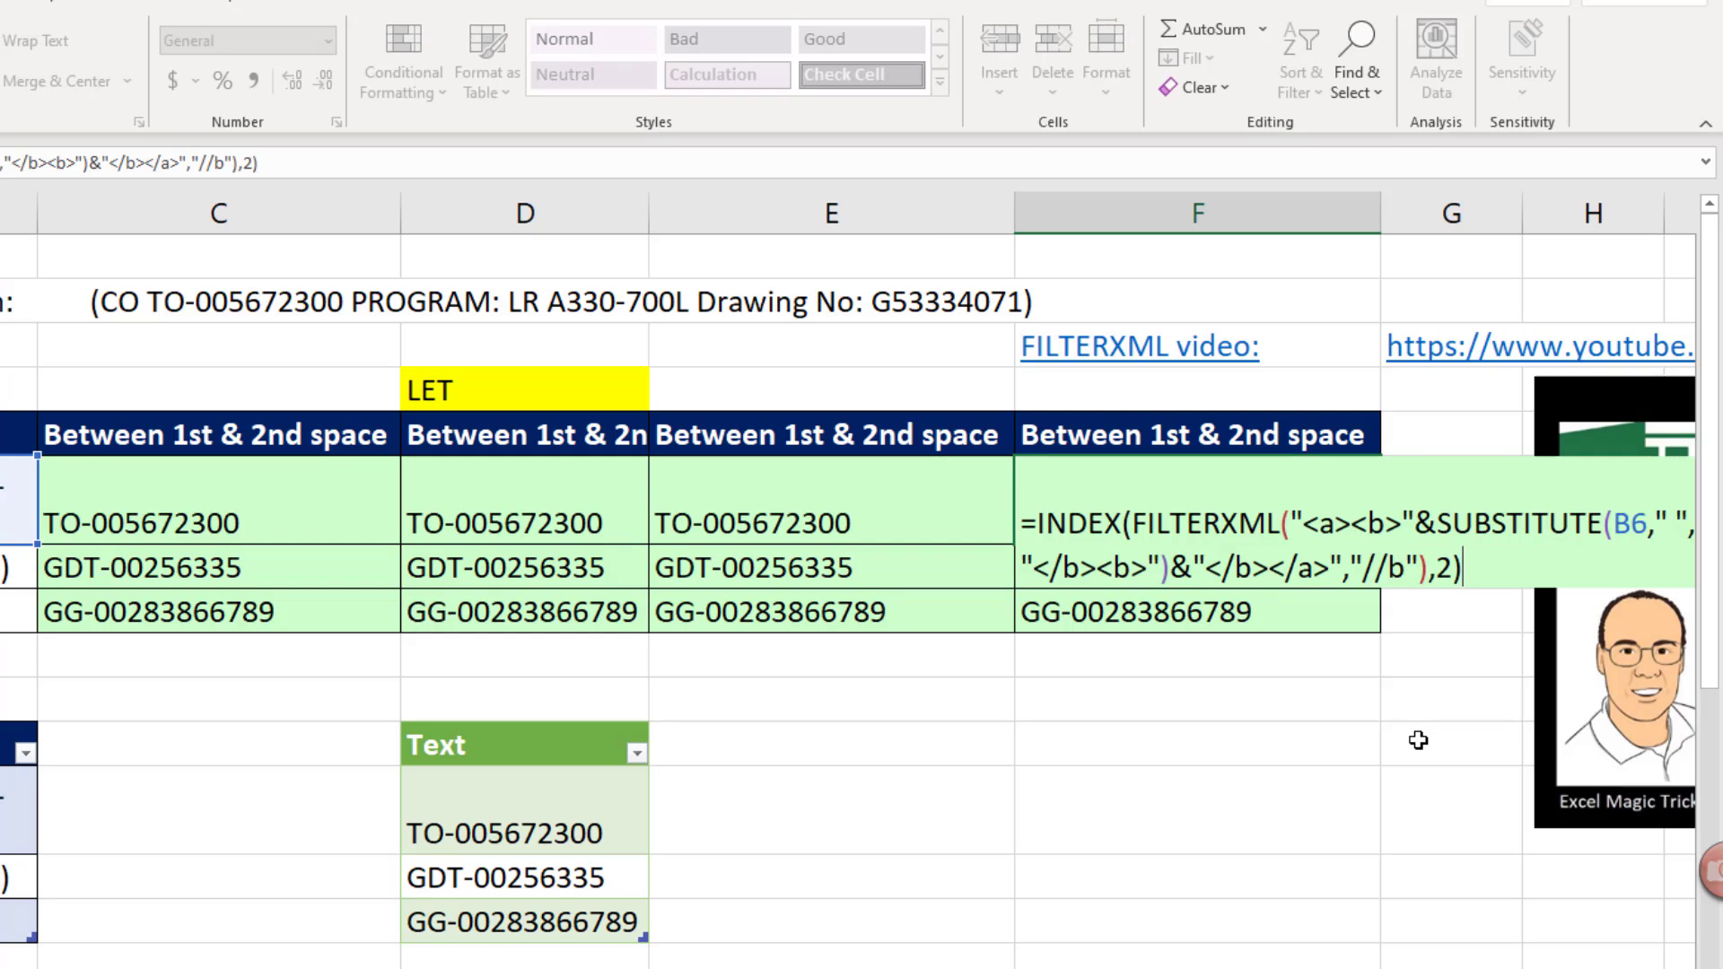